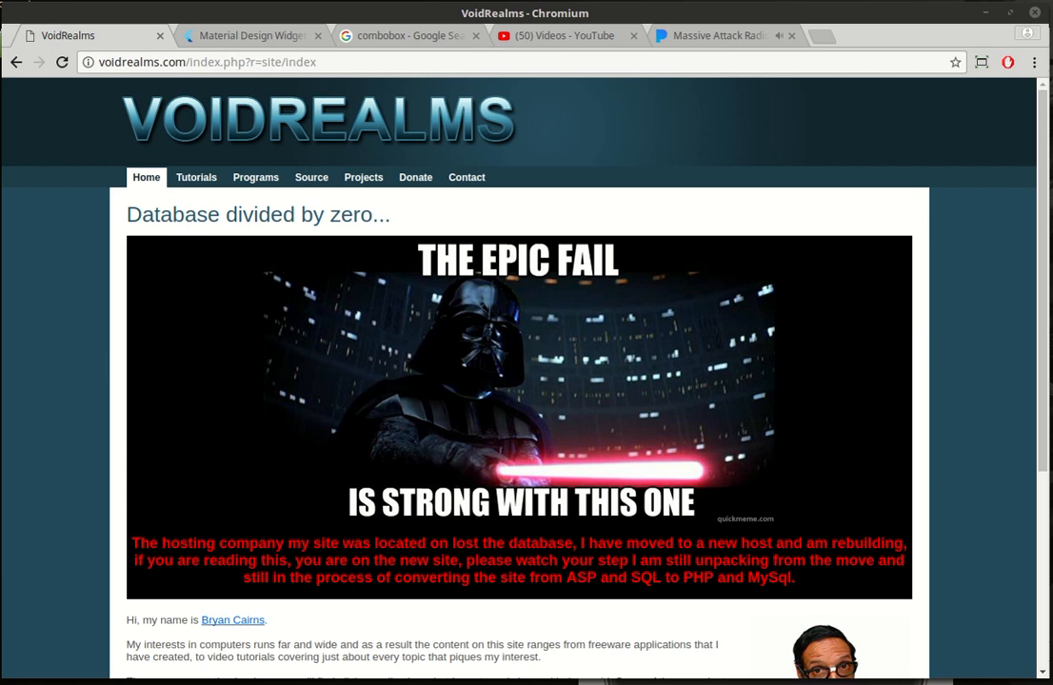
mouse_move(906, 488)
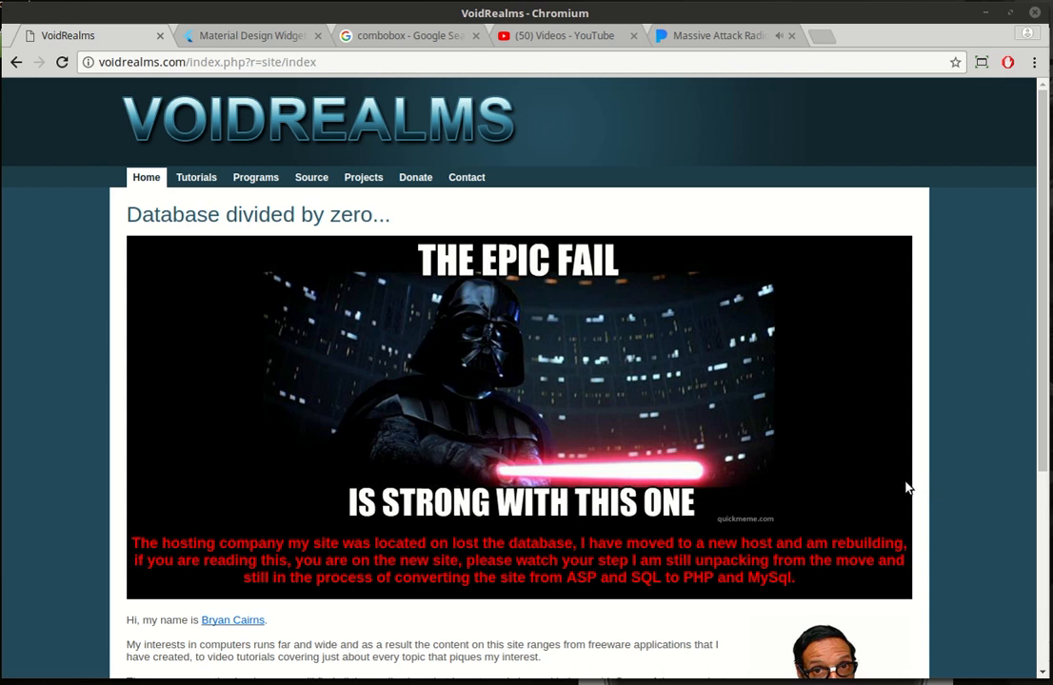
Scroll the Flutter Material widgets catalog, glance at combobox image results, then return to it.
click(251, 35)
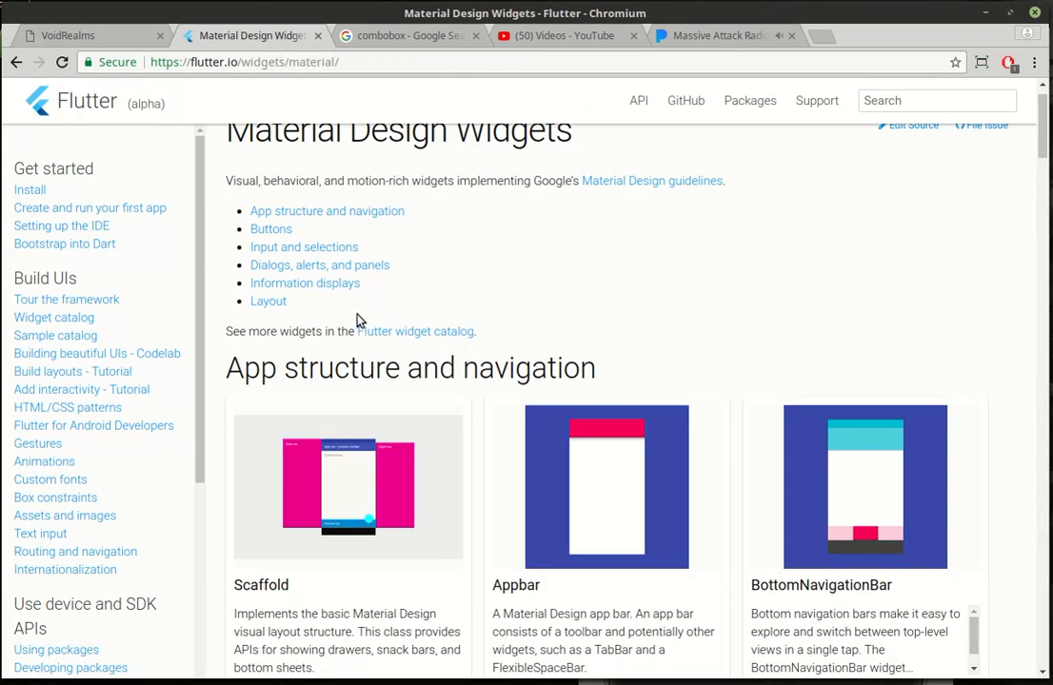
mouse_move(53, 317)
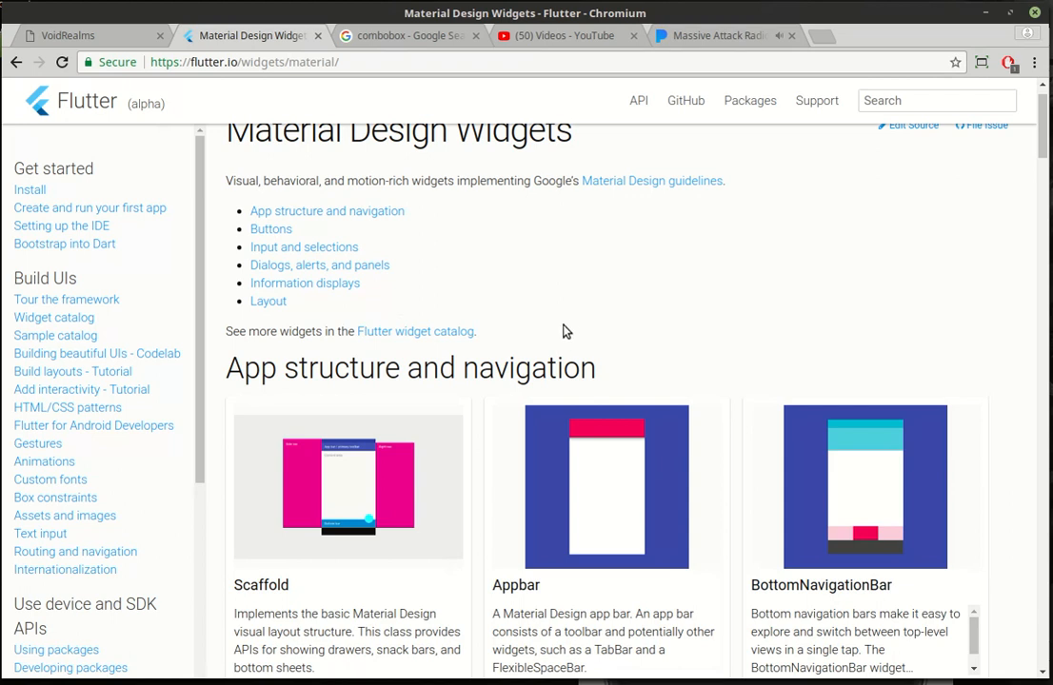
mouse_move(588, 334)
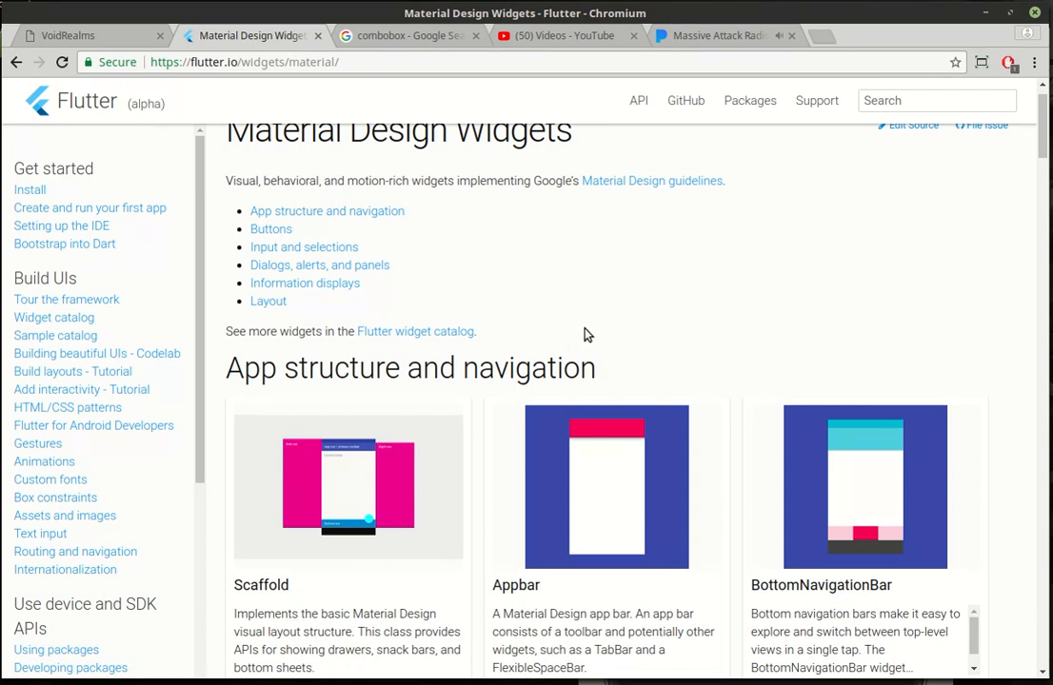
mouse_move(548, 276)
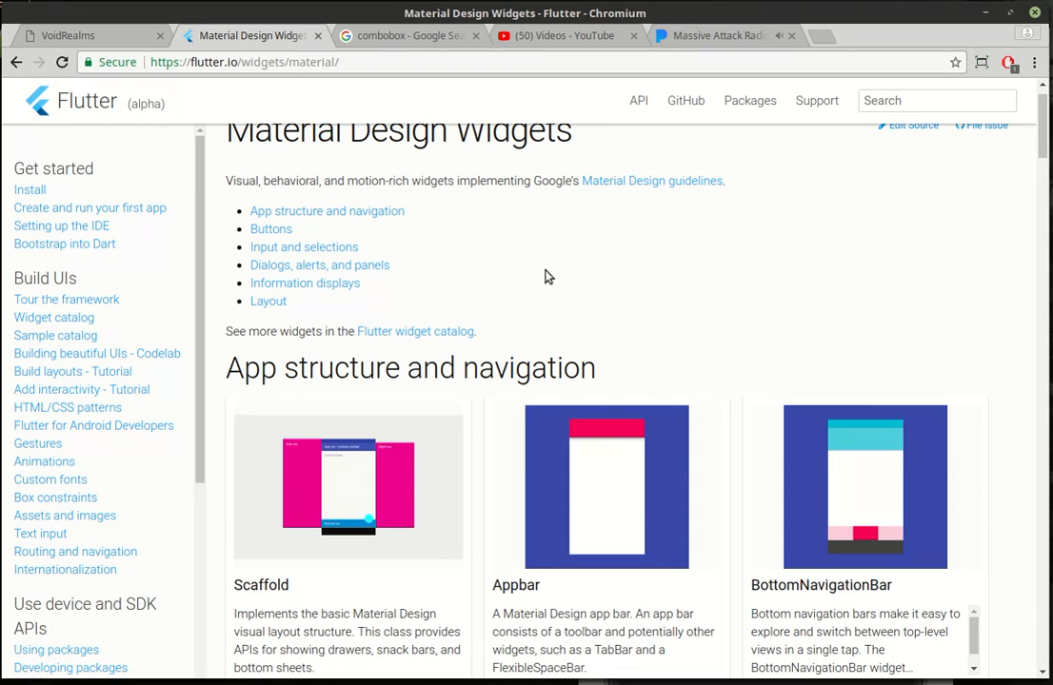
scroll(down, 3)
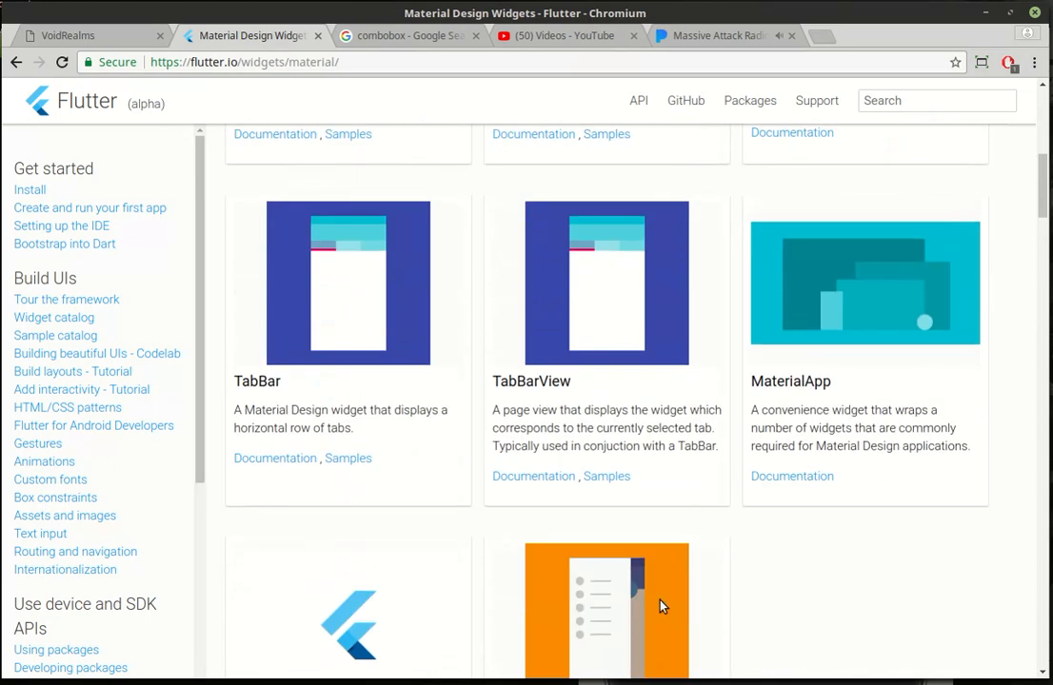
click(407, 35)
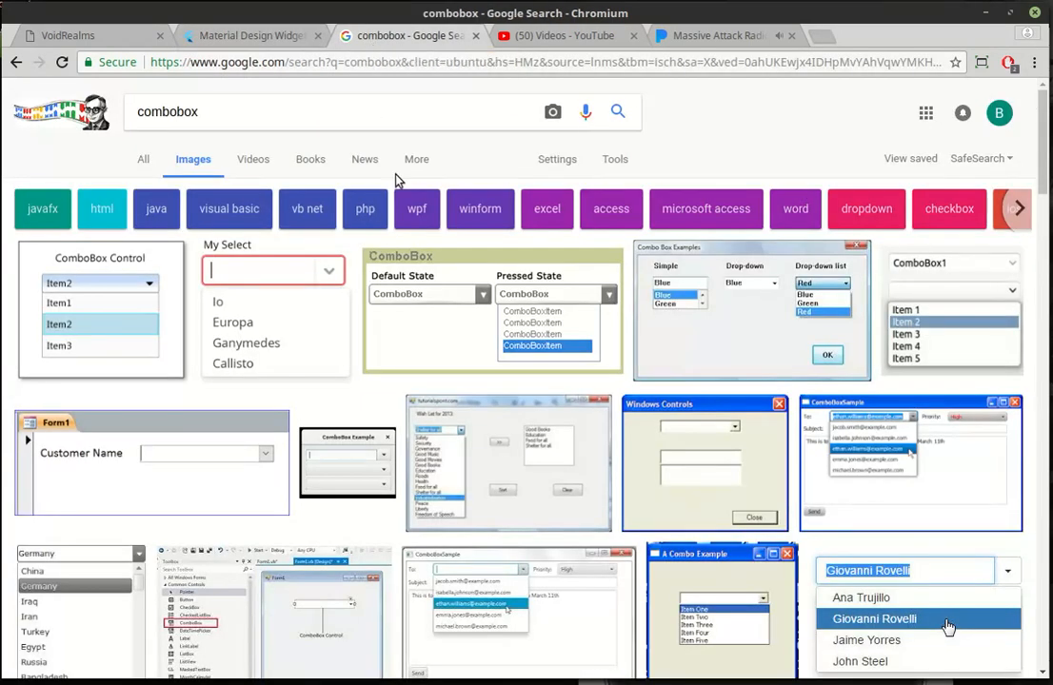
mouse_move(128, 291)
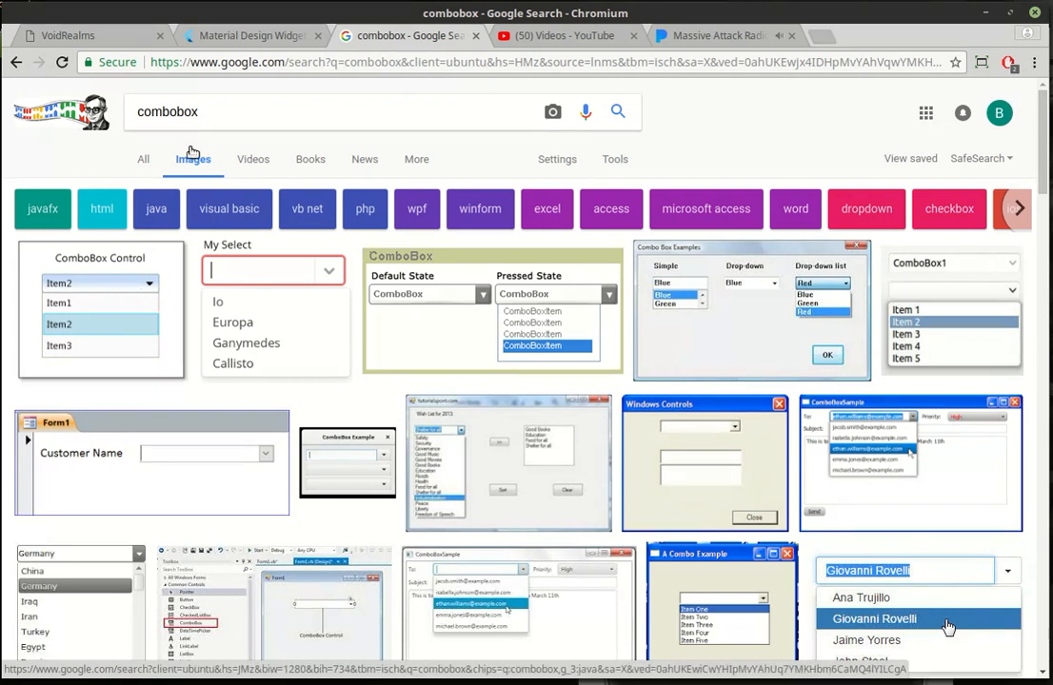
click(250, 35)
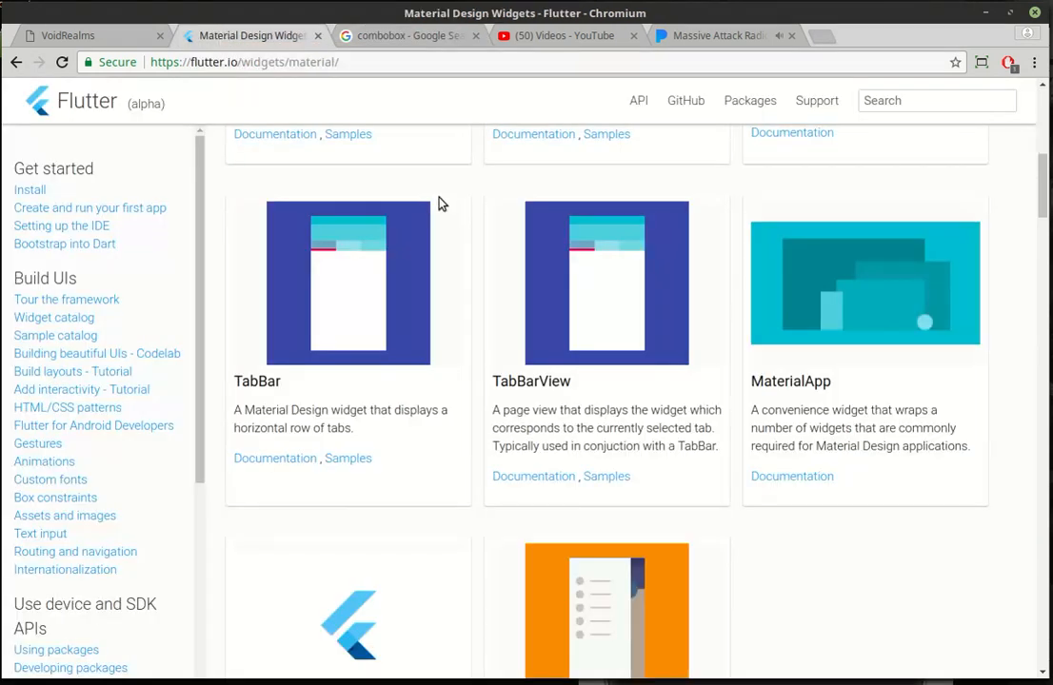
mouse_move(479, 271)
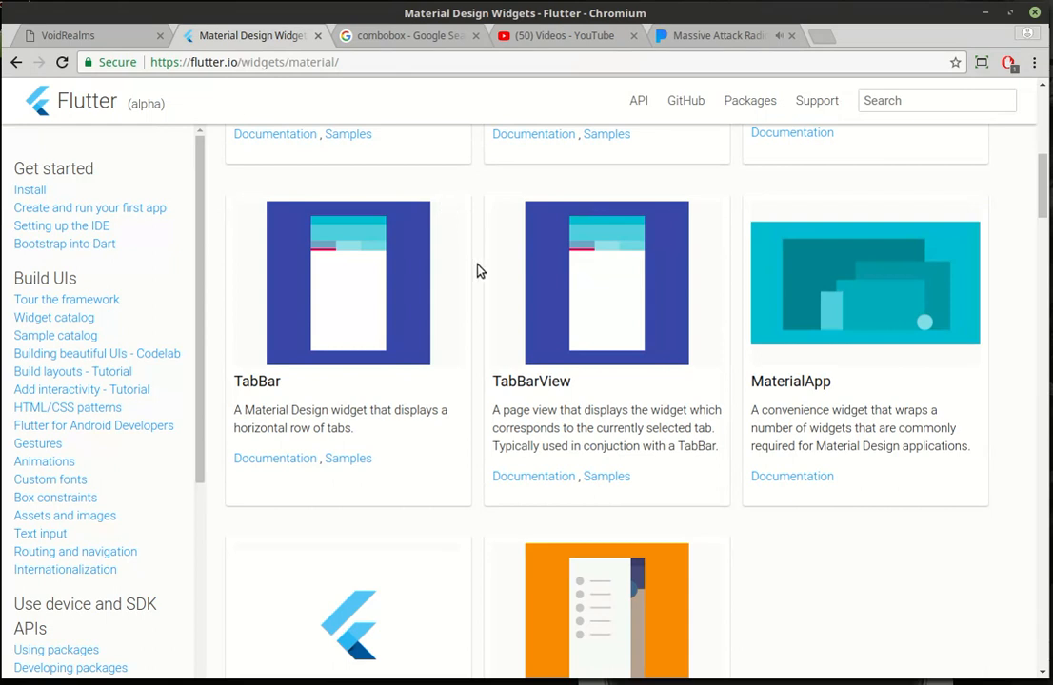
mouse_move(552, 339)
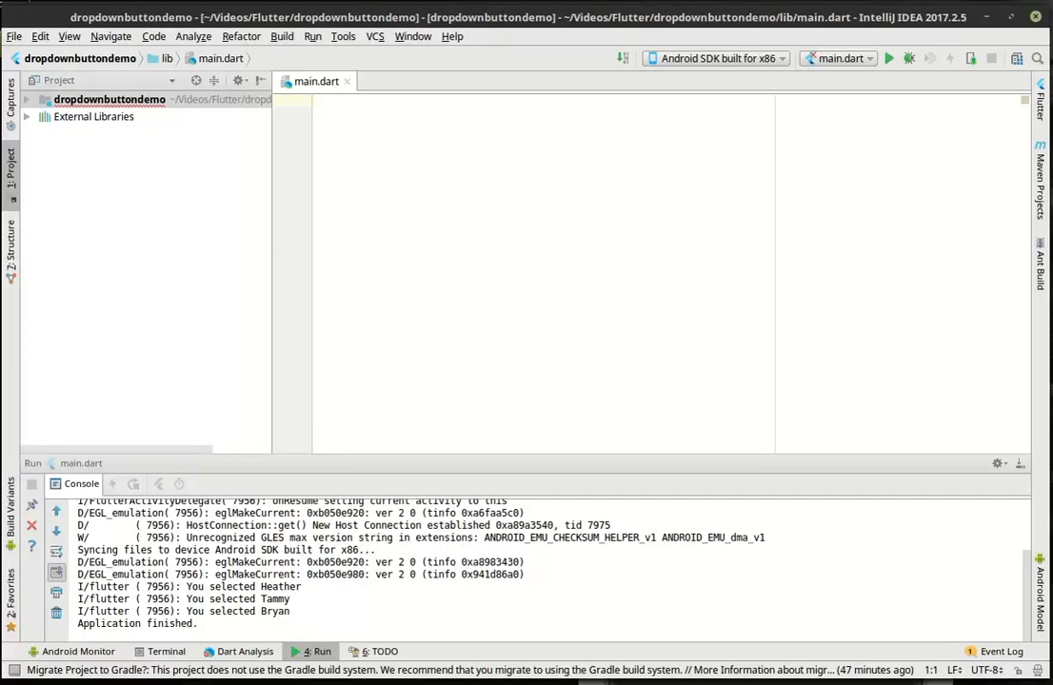
mouse_move(573, 145)
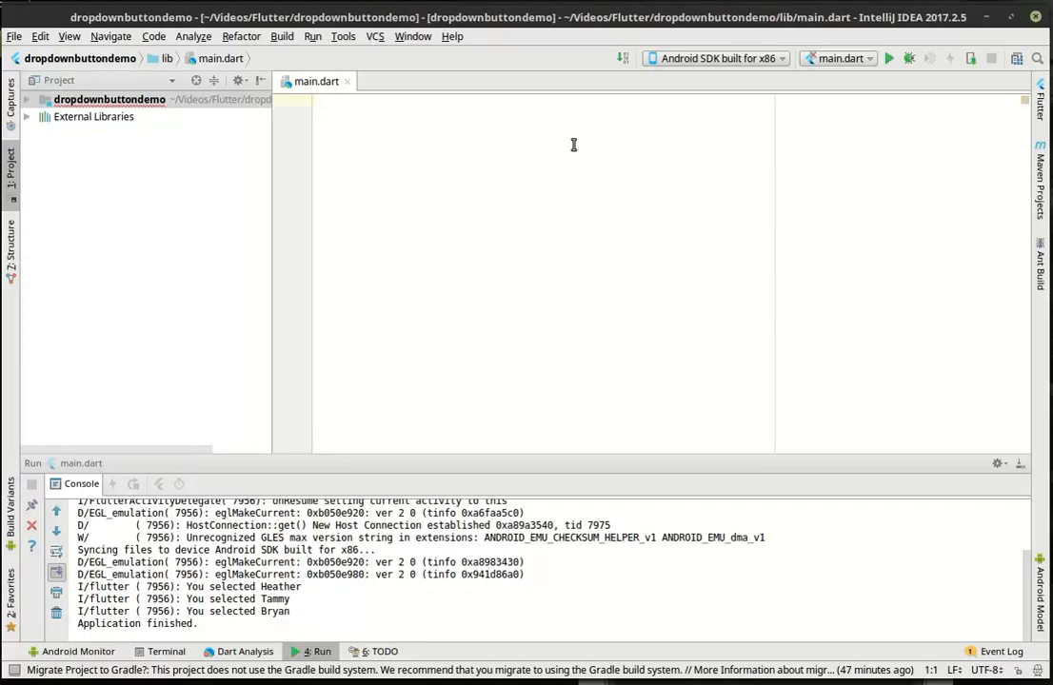
Import package:flutter/material.dart and add an empty void main() {} function.
text(import '';)
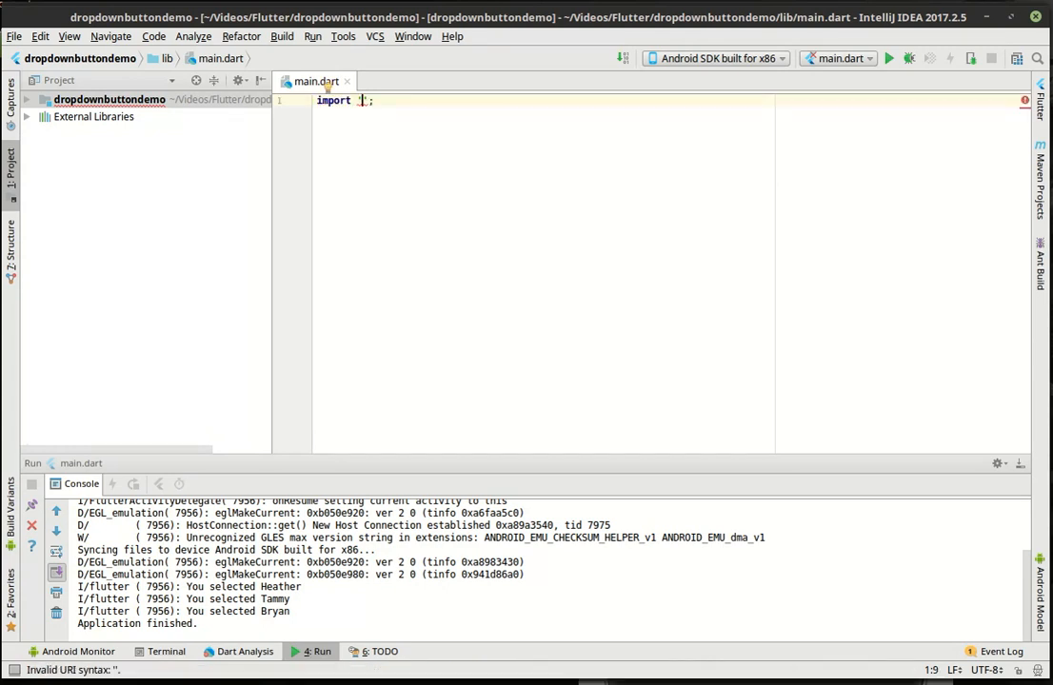
text(pa)
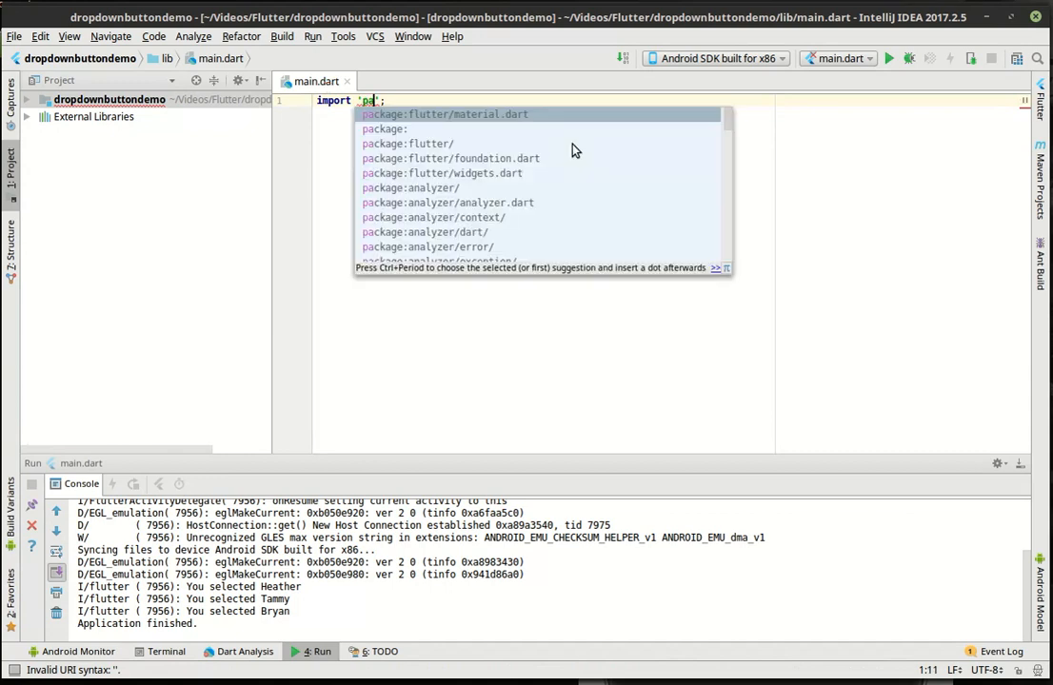
click(444, 114)
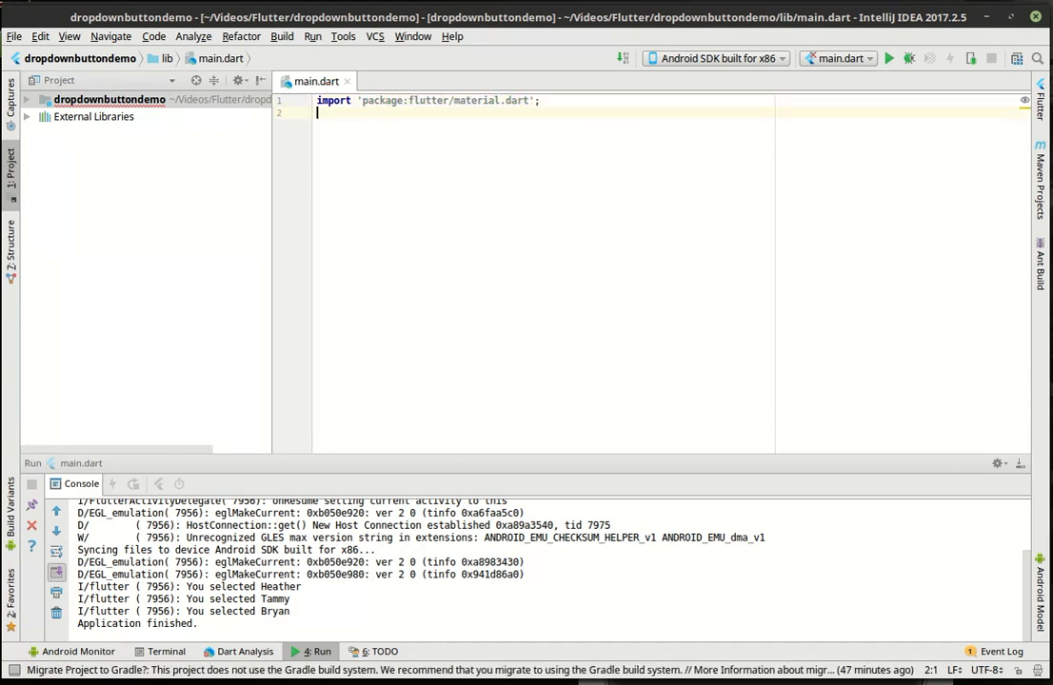
text(v)
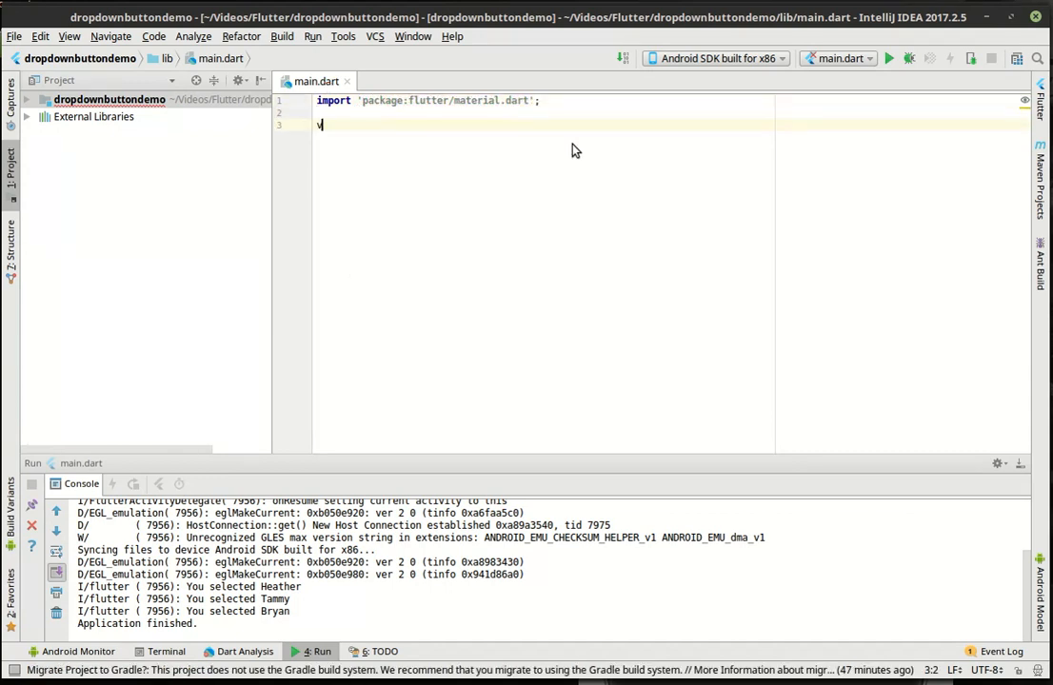
text(void mian)
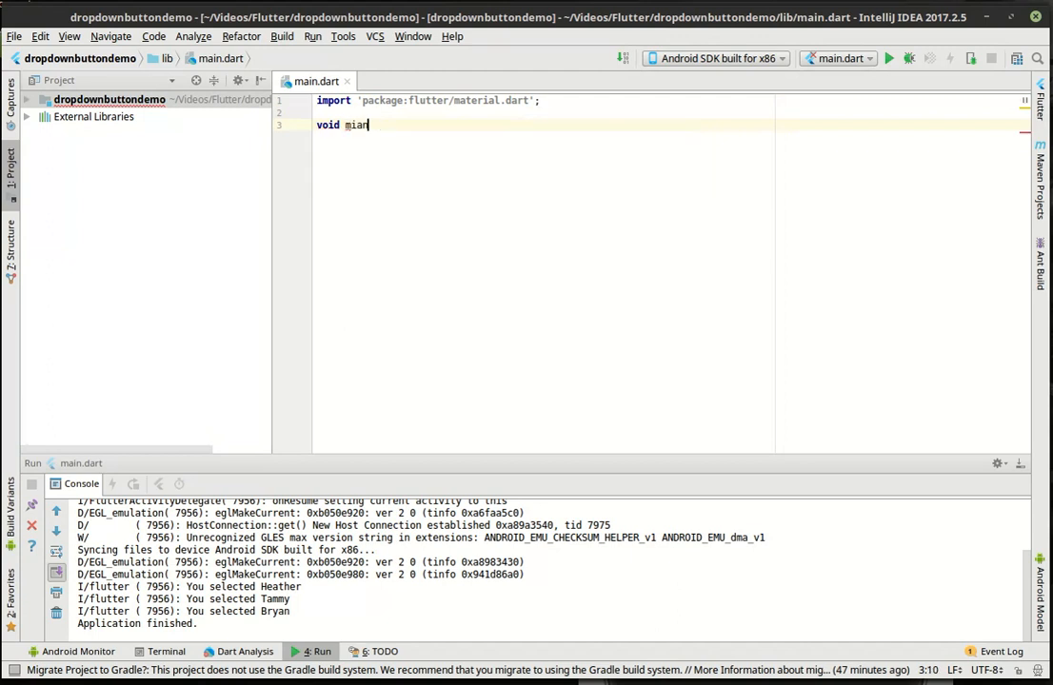
key(BackSpace)
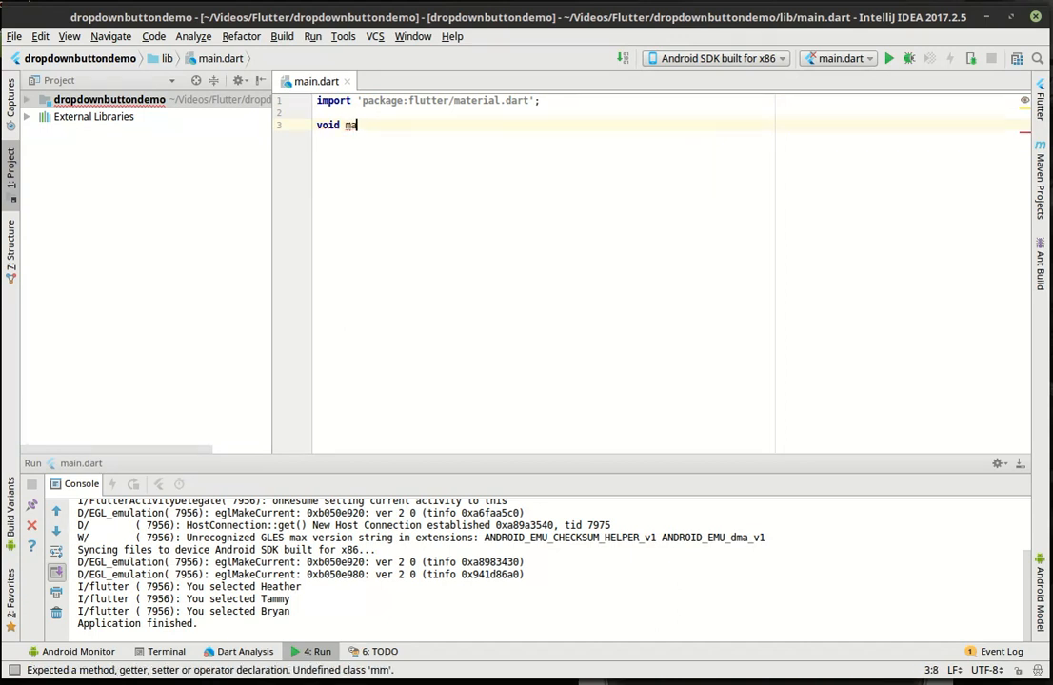
text(in())
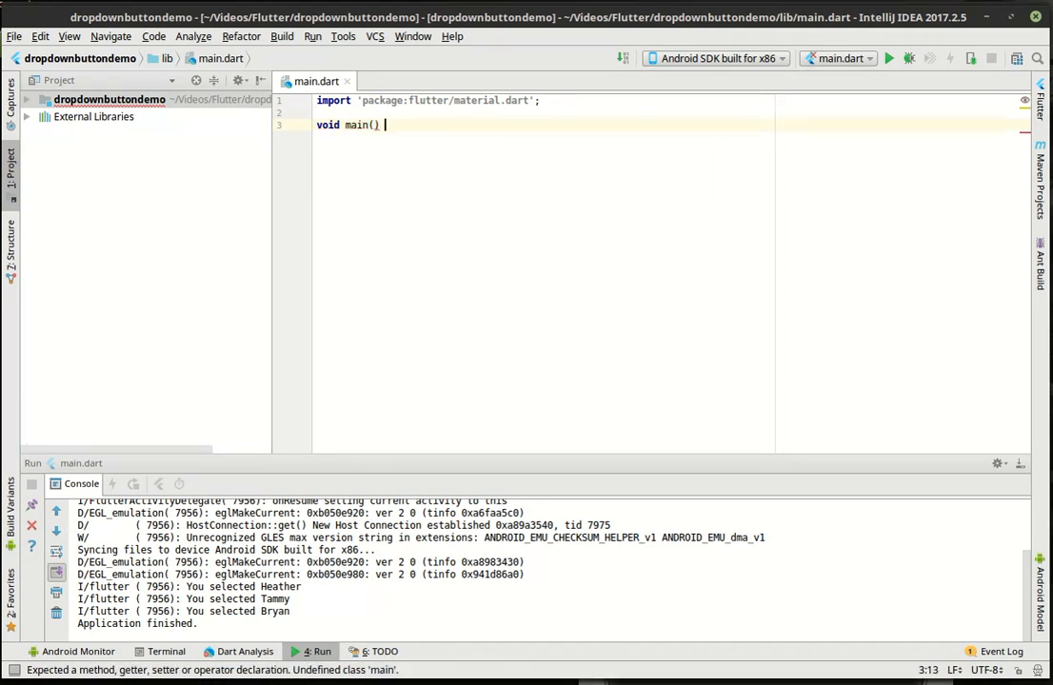
text({)
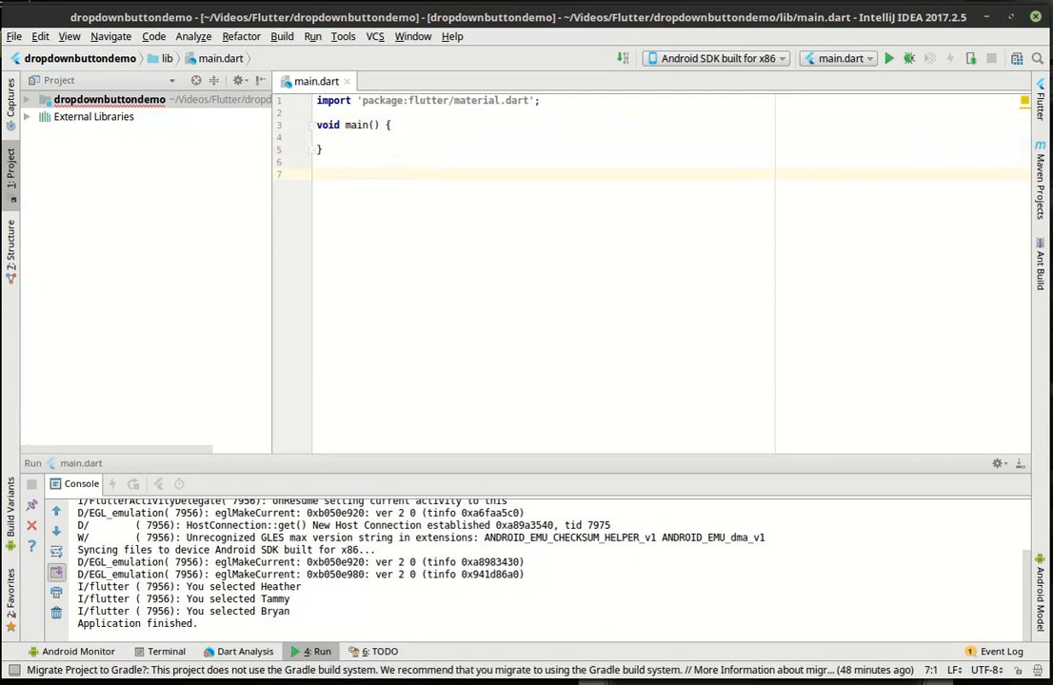
Declare class MyApp extends StatefulWidget with an empty body.
text(class)
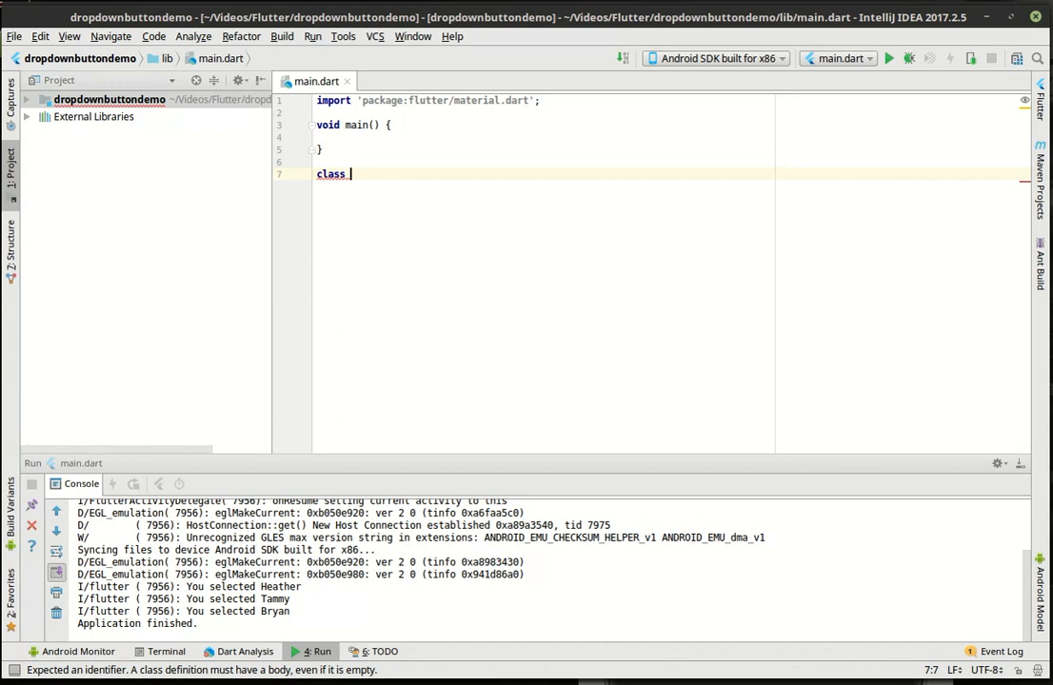
text(MyApp)
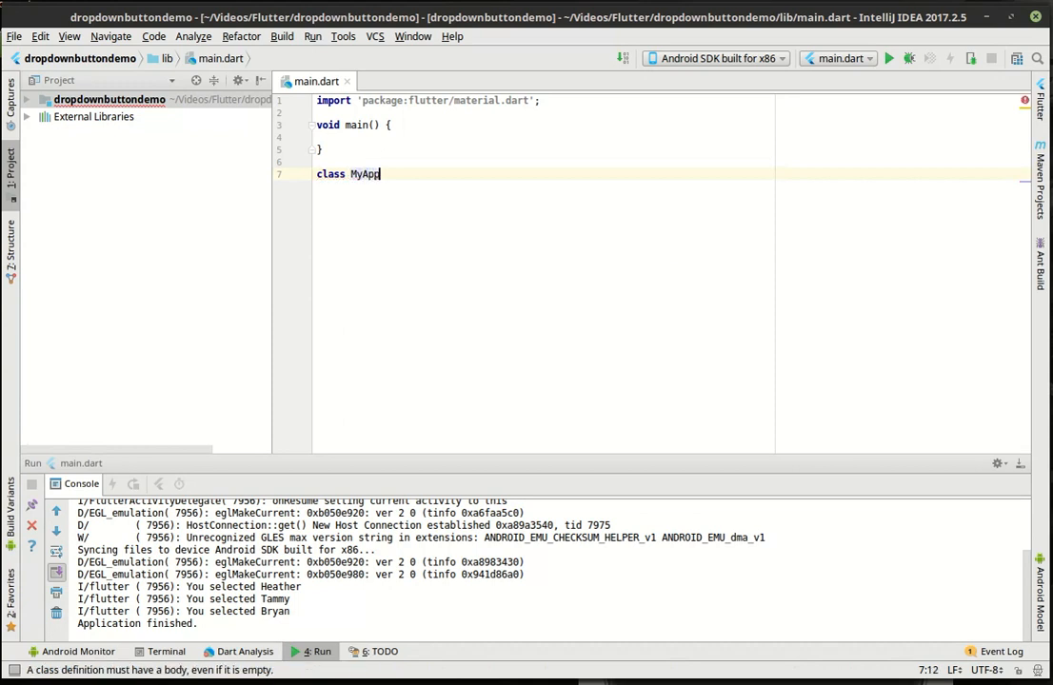
text(extends)
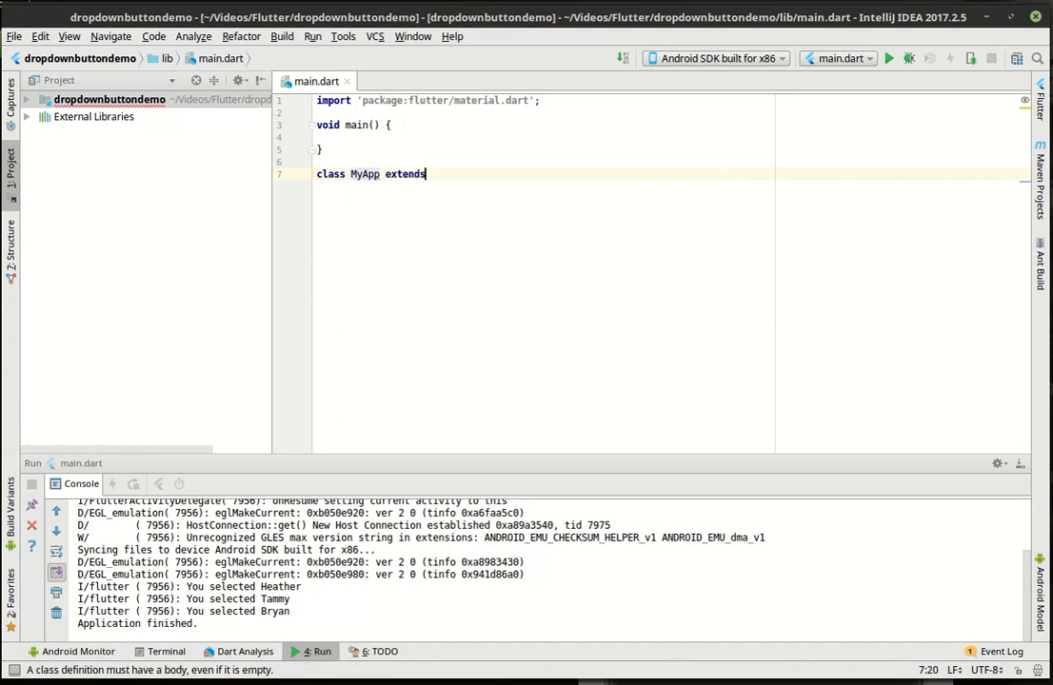
text(State)
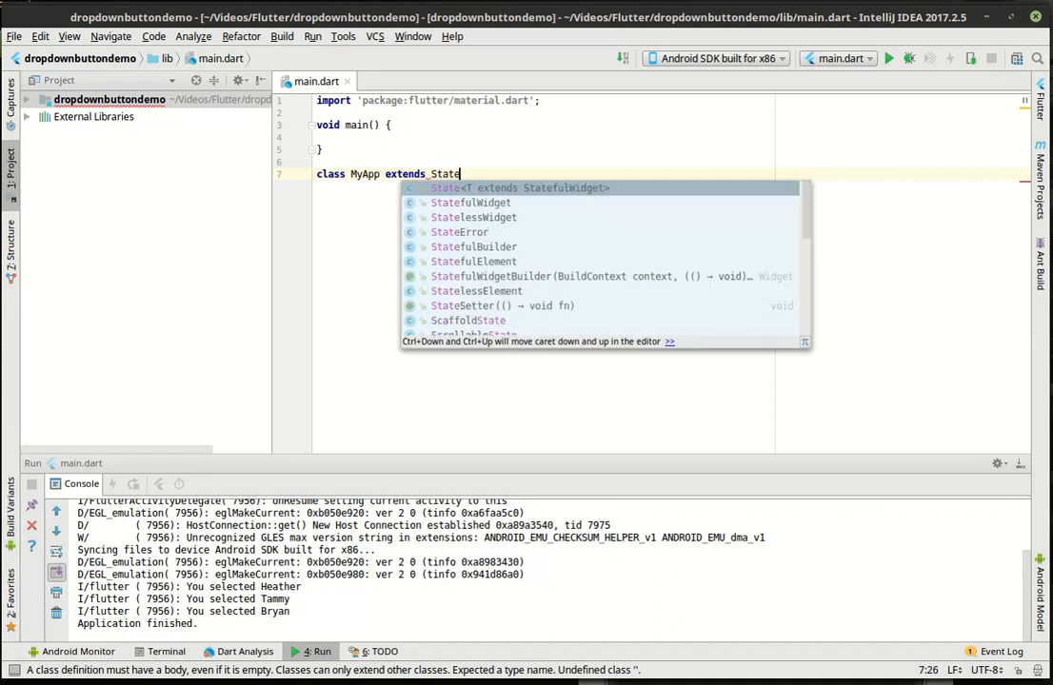
click(470, 203)
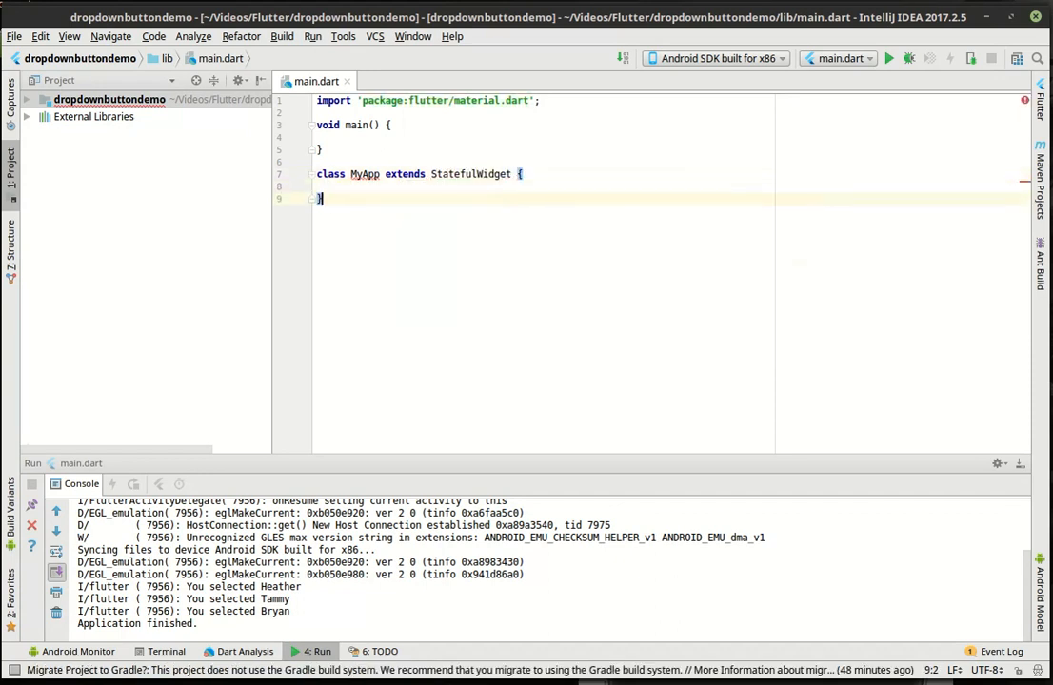
Type class _State extends State<MyApp> {} below MyApp using completion.
text(class)
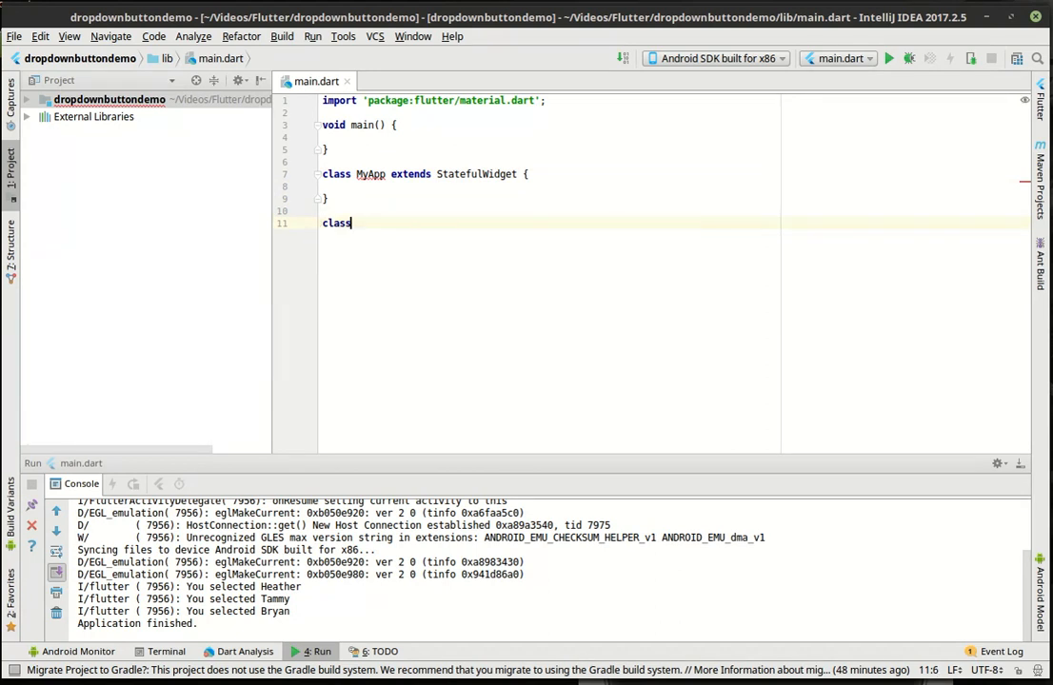
text(_State extends State<MyApp> {)
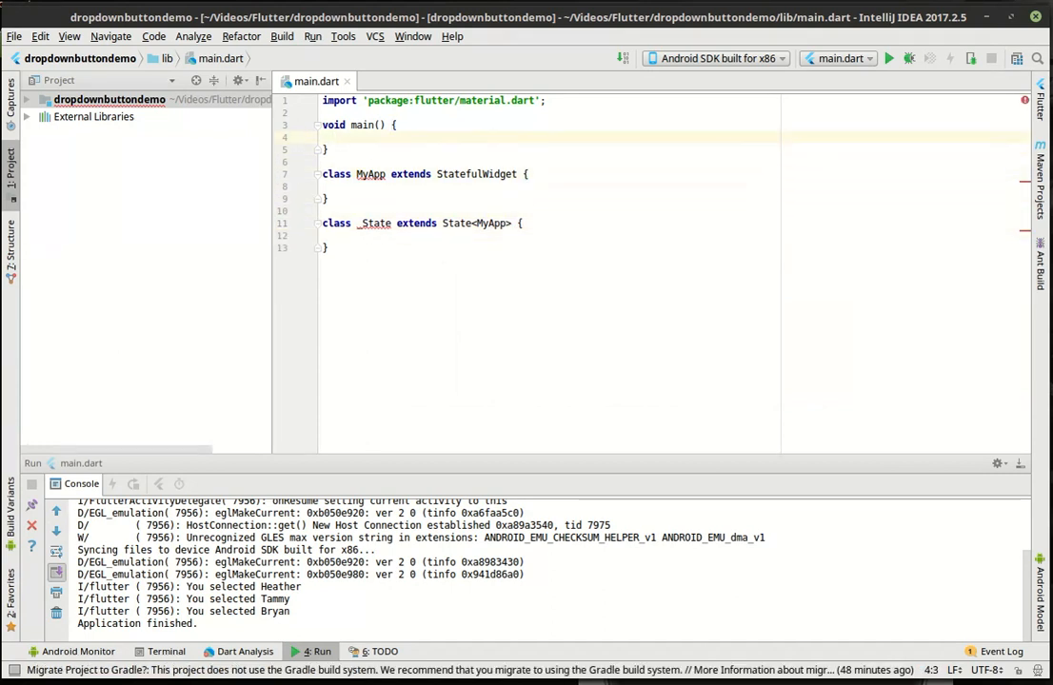
Make main() call runApp(new MaterialApp(home: new MyApp())).
text(runApp(newe)
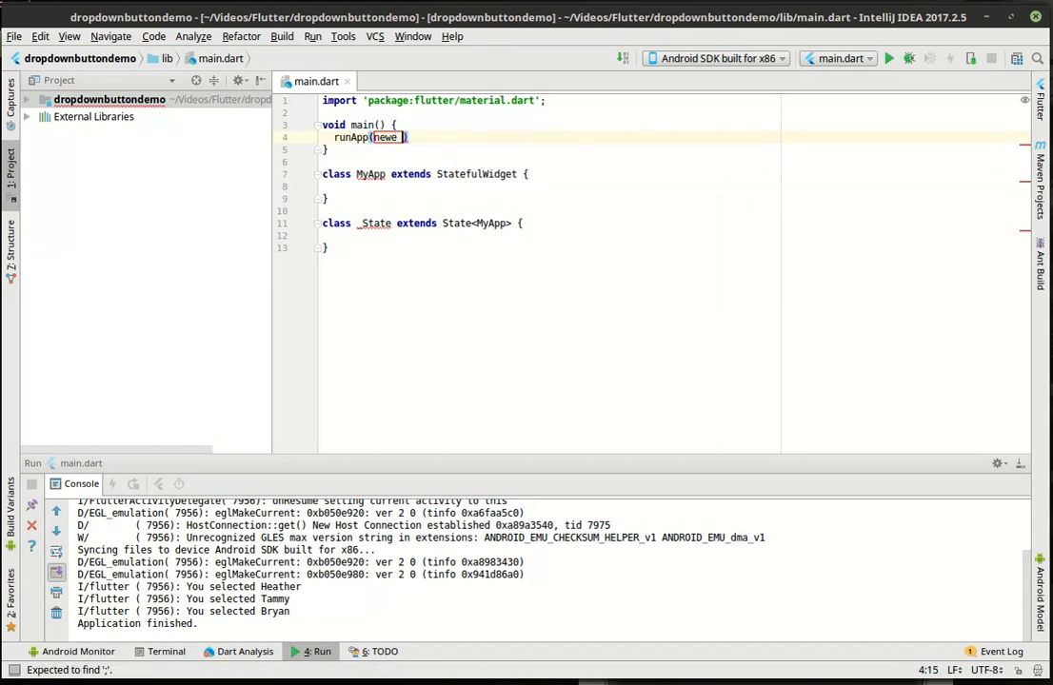
text(Ma)
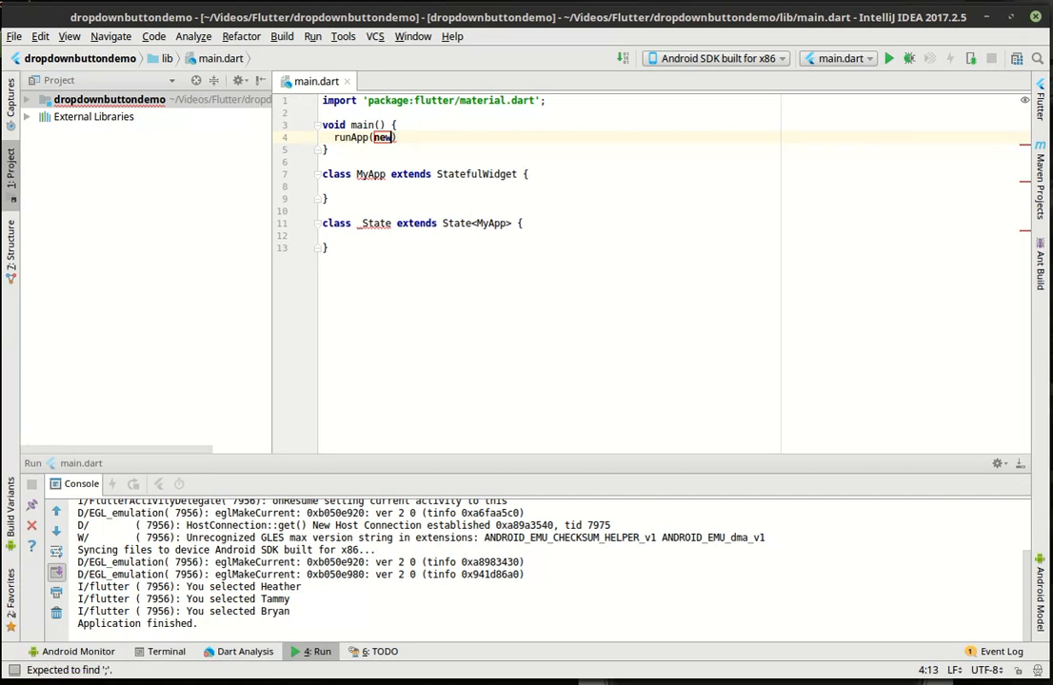
text(MaterialApp())
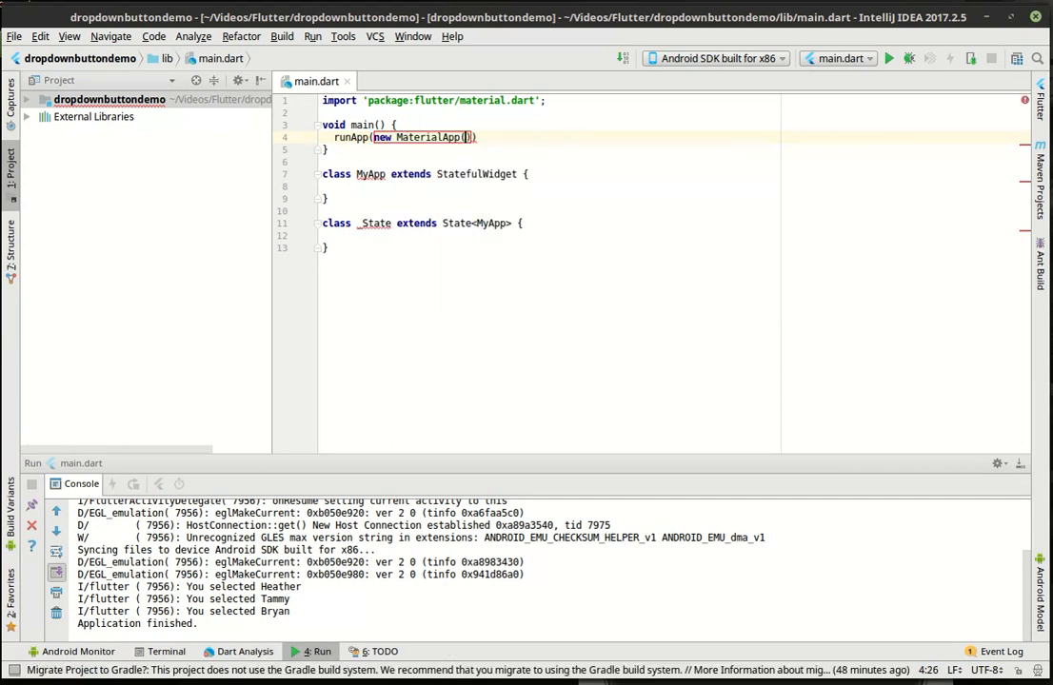
text(;)
text(home: ,)
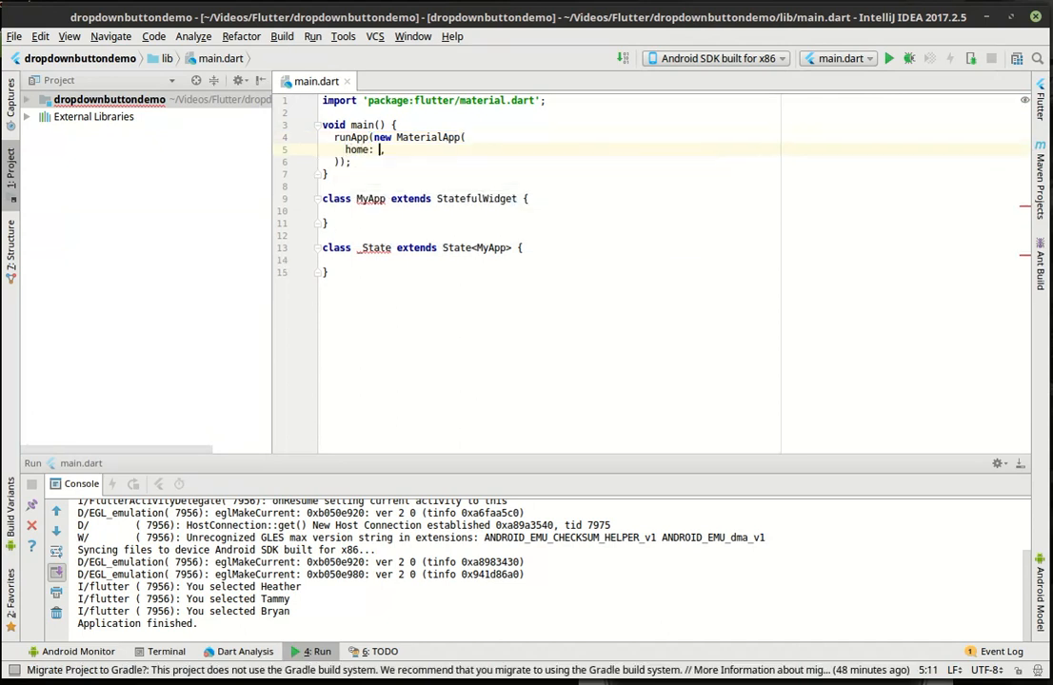
text(new MyApp()
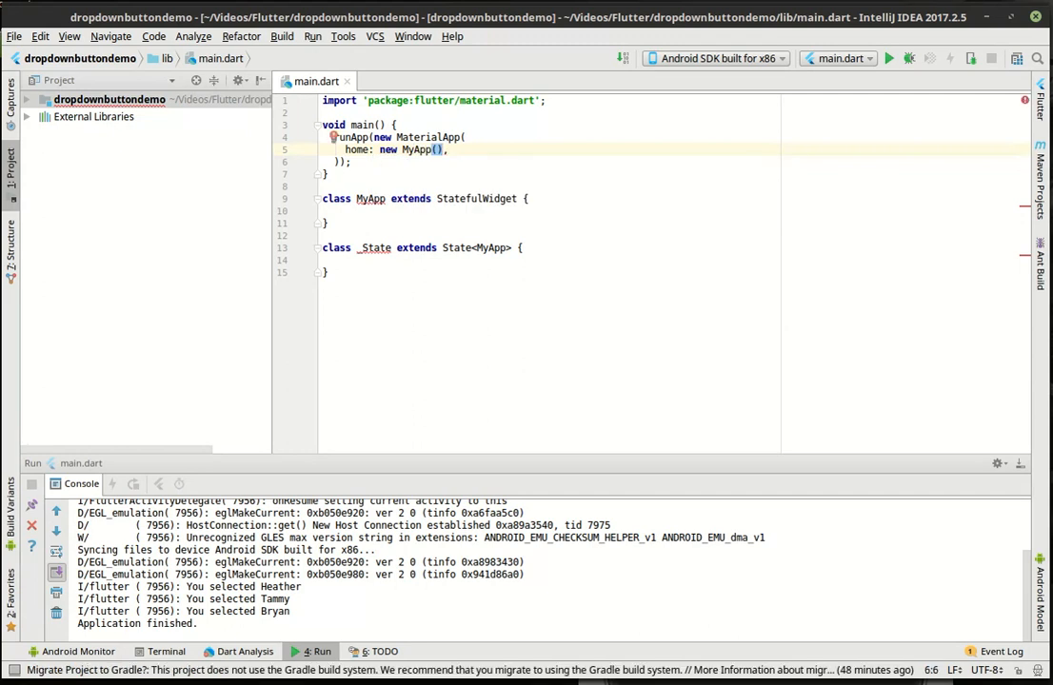
click(332, 210)
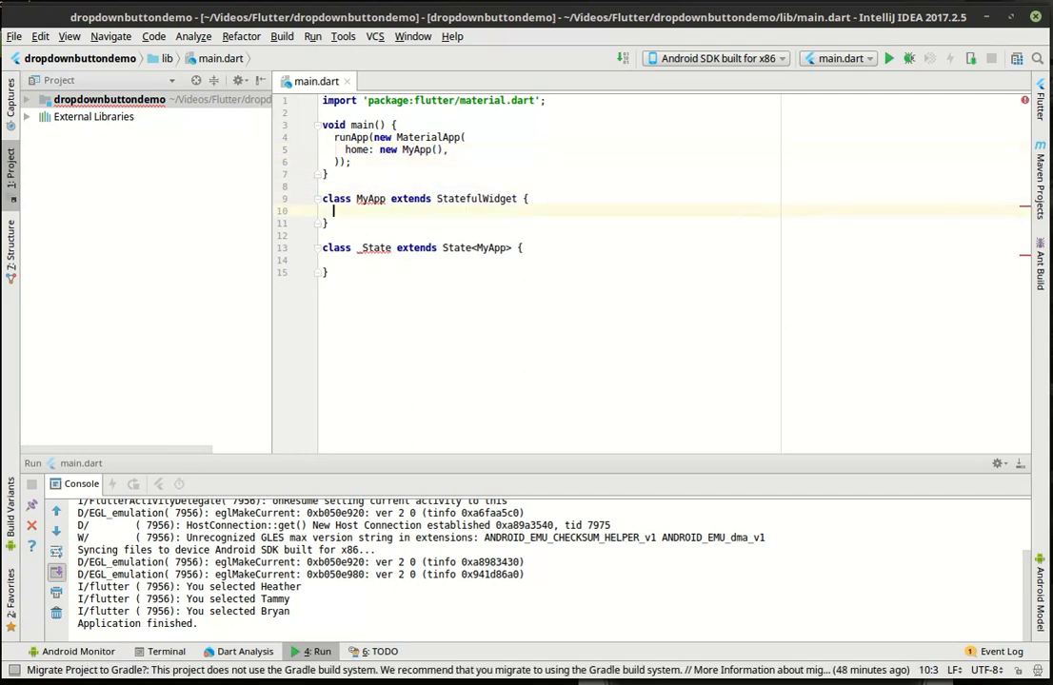
text(@override)
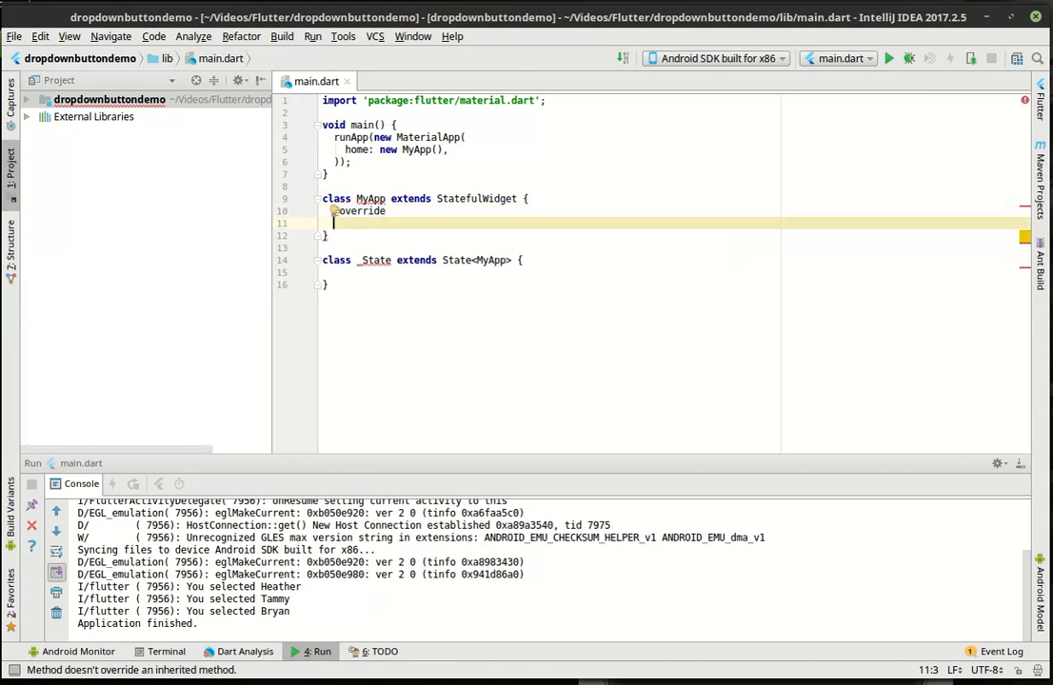
text(_State c)
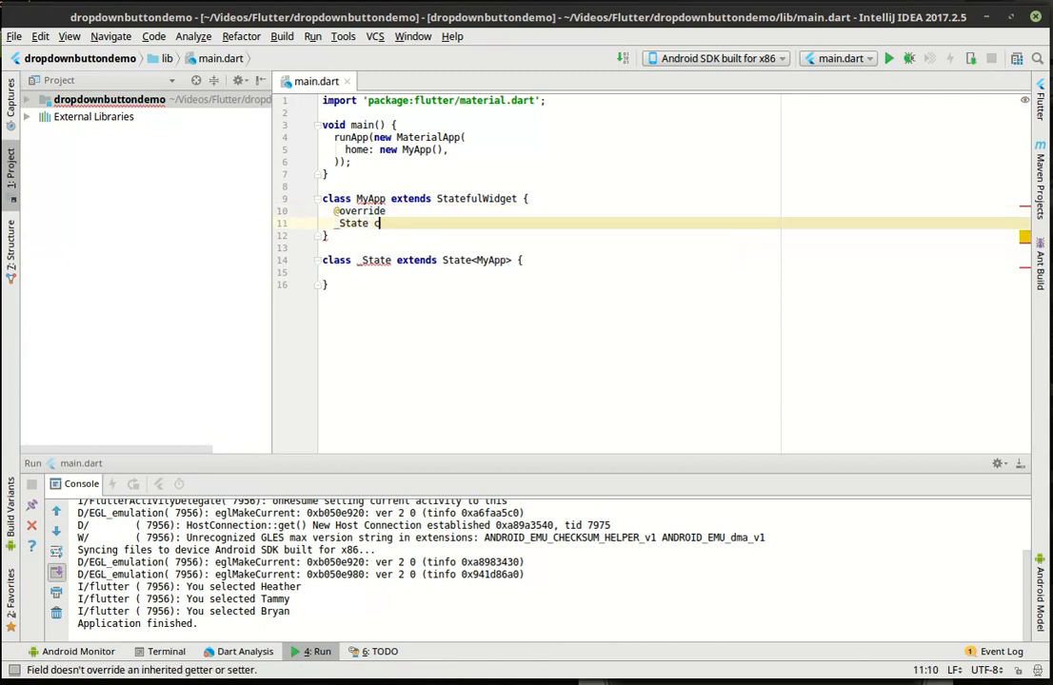
text(createState)
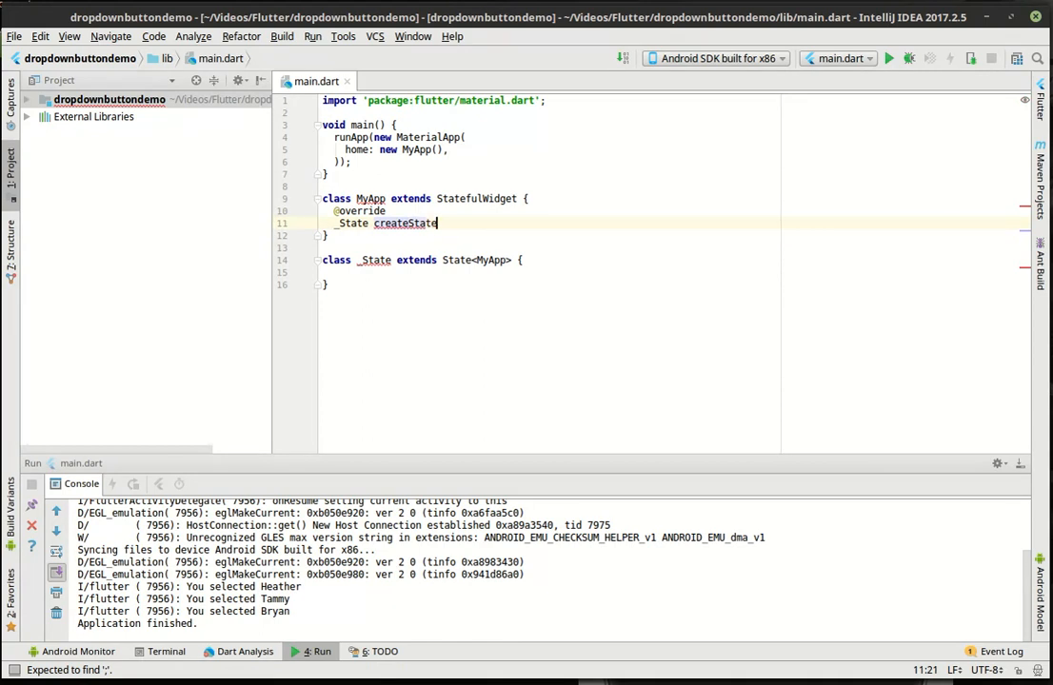
text(() =)
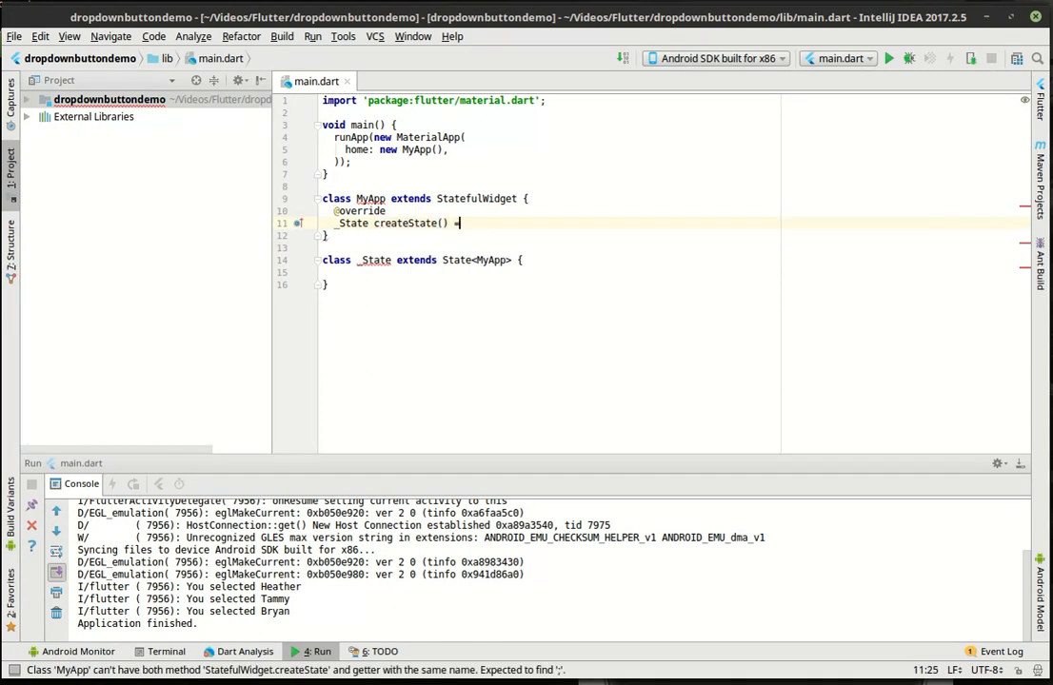
text(> _Stat)
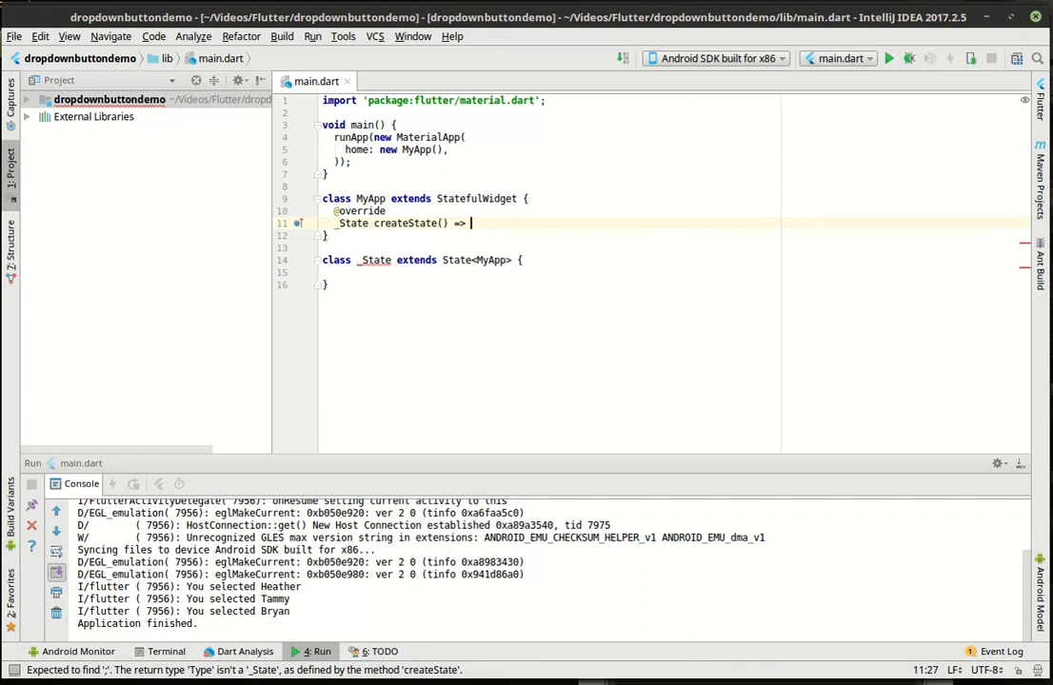
text(new _State();)
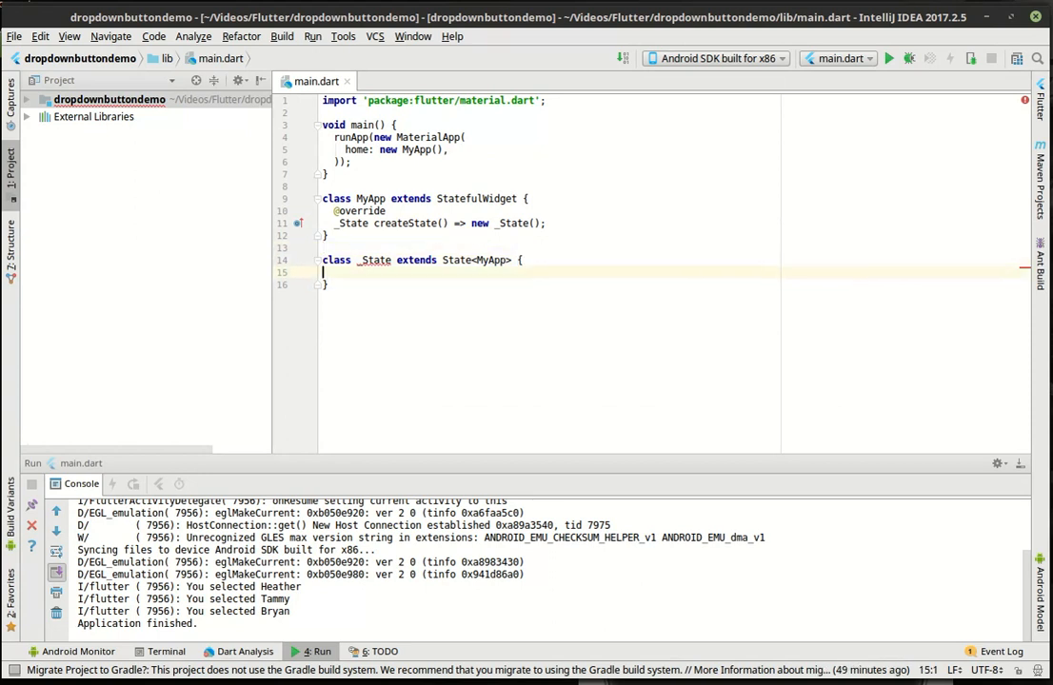
Declare String _value = null and List<String> values = new List<String>() in _State.
key(Return)
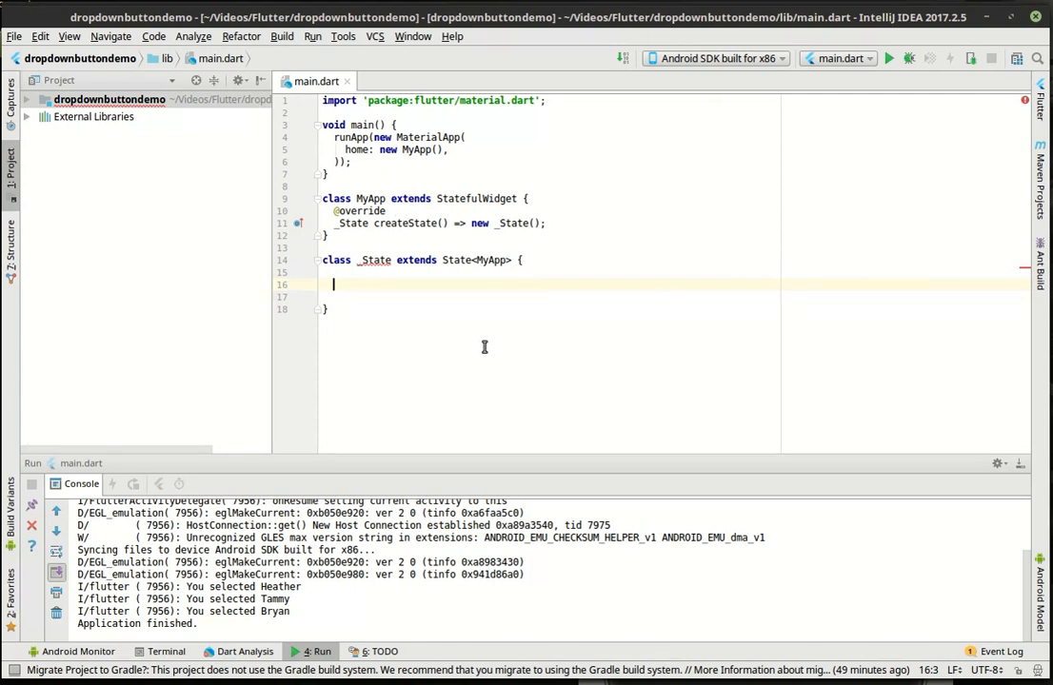
mouse_move(455, 333)
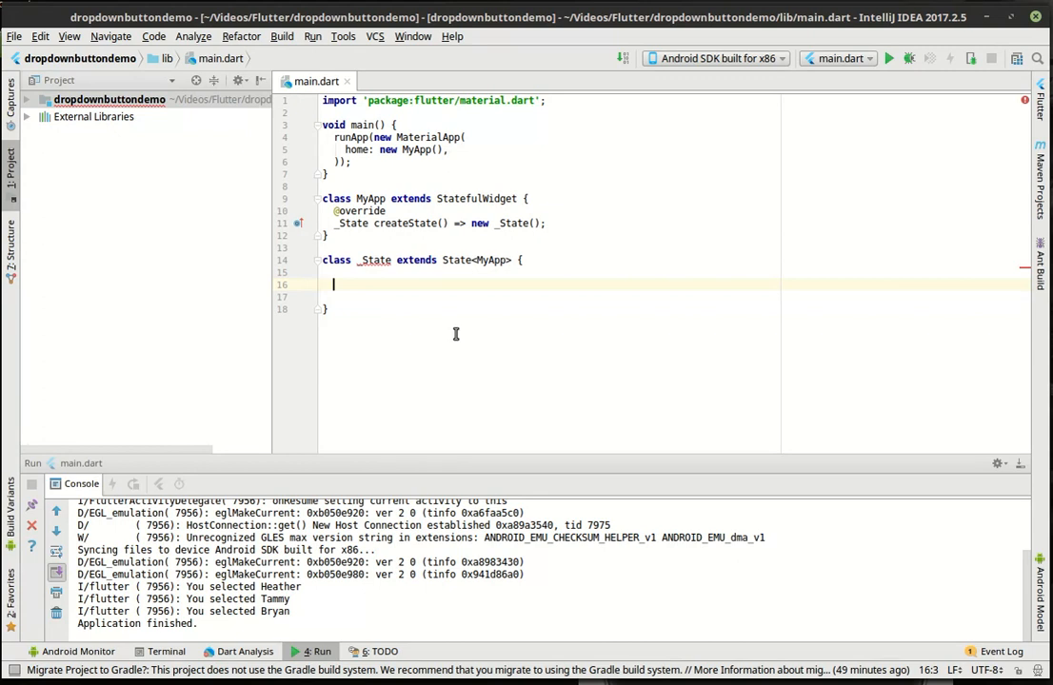
text(String)
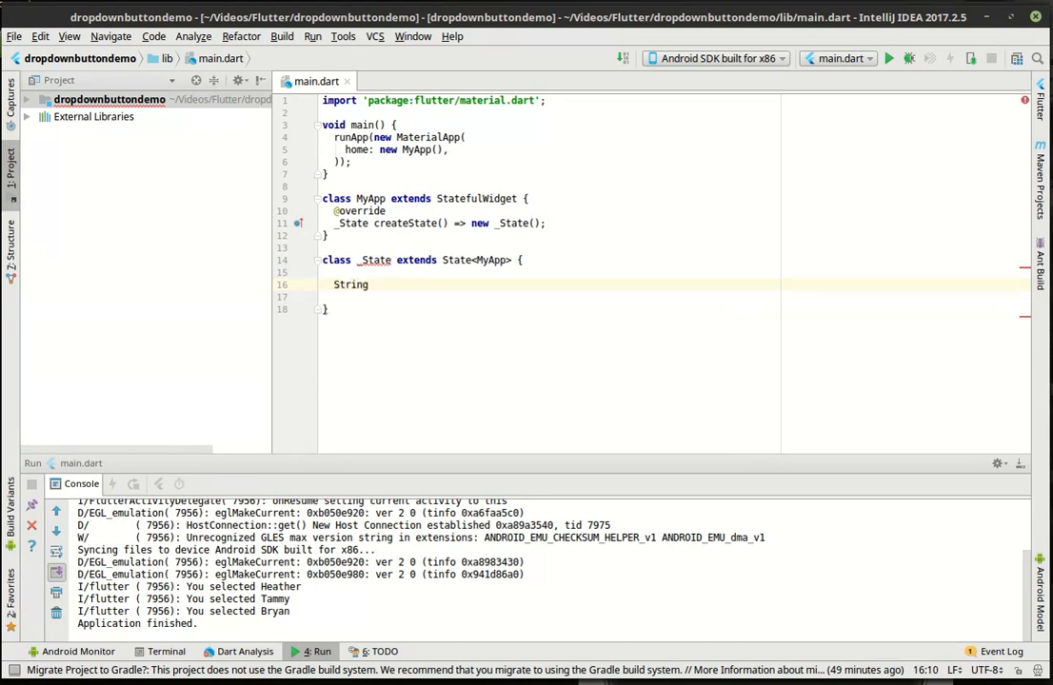
text(_value)
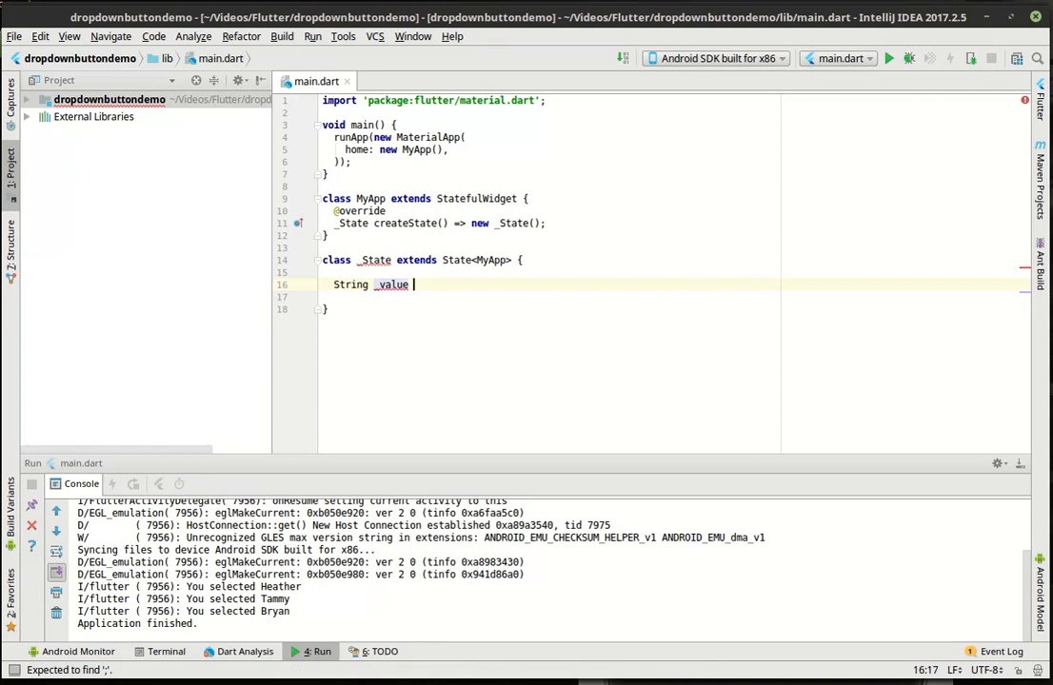
text(= null;)
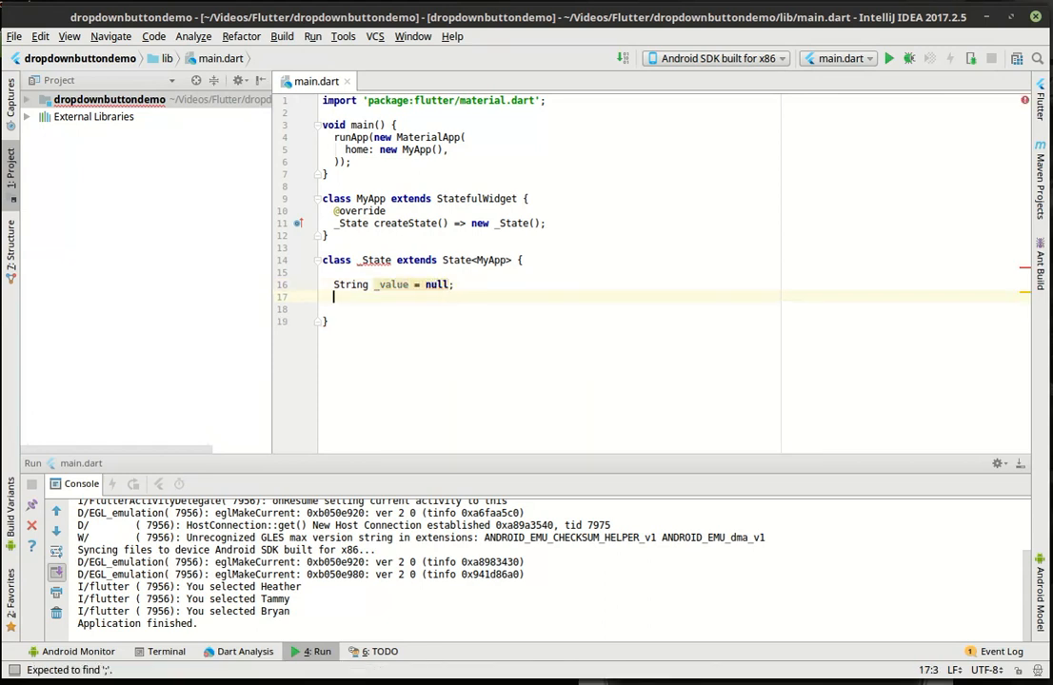
text(List)
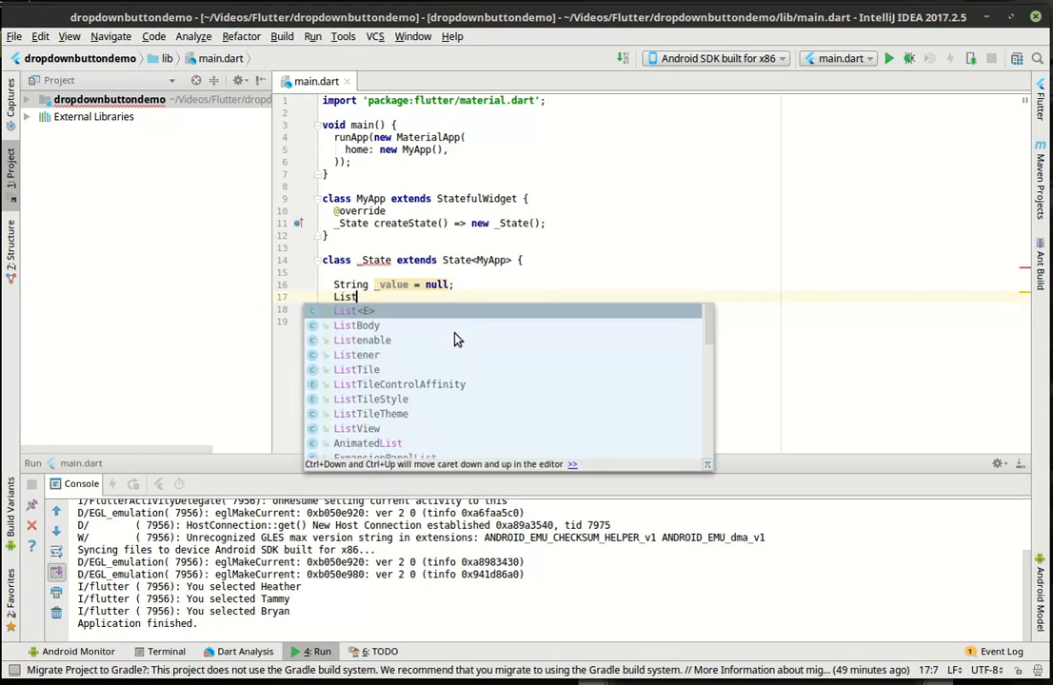
text(<String>)
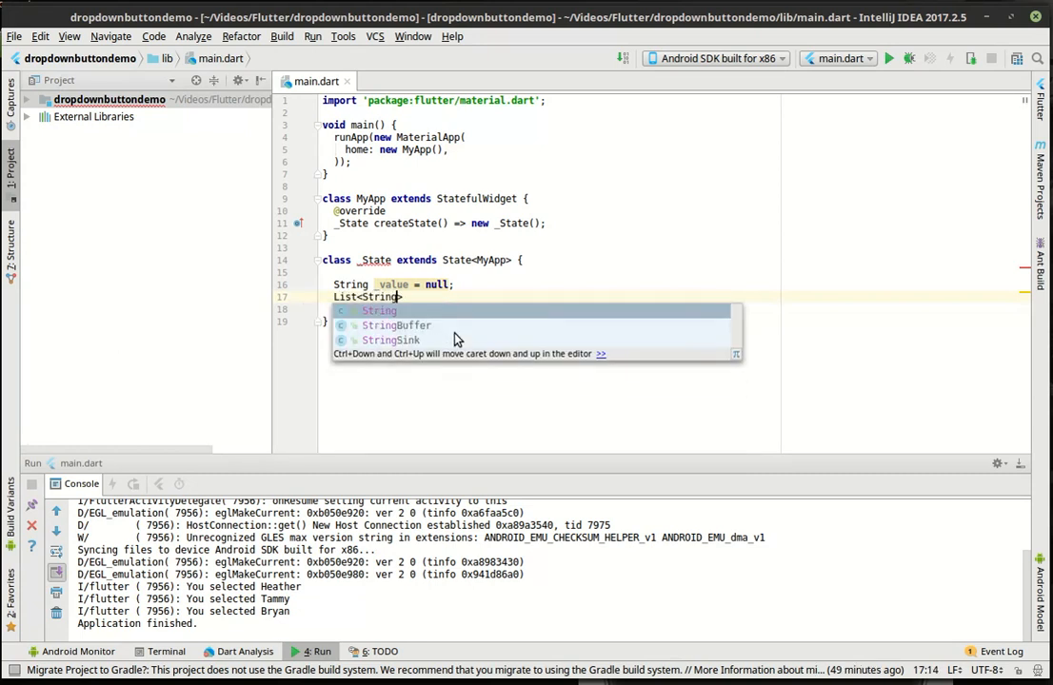
text(values = new)
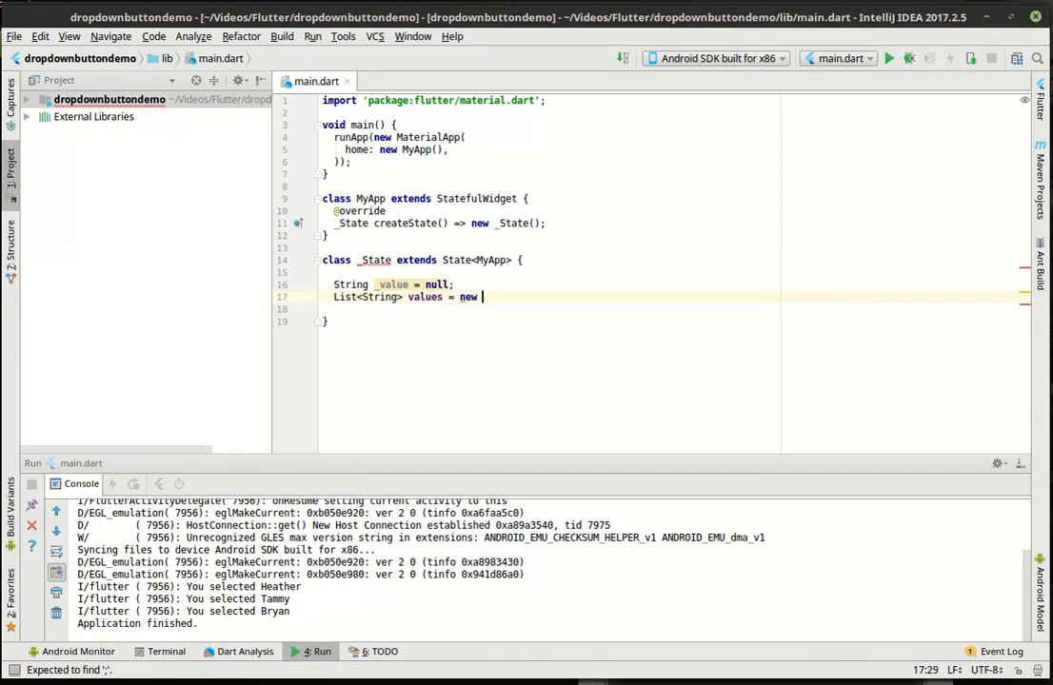
text(List<String>();)
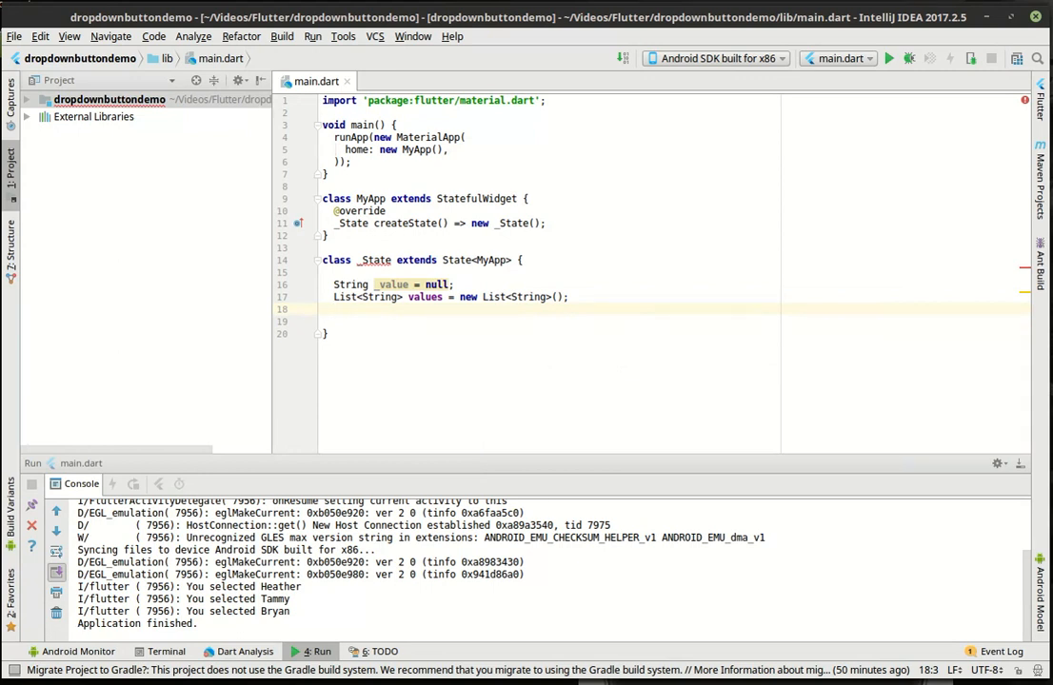
Insert an empty initState() override via the override-methods dialog.
key(enter)
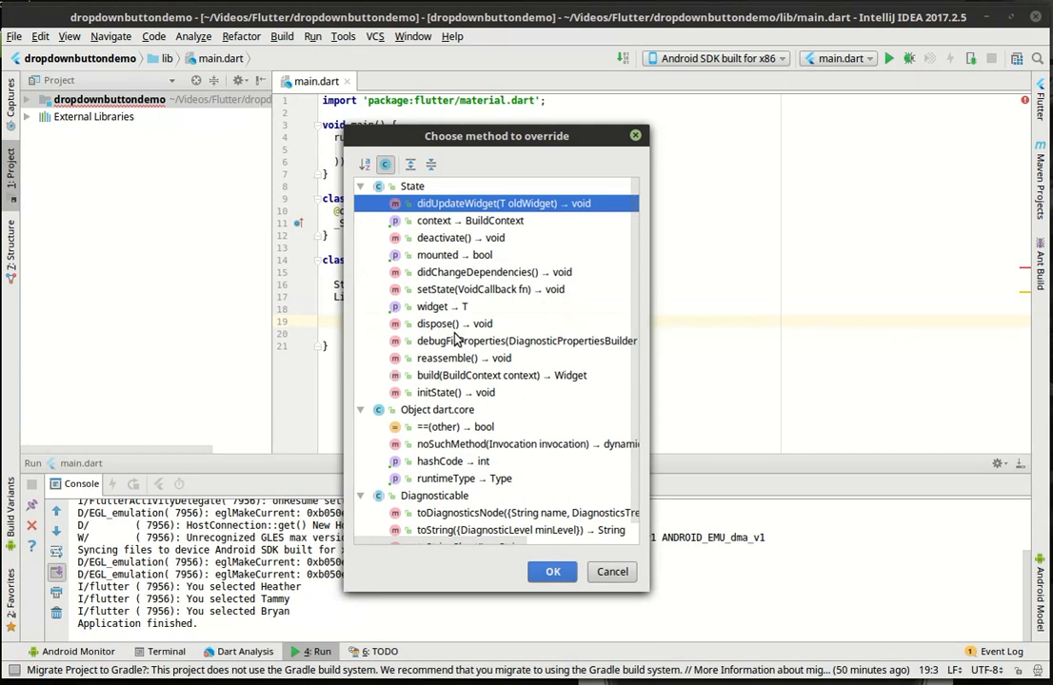
click(447, 392)
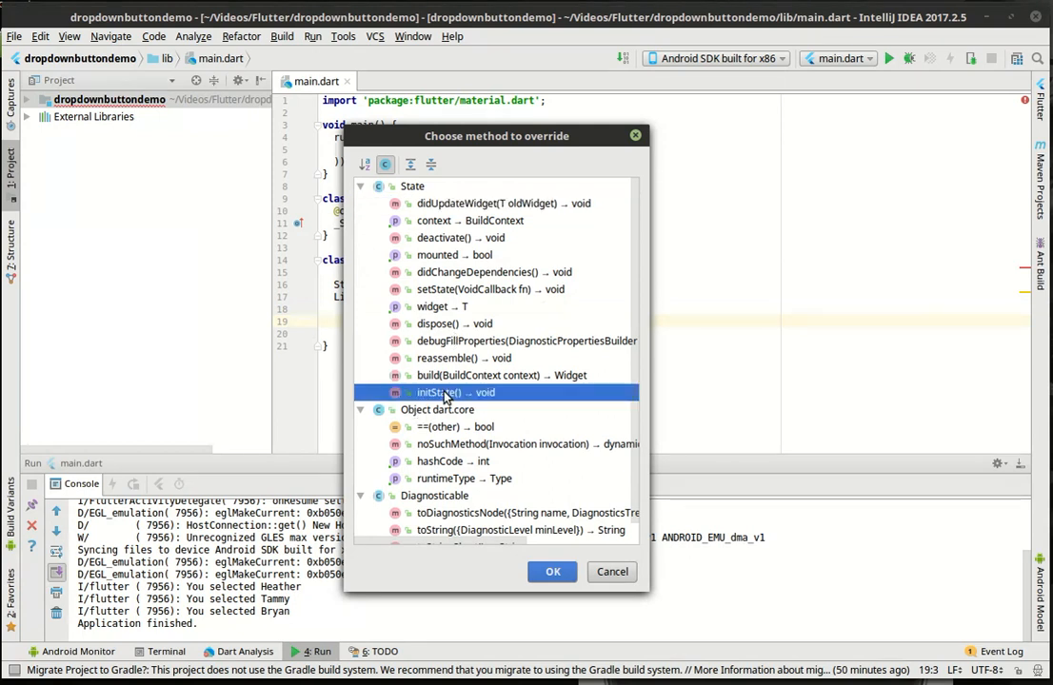
click(552, 573)
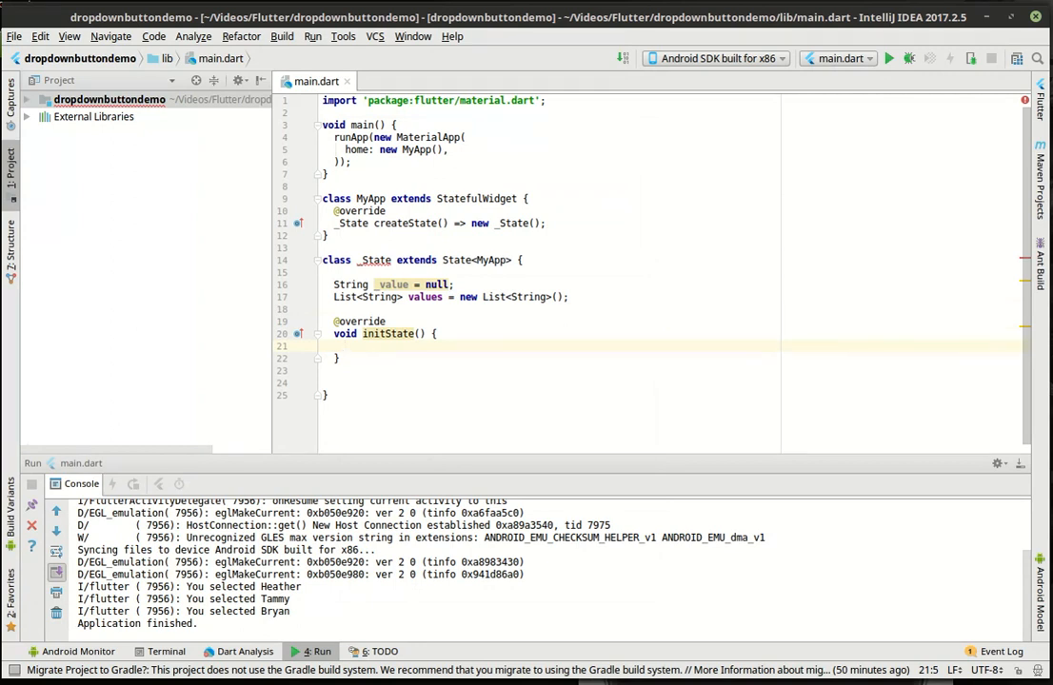
In initState, addAll Bryan, Chris, Heather, Tammy and set _value to elementAt(0).
text(vi)
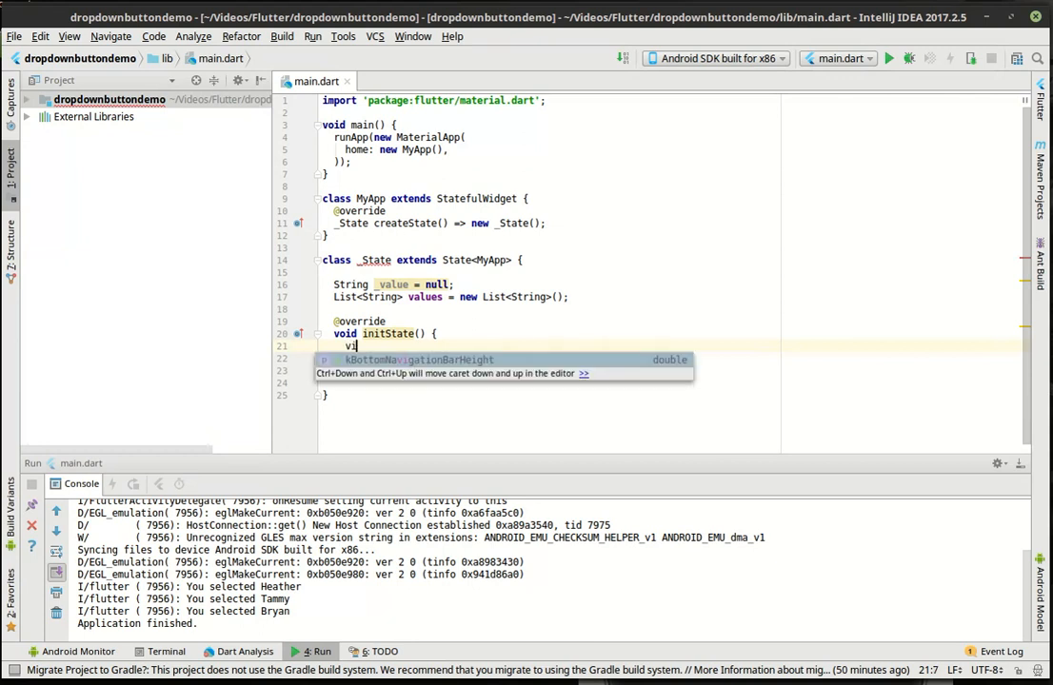
text(values.)
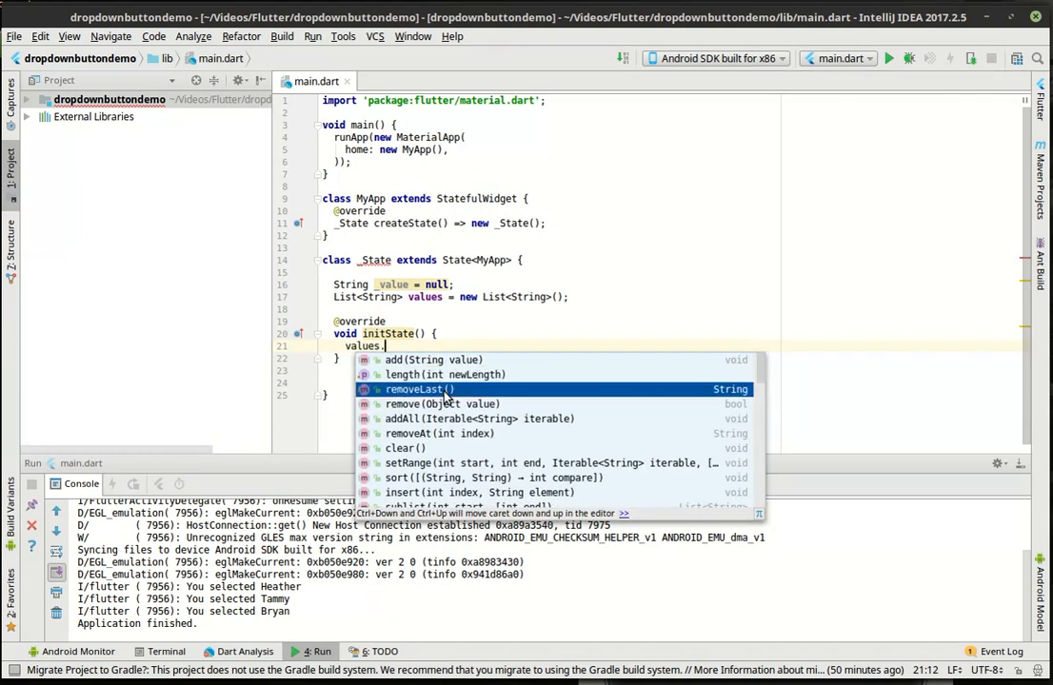
click(480, 419)
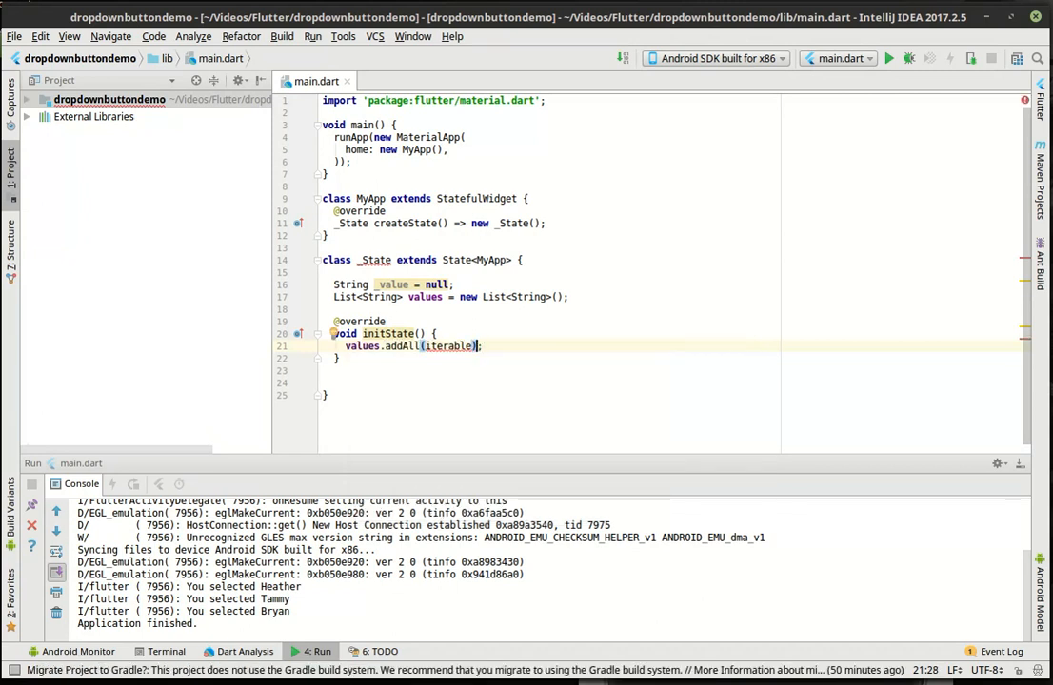
key(BackSpace)
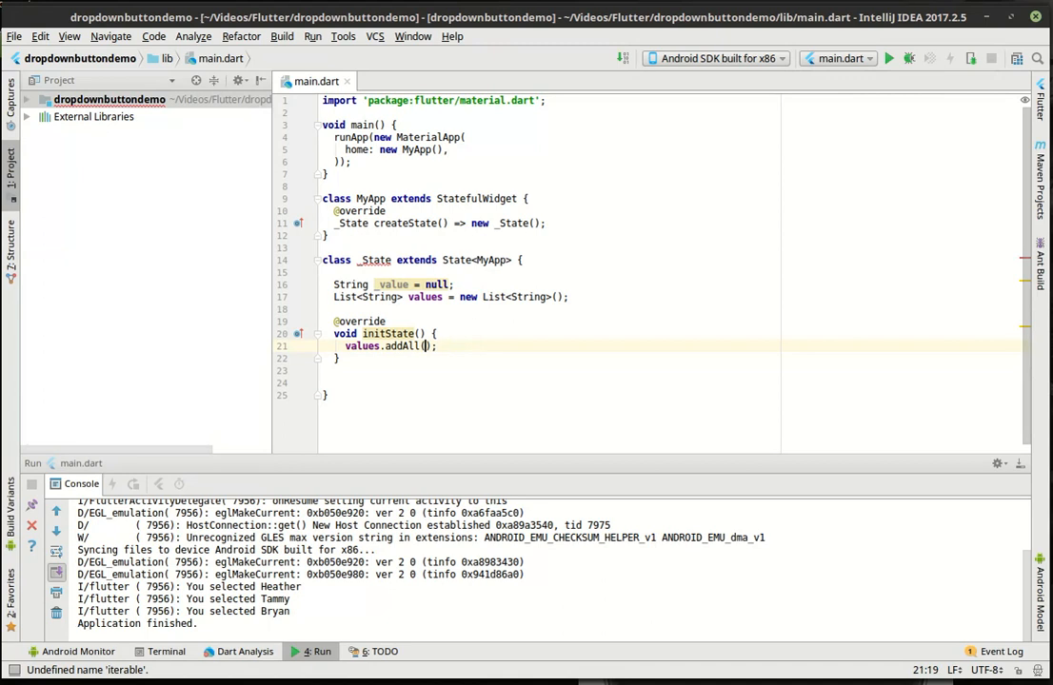
text([')
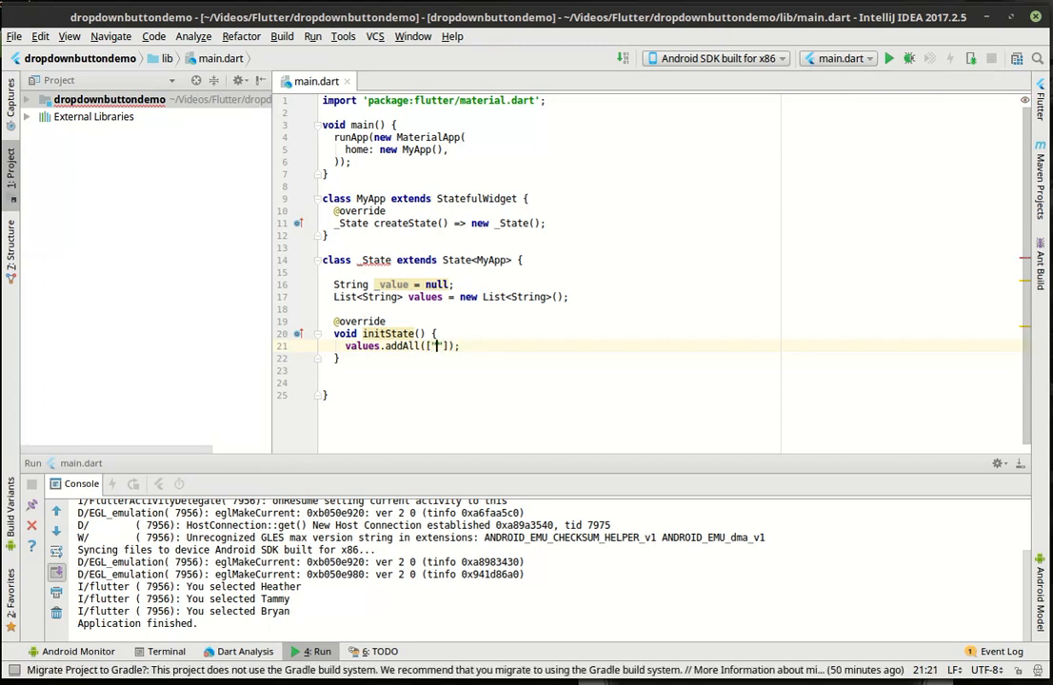
text(Bryan)
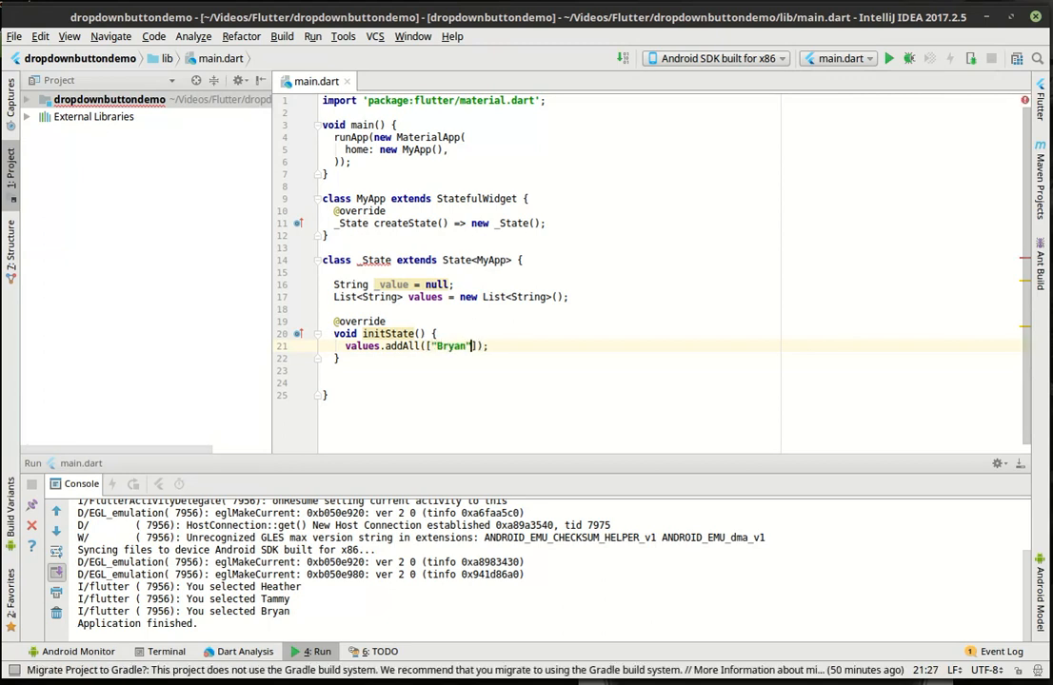
text(, "Chris")
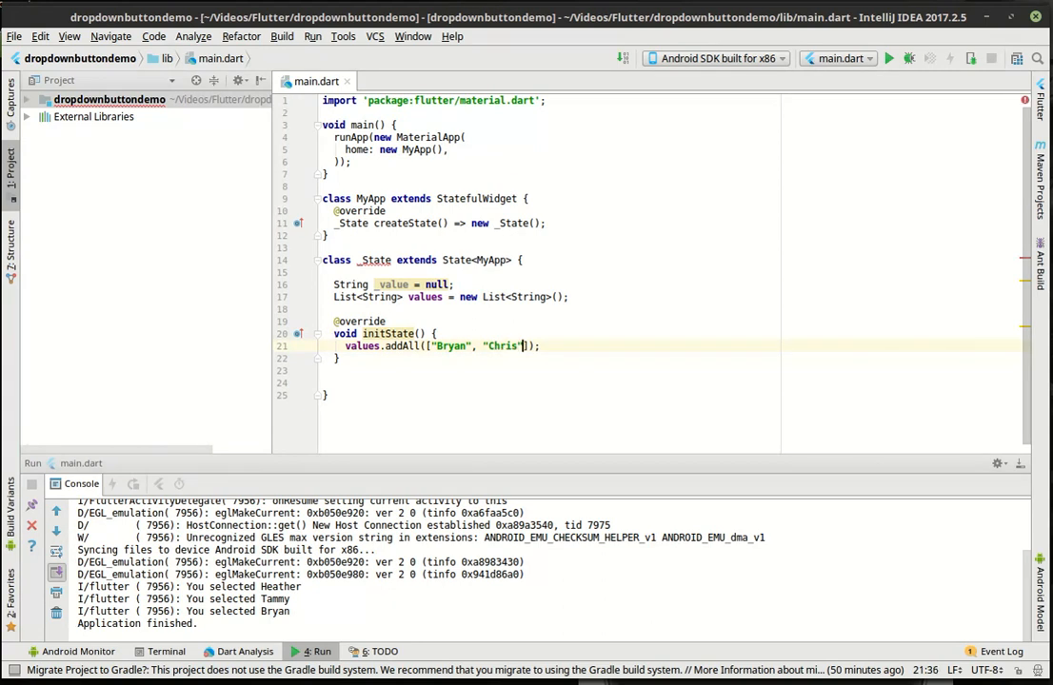
text(, "Heat)
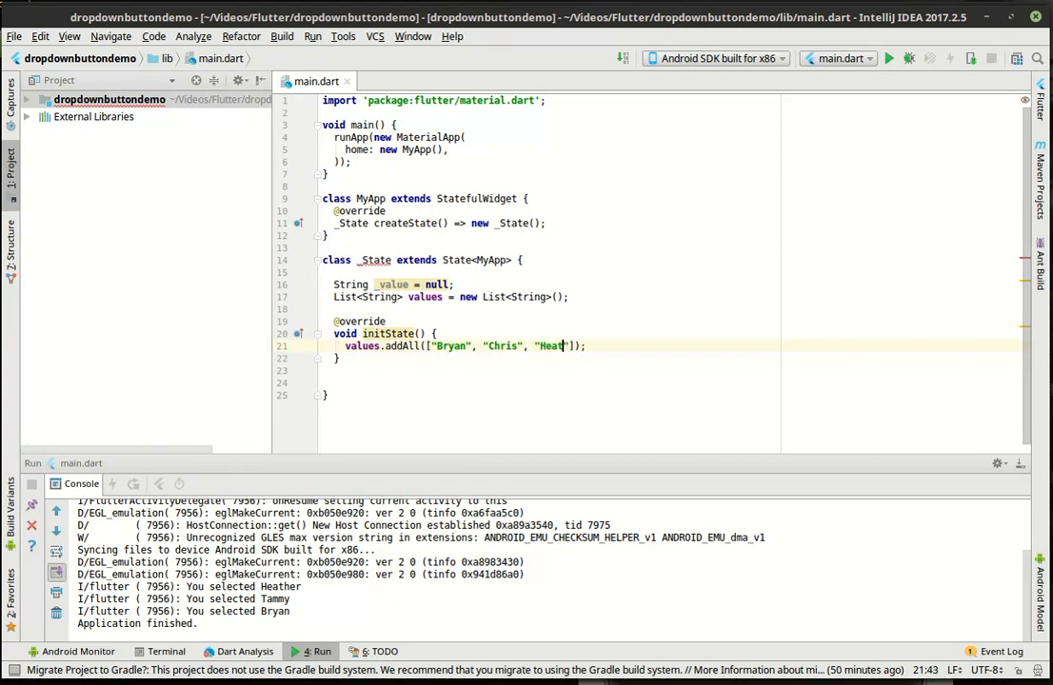
text(her)
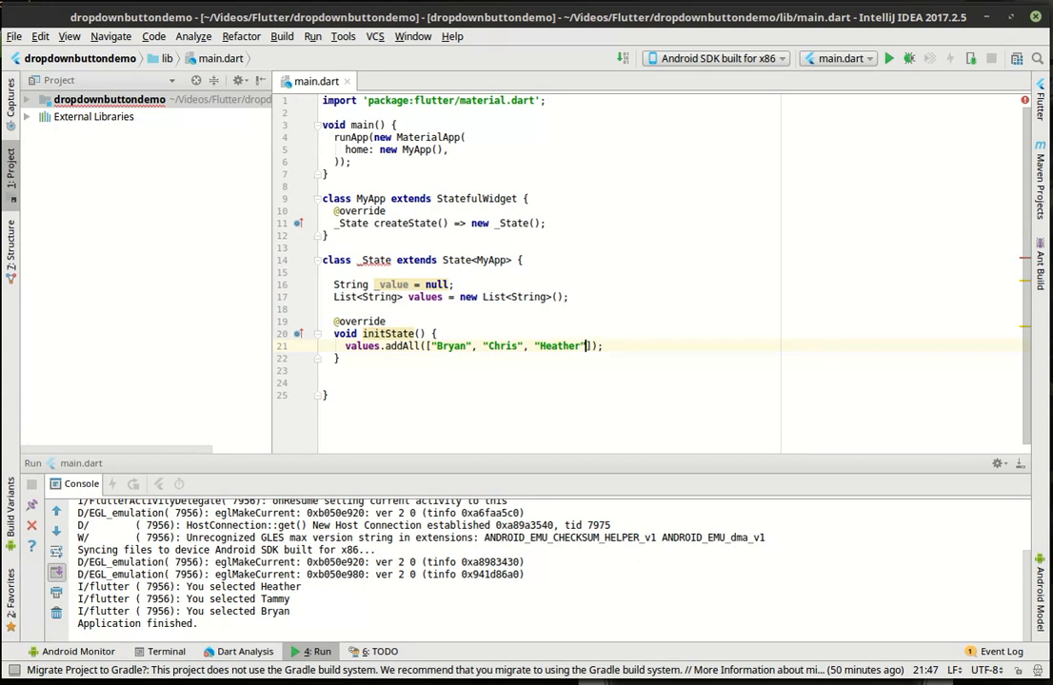
text(, "Tammy")
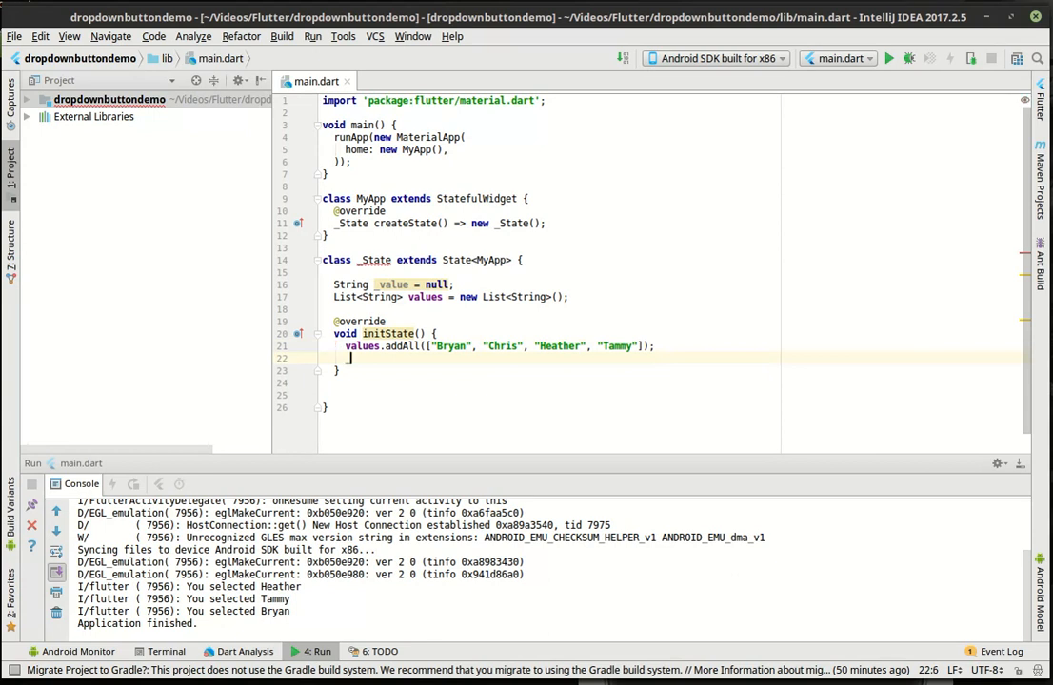
text(_value = values)
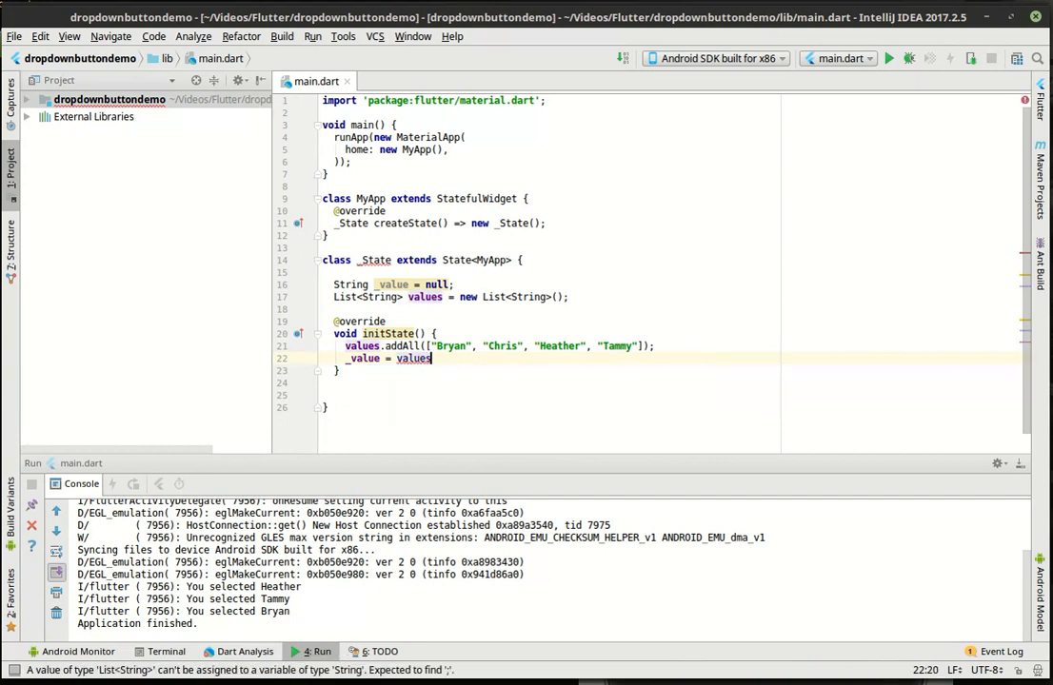
text(.elementAt(index))
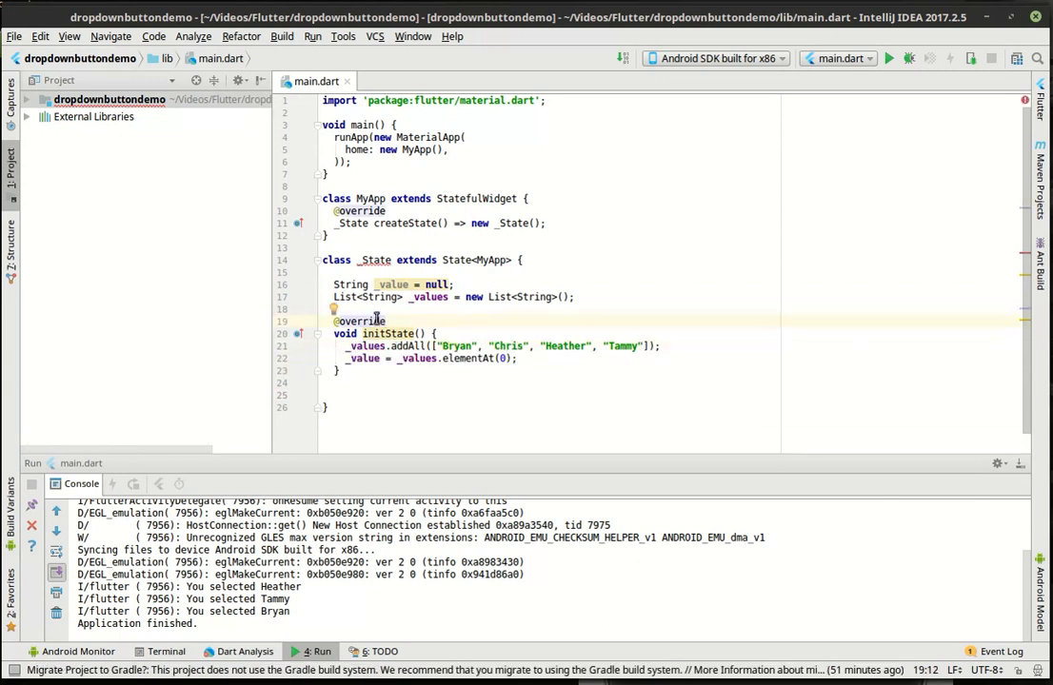
mouse_move(375, 260)
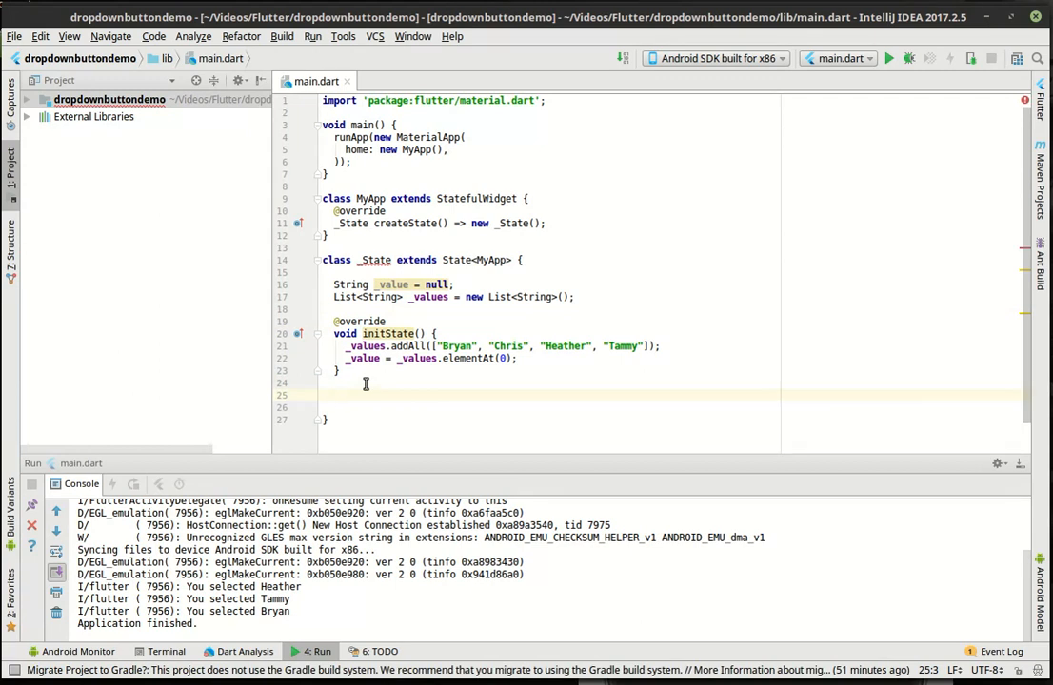
Write void _onChanged(String value) calling setState to assign _value = value.
text(void)
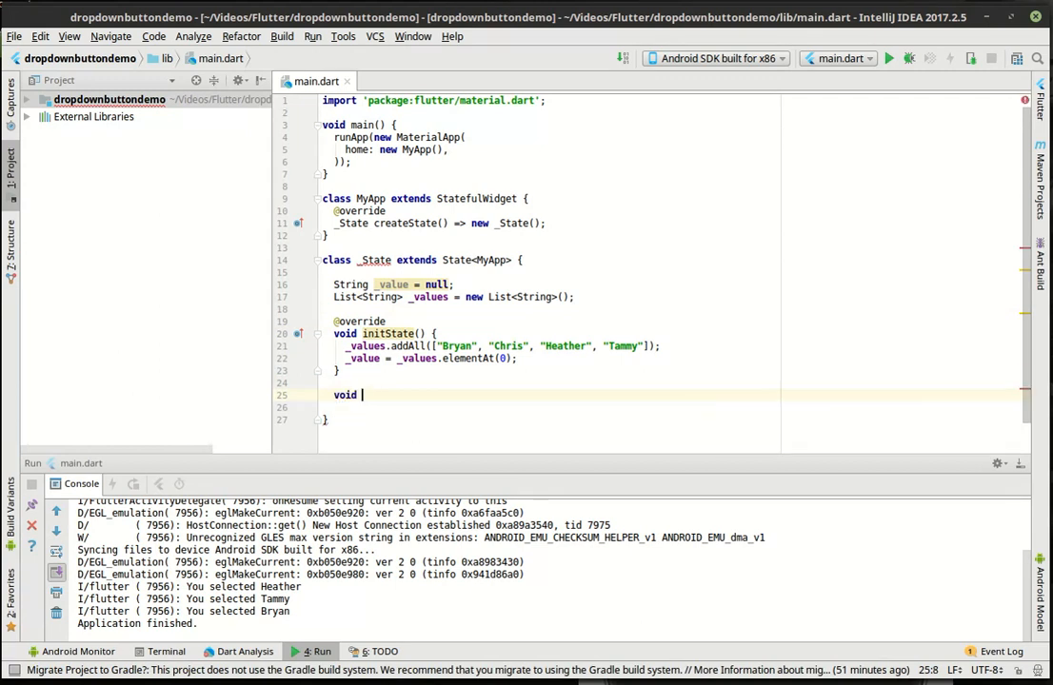
text(_)
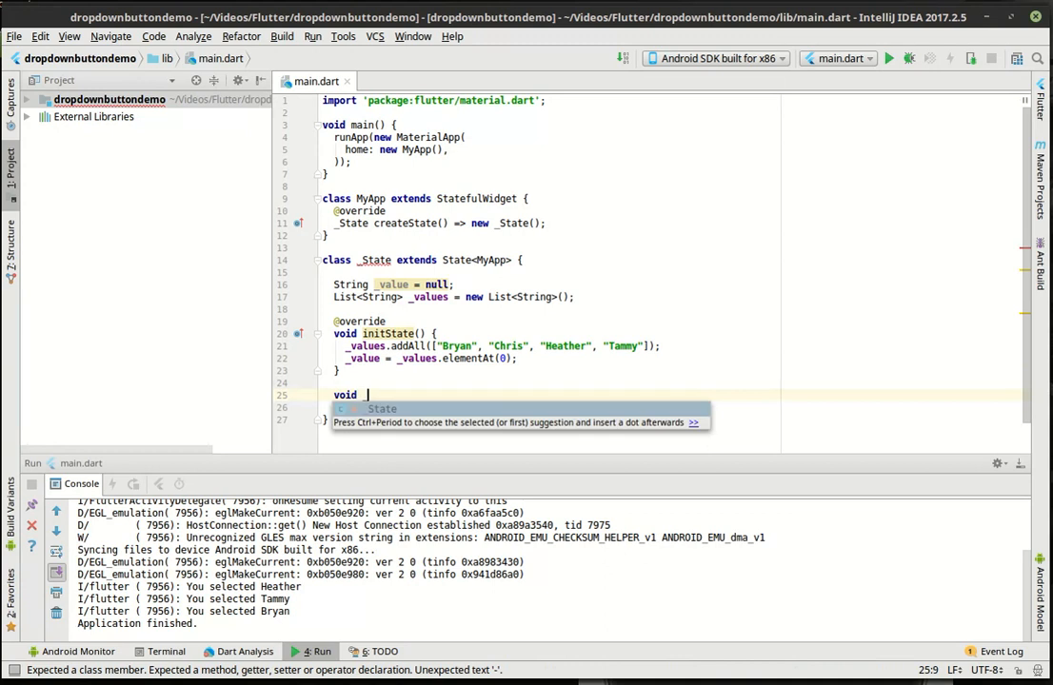
text(_onChanged(String)
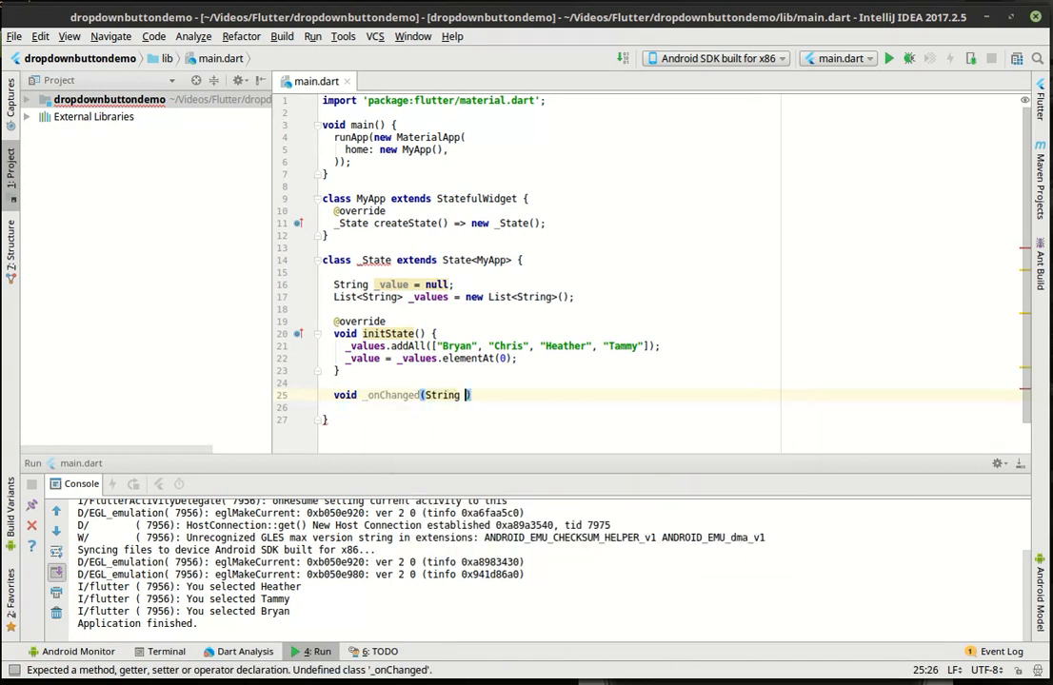
text(value) {})
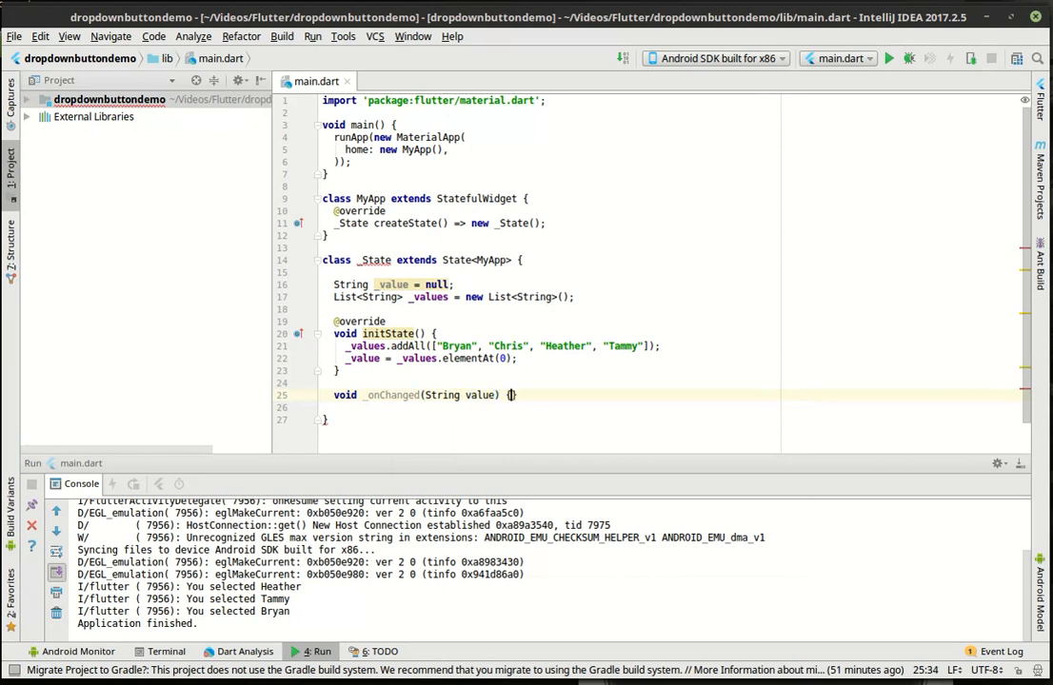
text(setState)
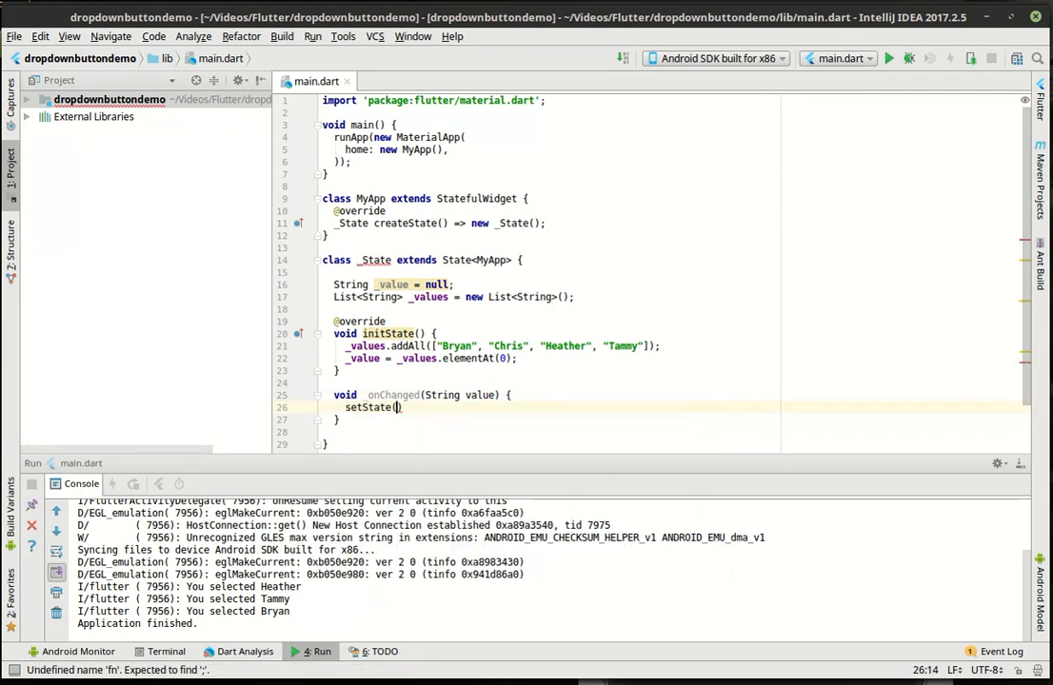
text((){});)
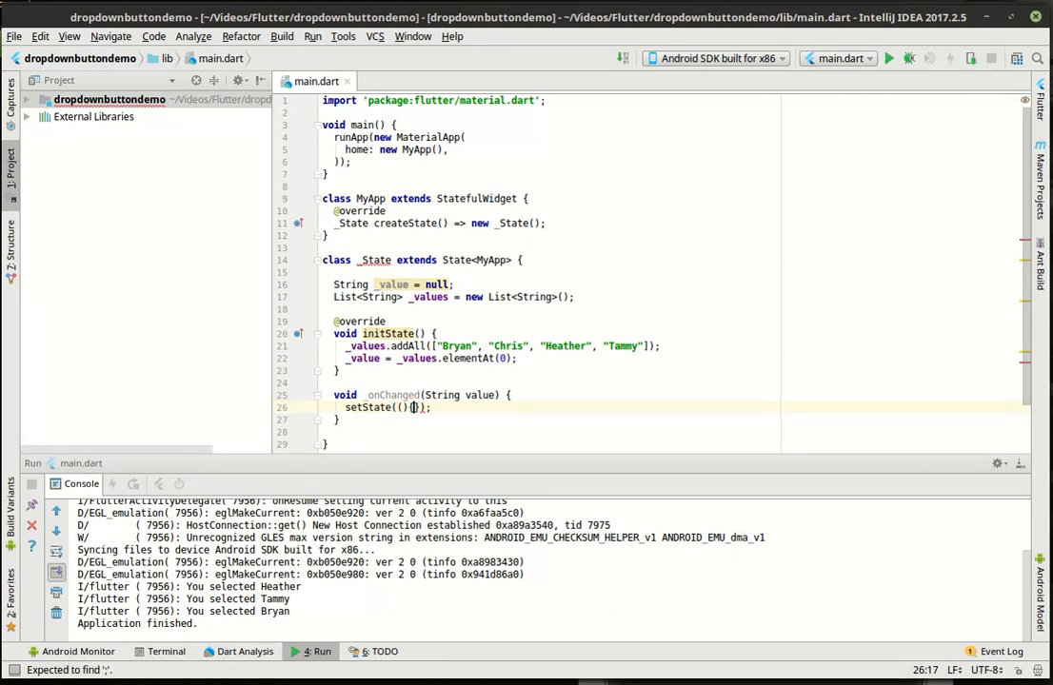
key(Return)
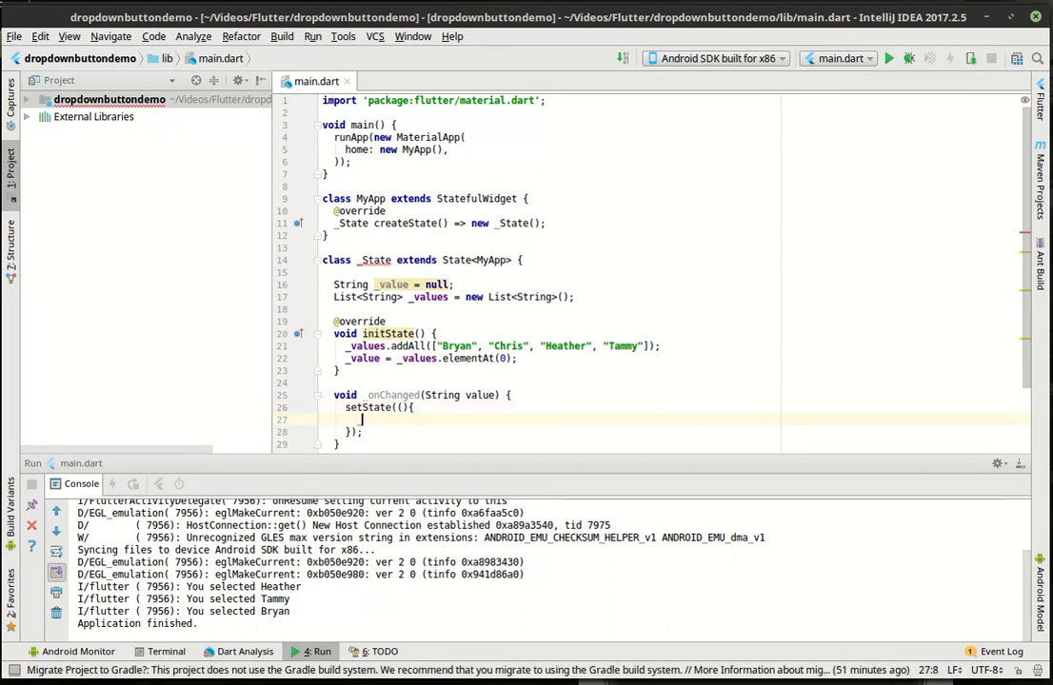
text(_value = value;)
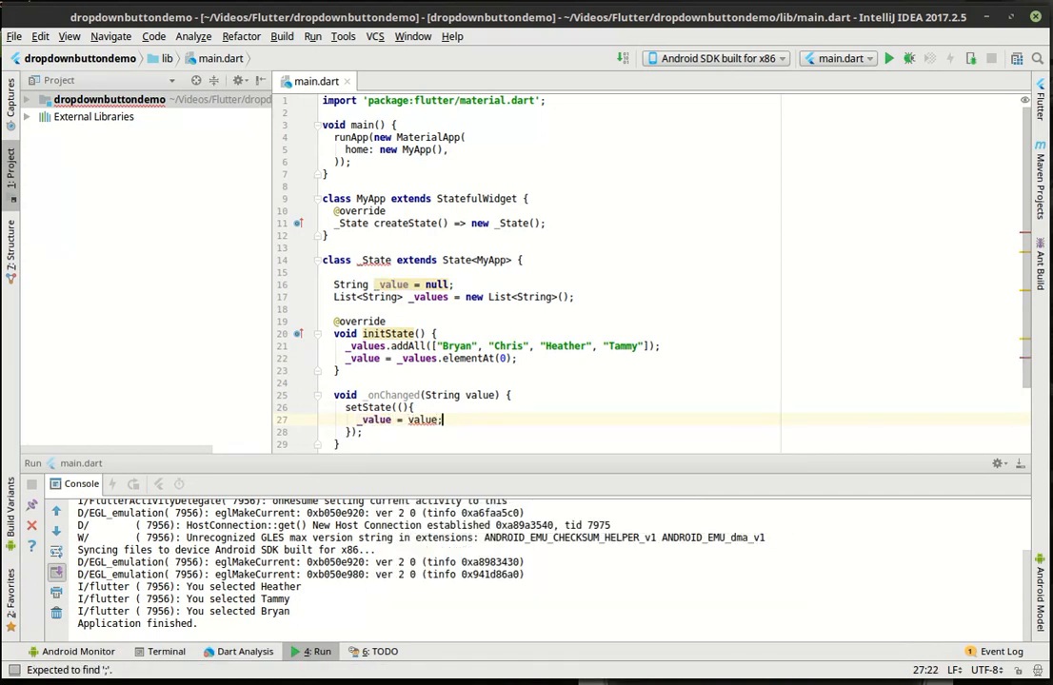
scroll(down, 3)
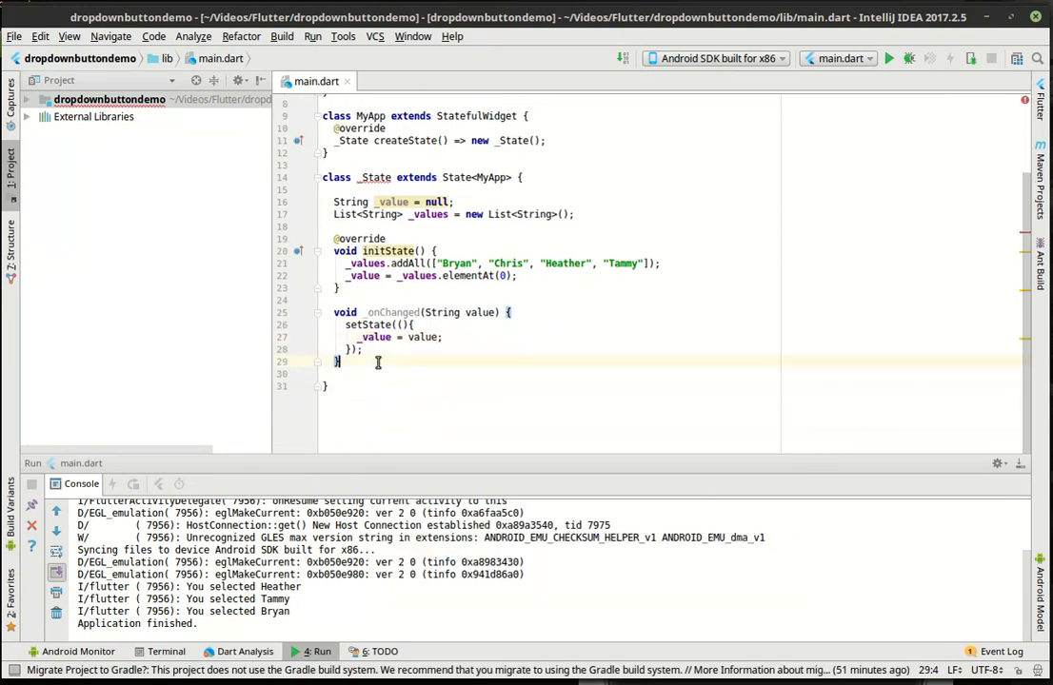
key(enter)
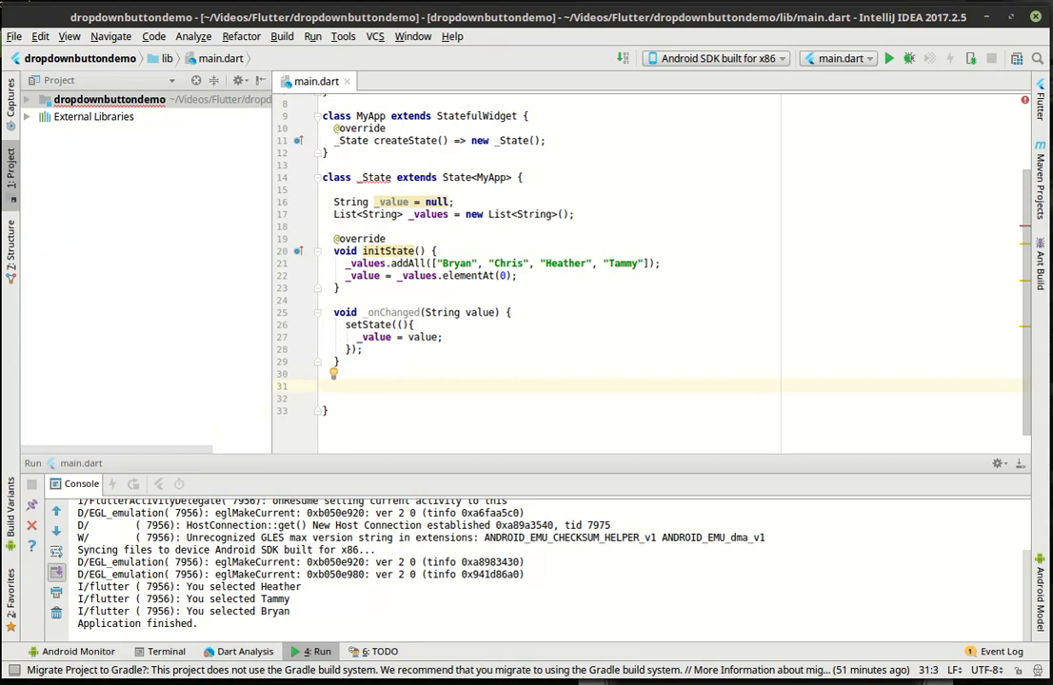
Add Widget build(BuildContext context) returning a new Scaffold.
text(Widg)
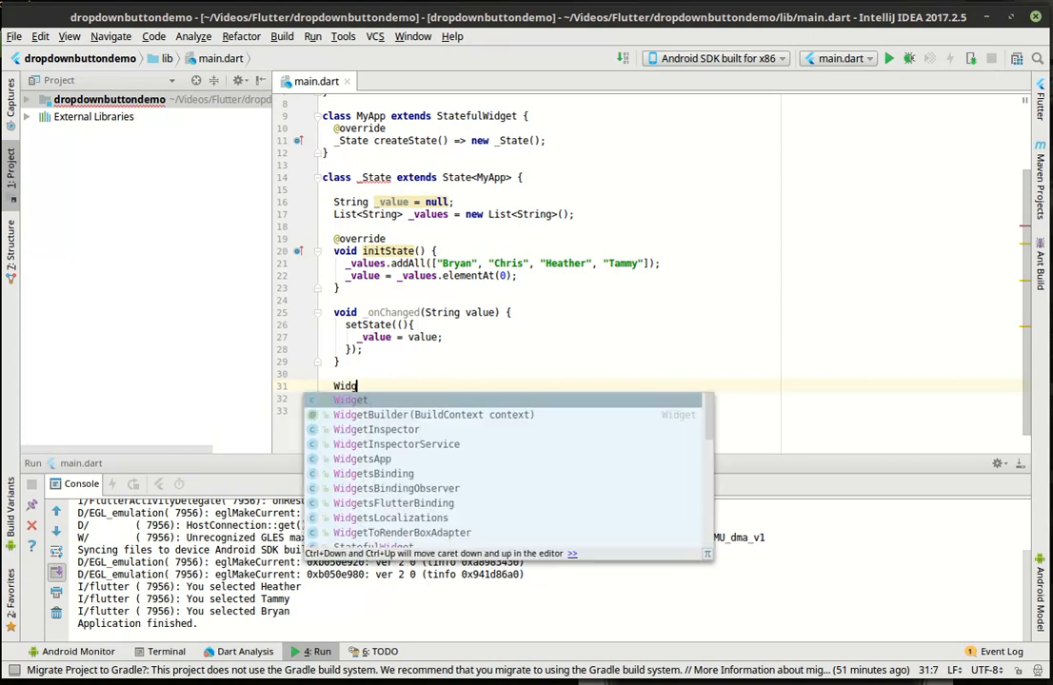
text(build)
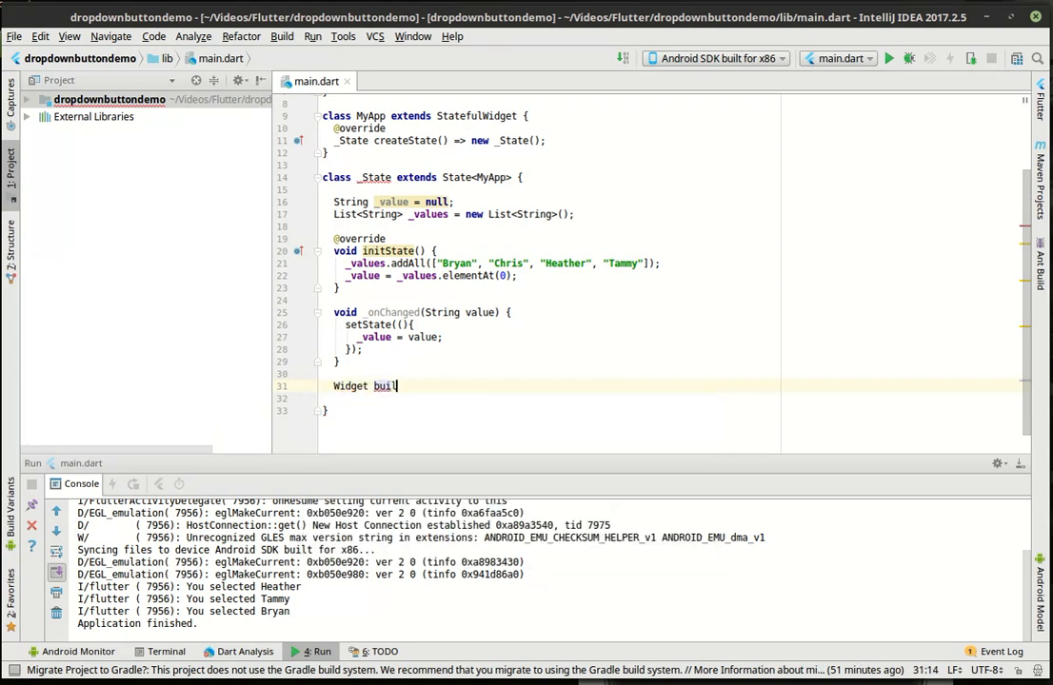
text((BuildContext conte)
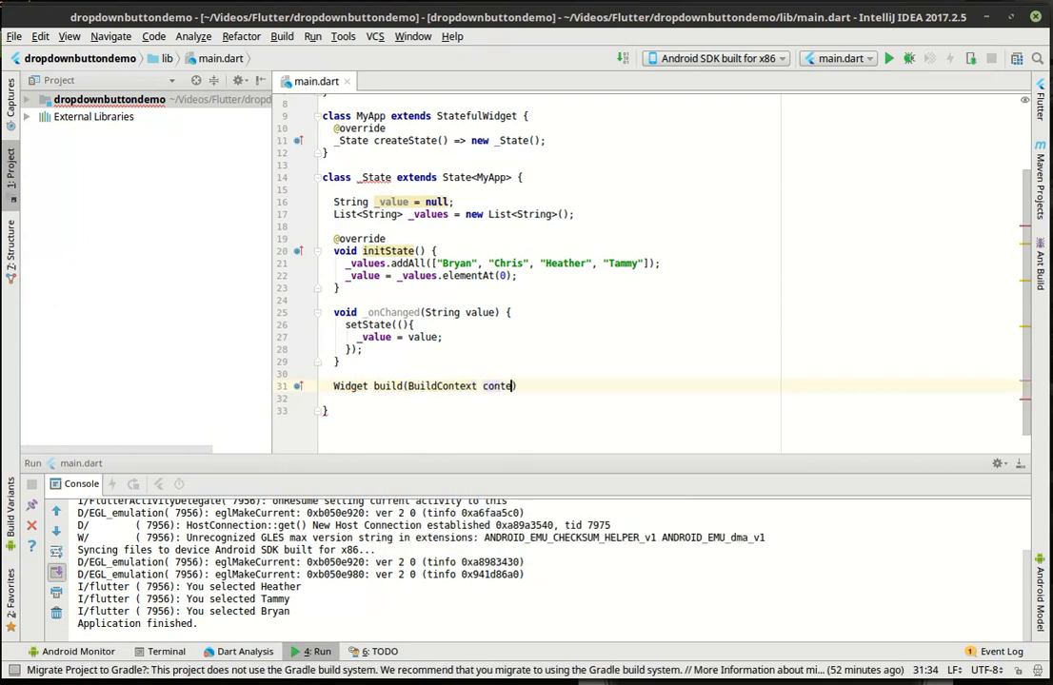
text(xt) {)
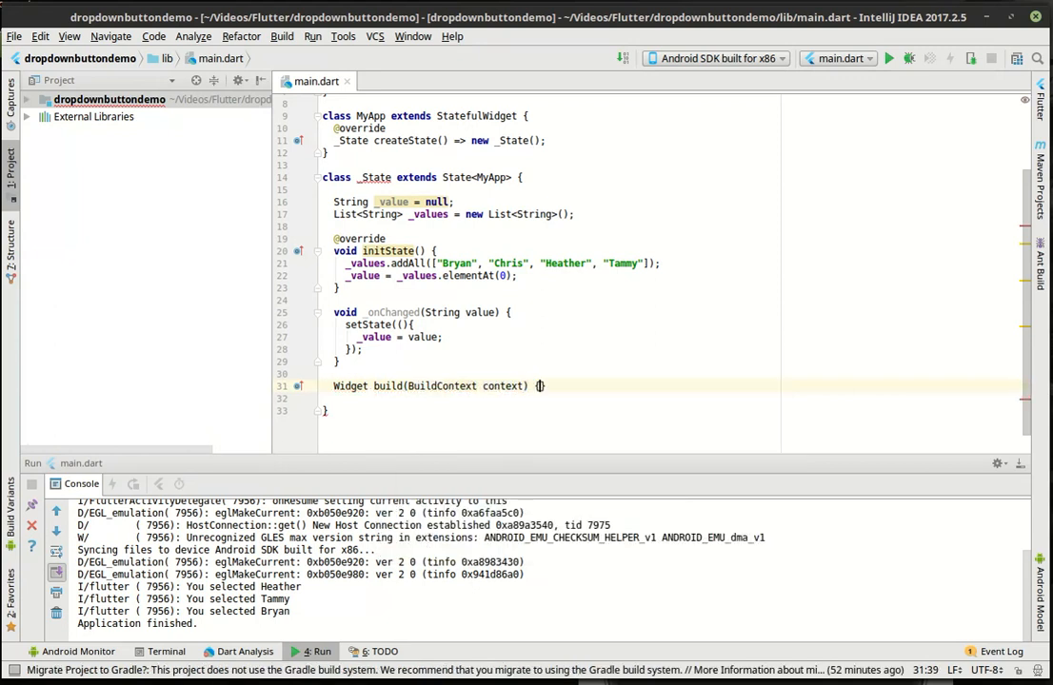
text(return new)
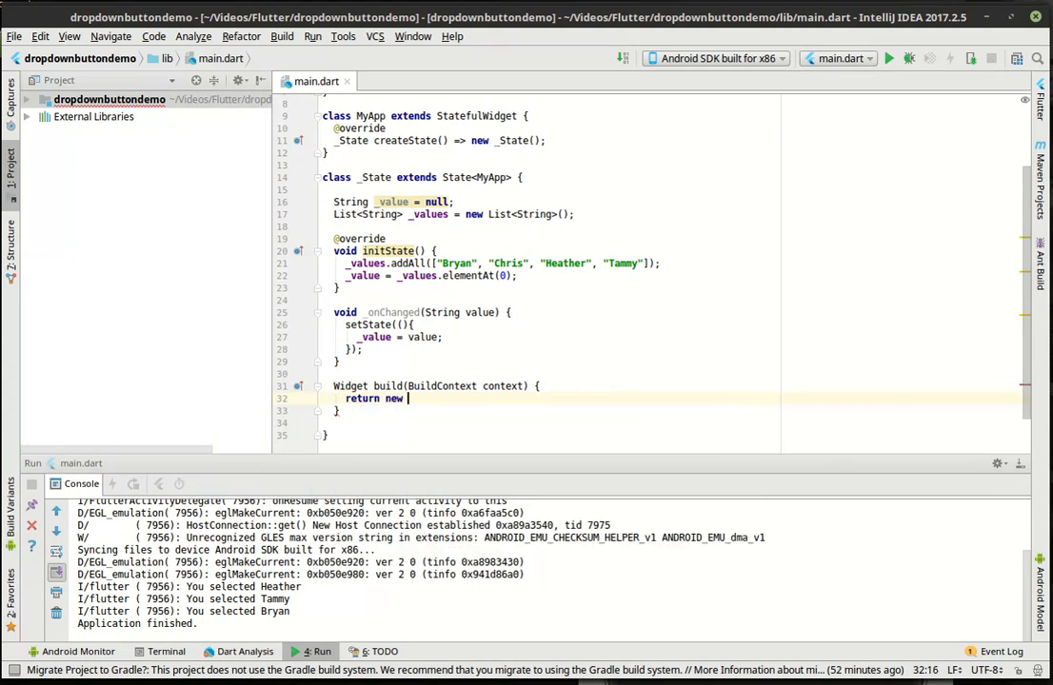
text(Scaffold()
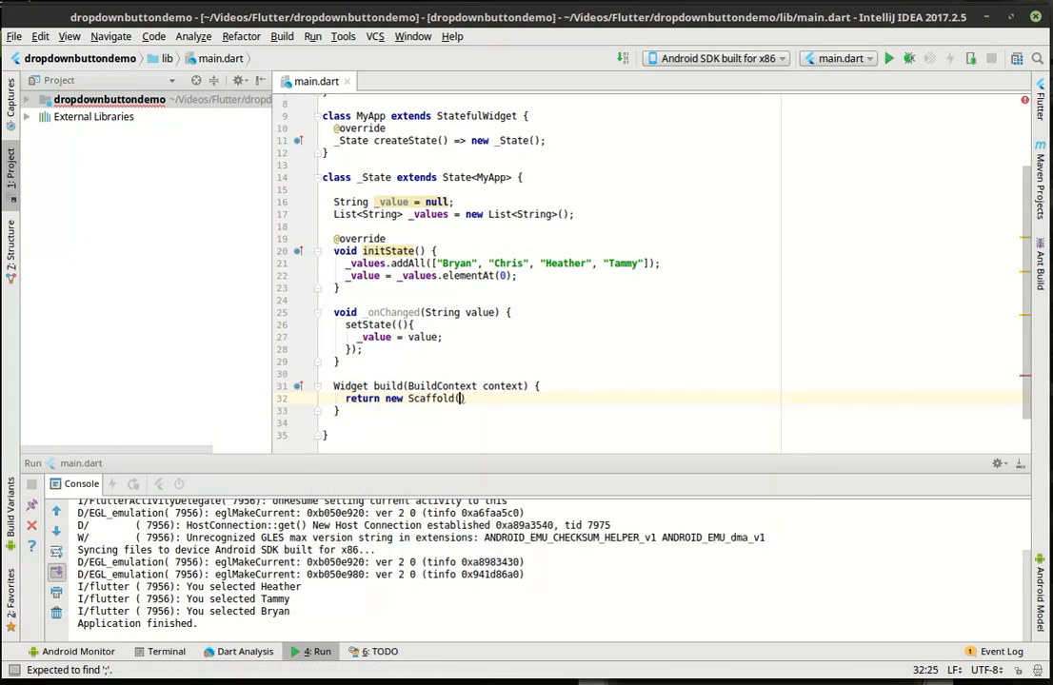
text(;)
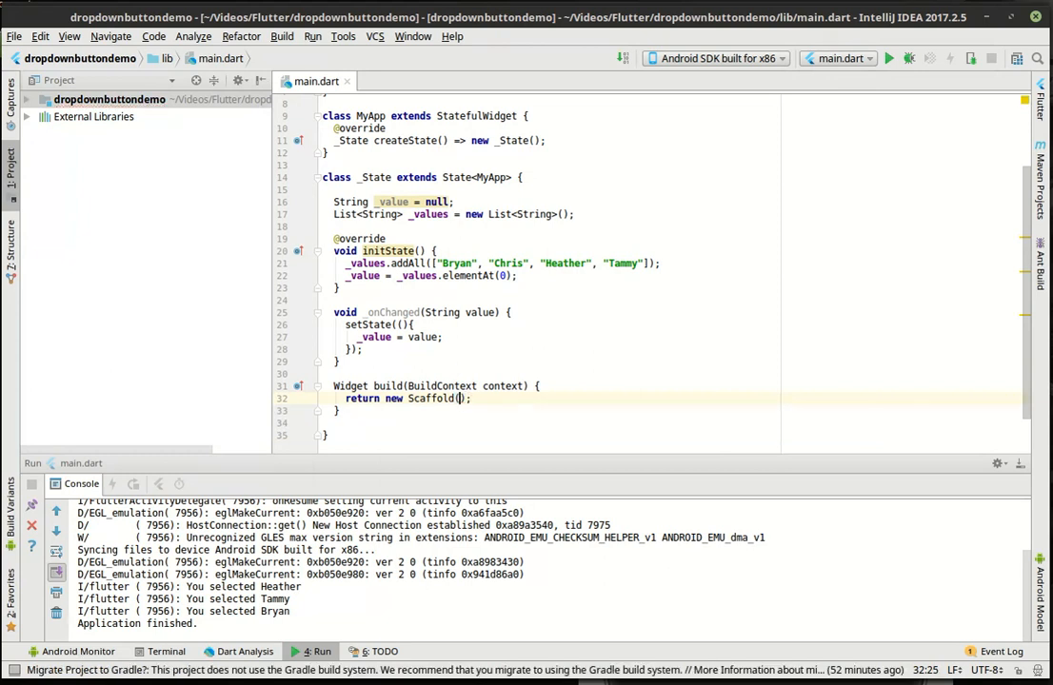
key(Return)
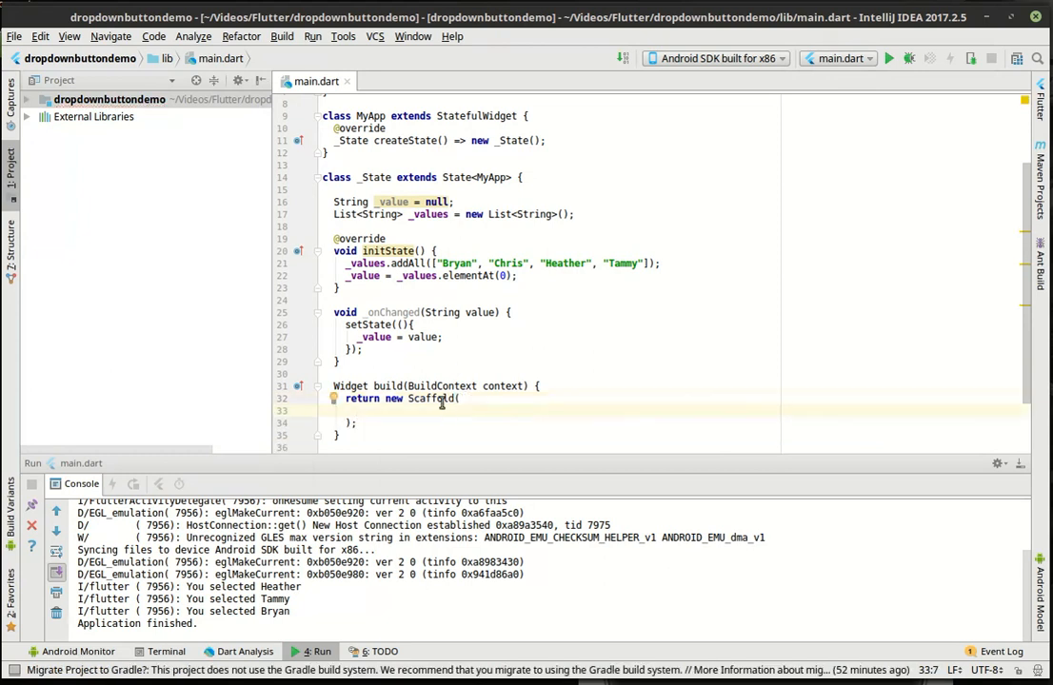
scroll(down, 3)
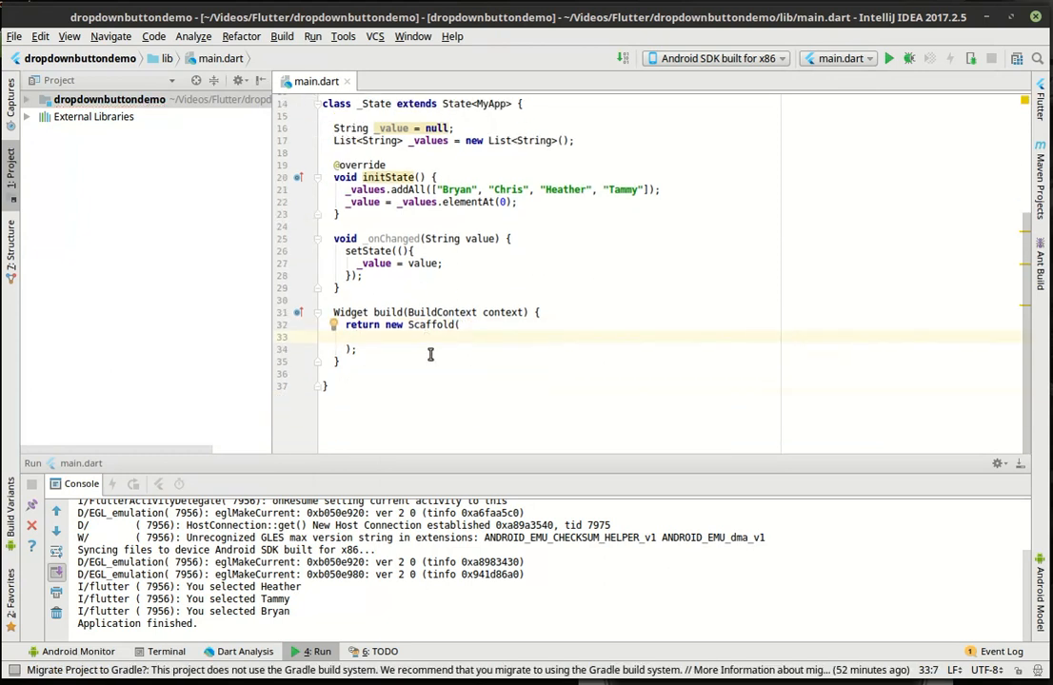
Give the Scaffold an AppBar titled 'DropDownButton Demo'.
text(appBar: ne)
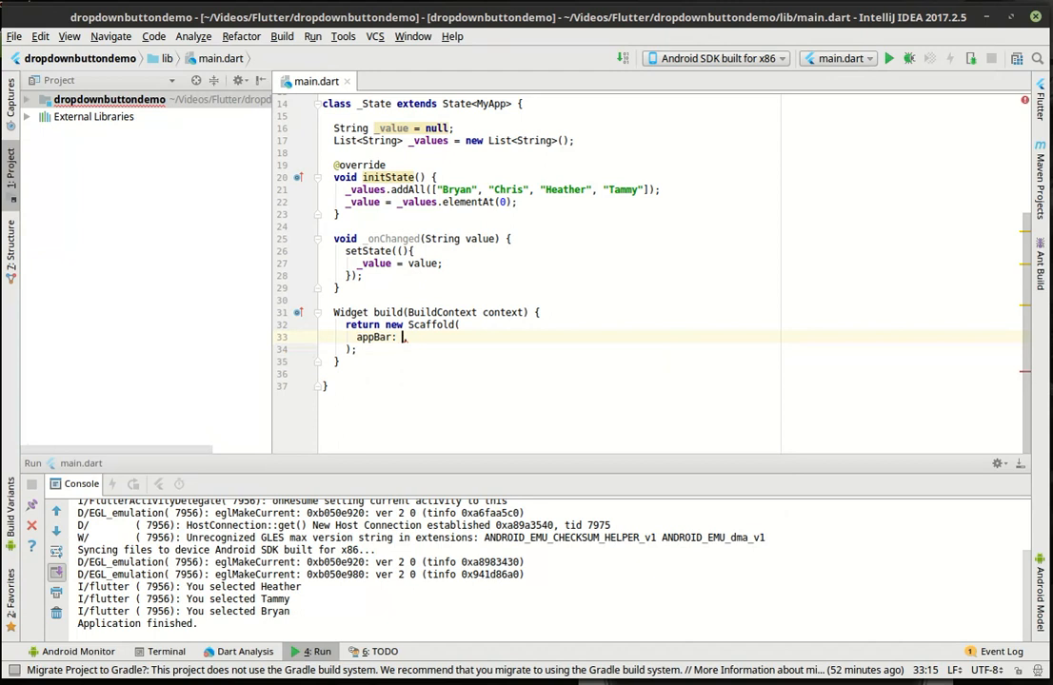
text(new AppBar()
text(title: new)
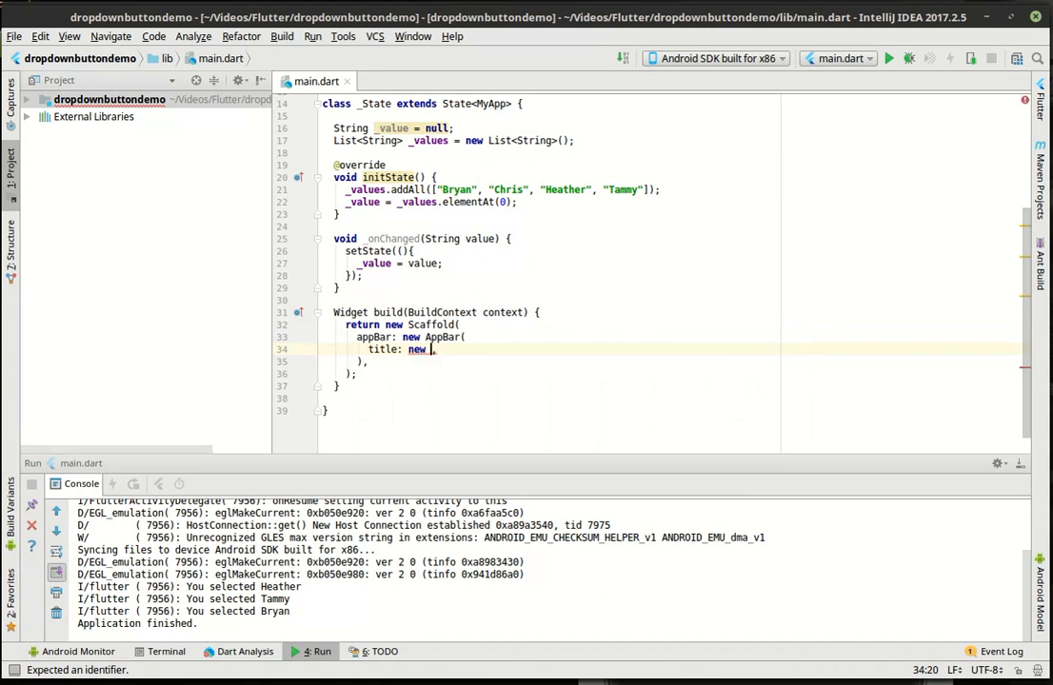
text(Text(""),)
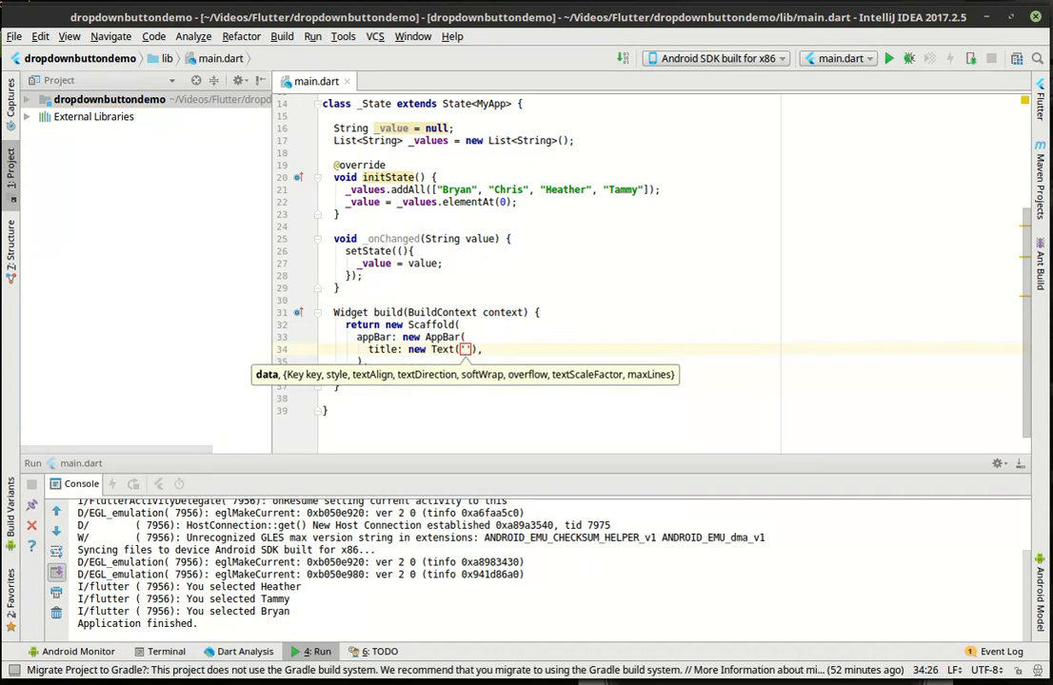
text(DropDownButton Demo)
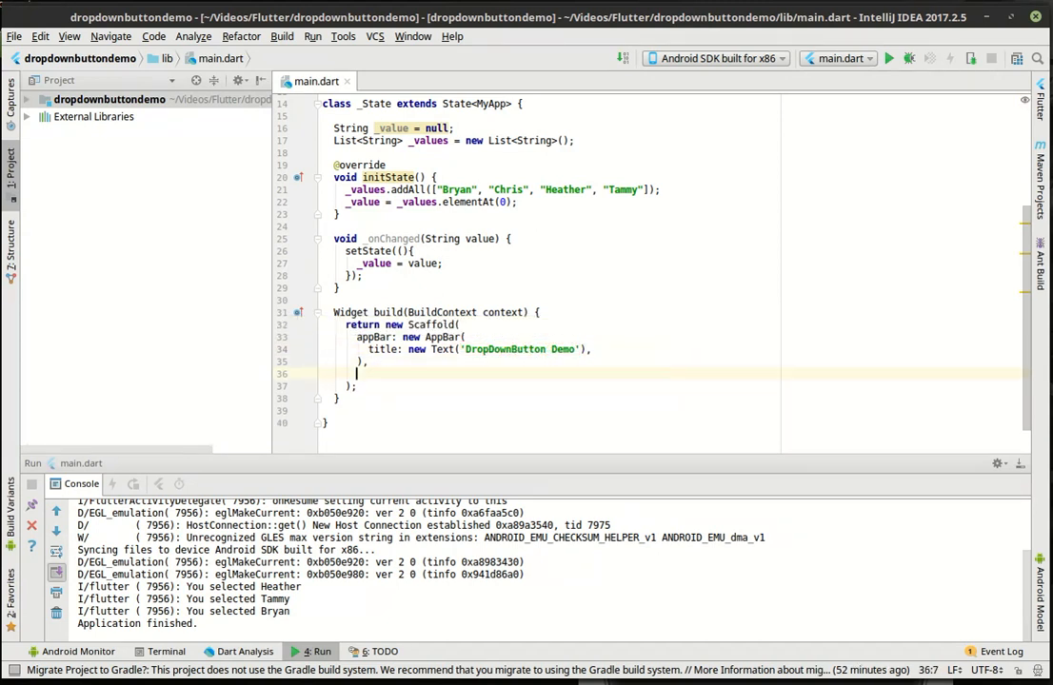
Set the body to a Container with EdgeInsets.all(32.0) padding holding a Column with children.
text(body: ,)
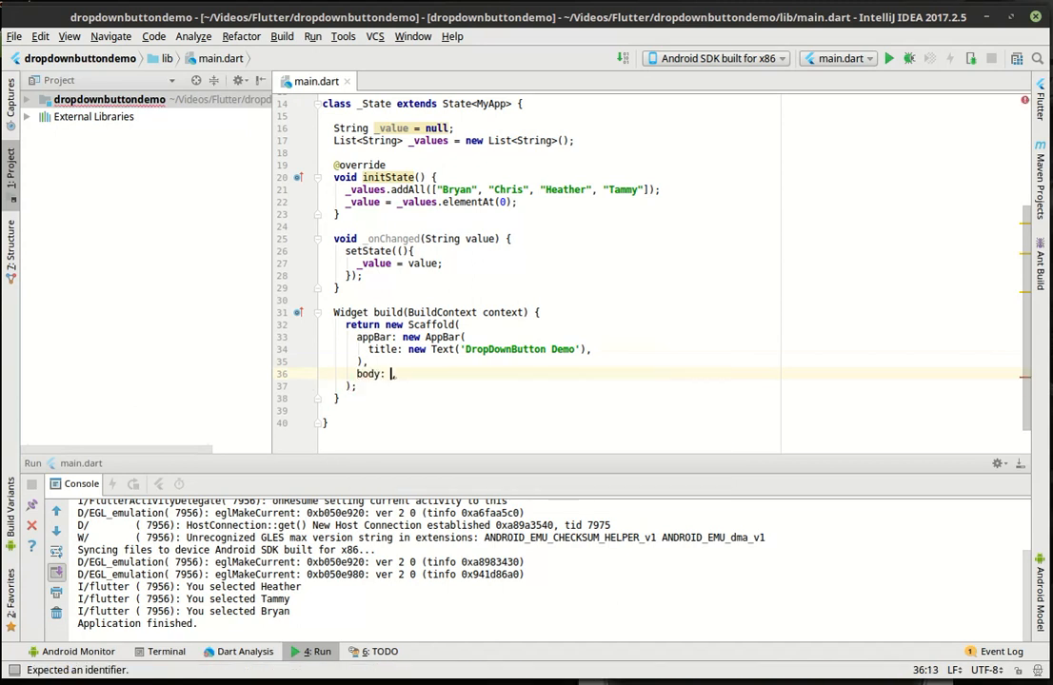
text(new C)
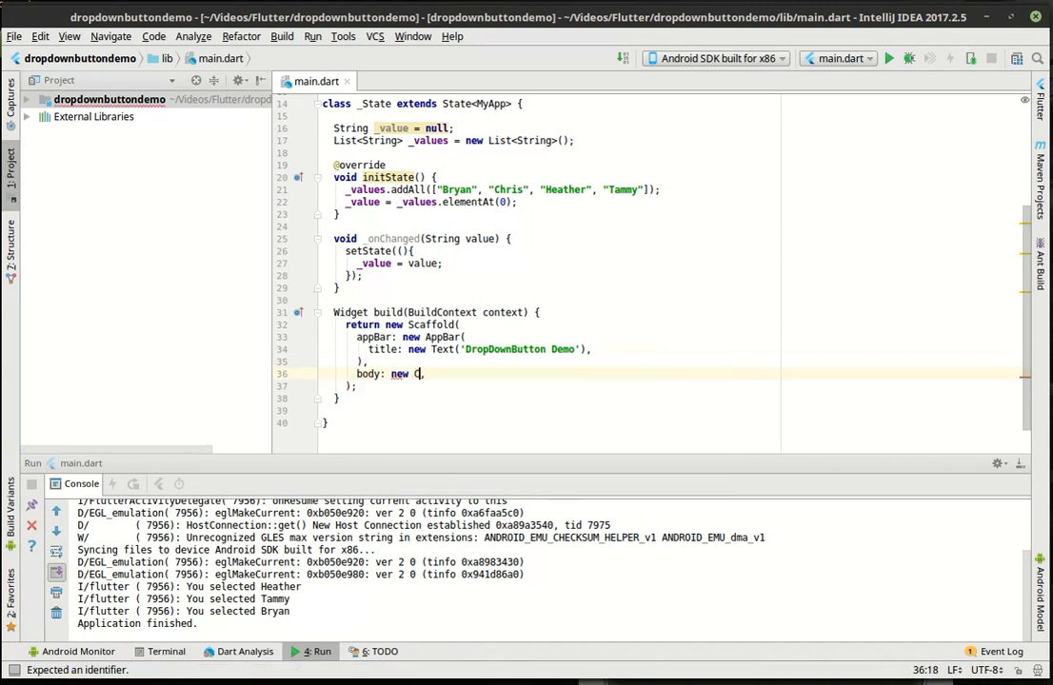
text(Container()
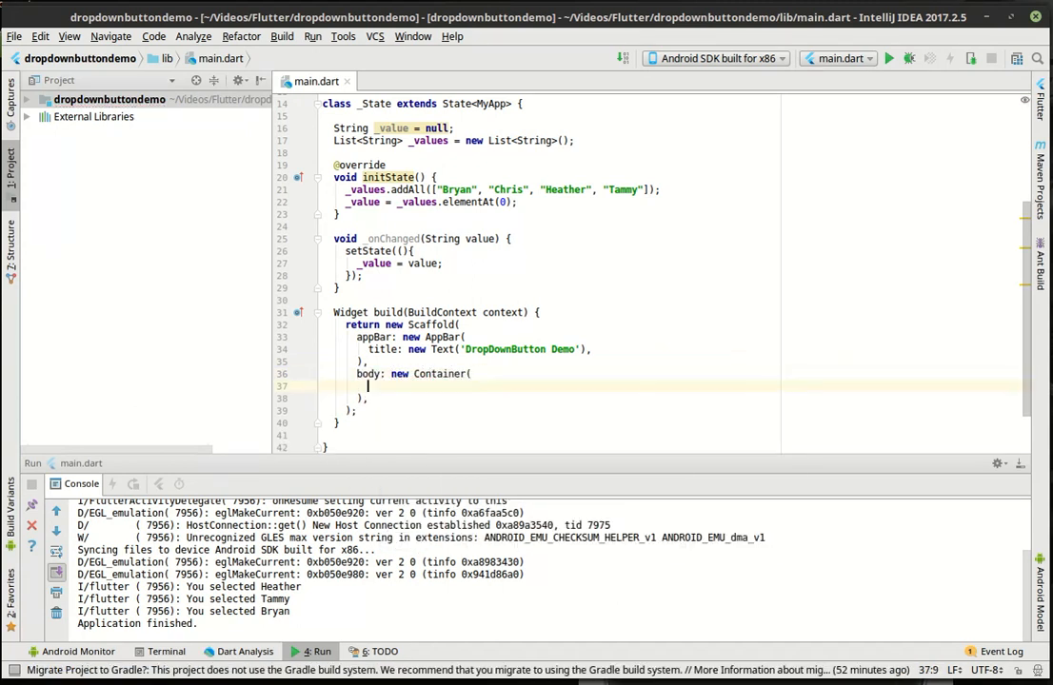
text(padding: new EdgeInsets.all(32.0),)
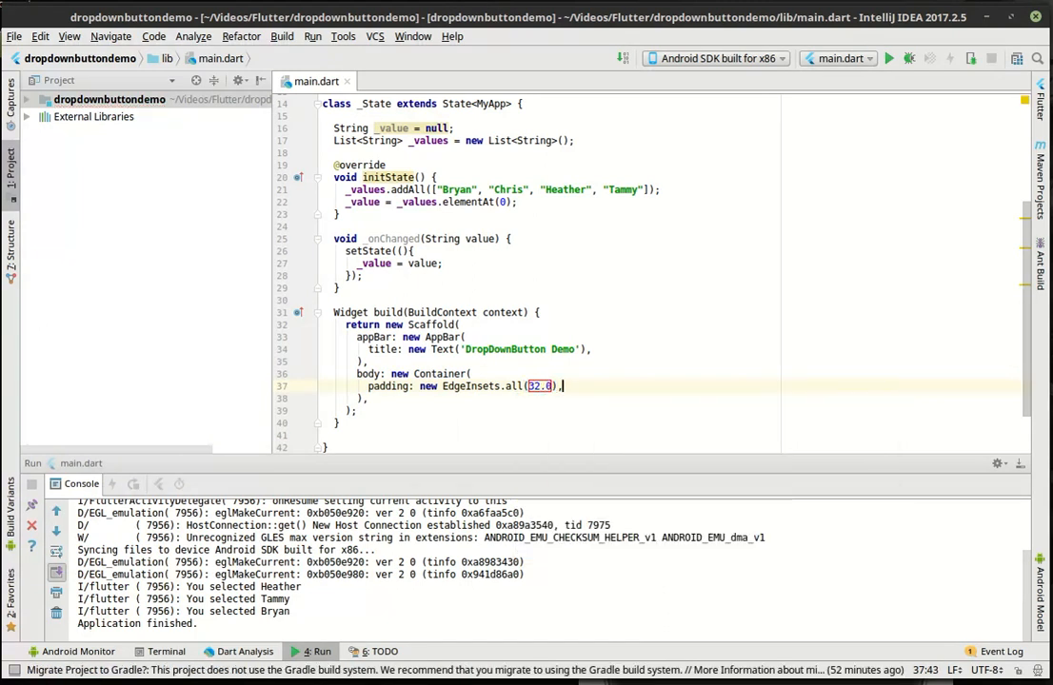
text(child:)
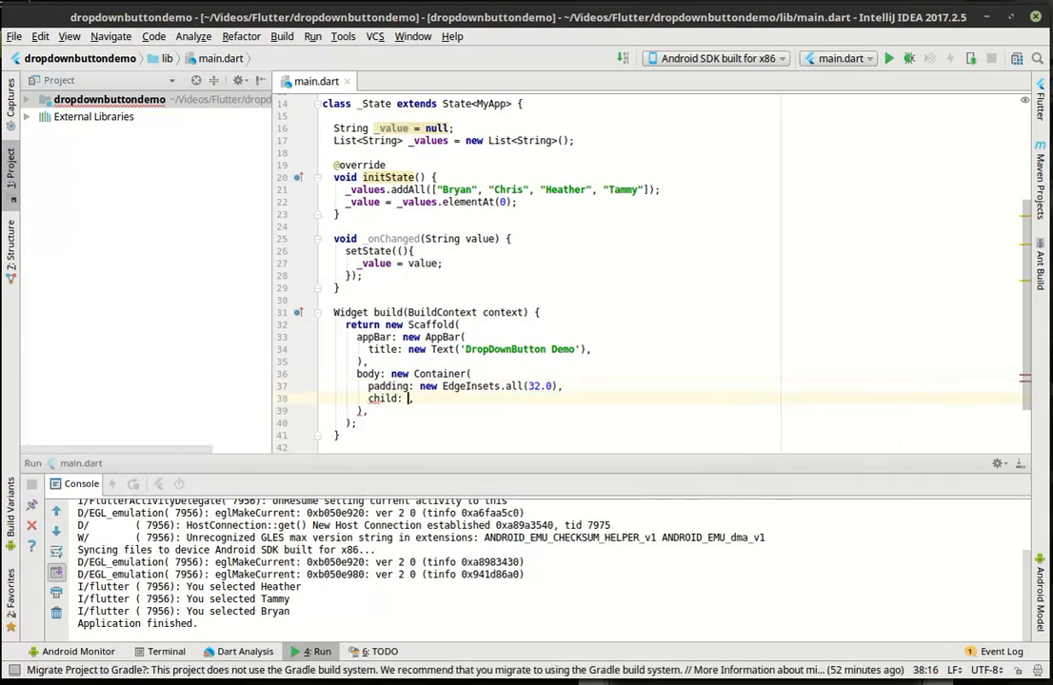
text(Column()
text(new)
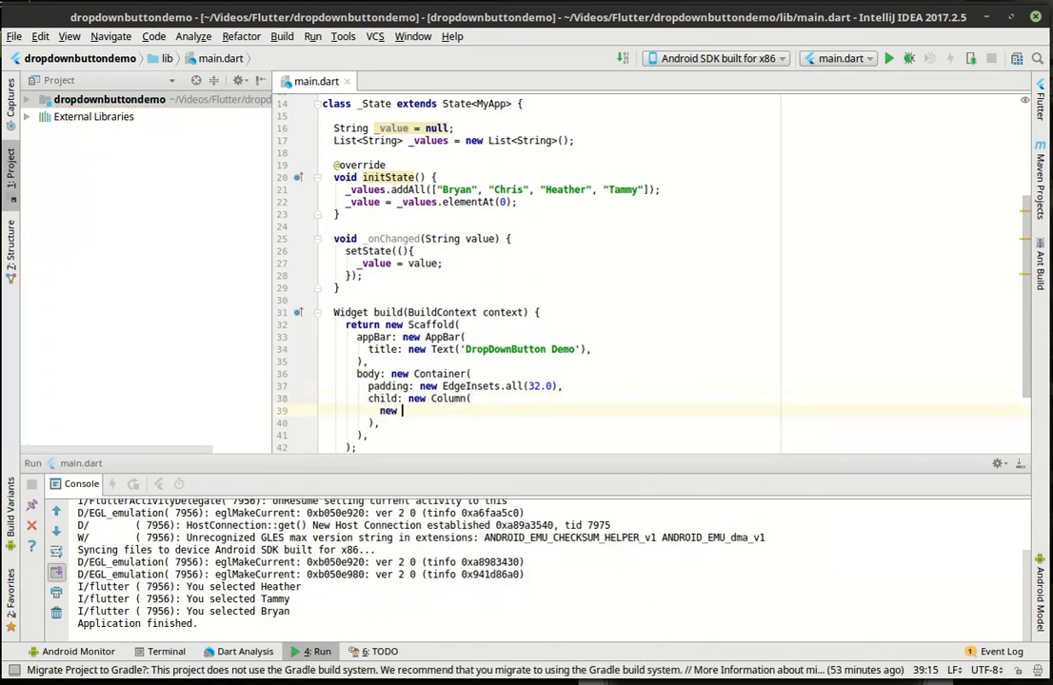
key(BackSpace)
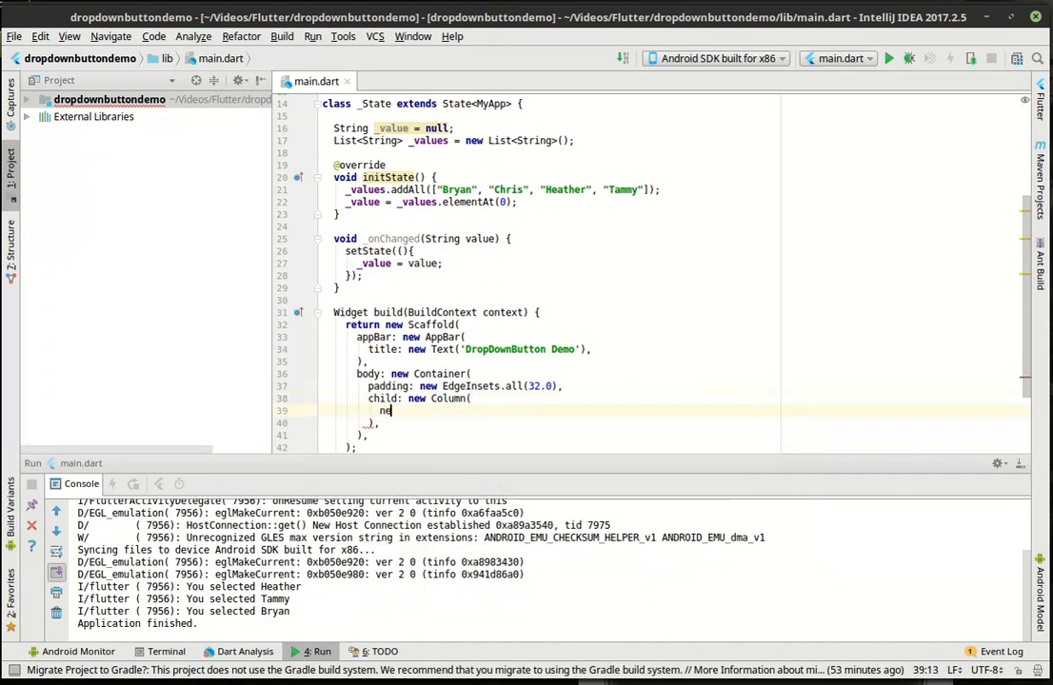
text(children: <Widget>[)
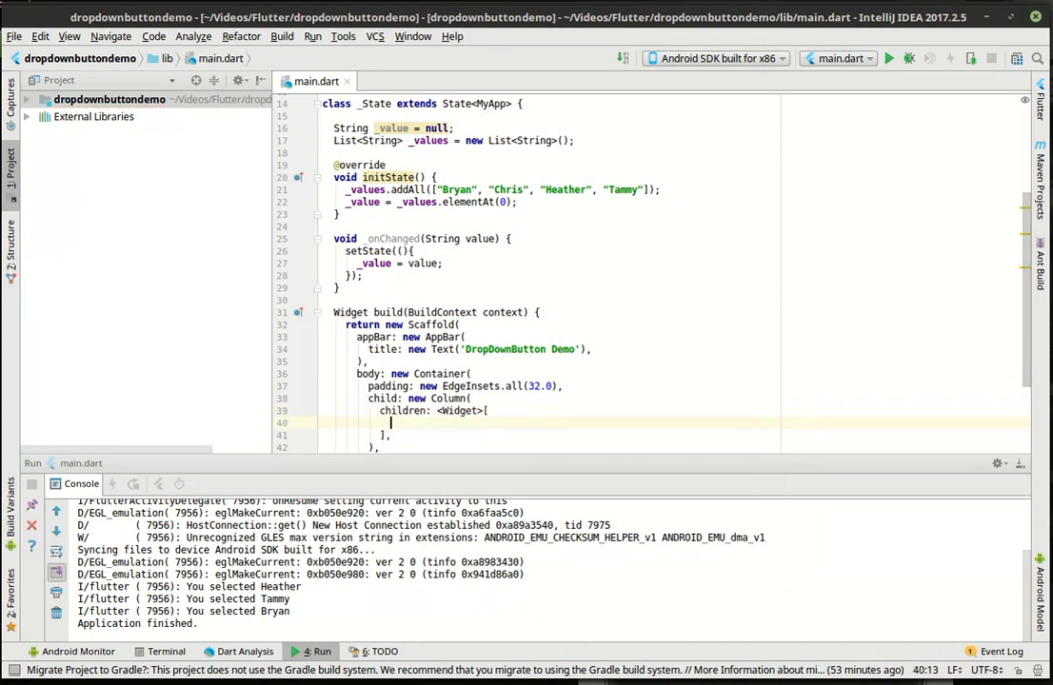
scroll(down, 3)
text(new DropdownButton(items: null, onChanged: null))
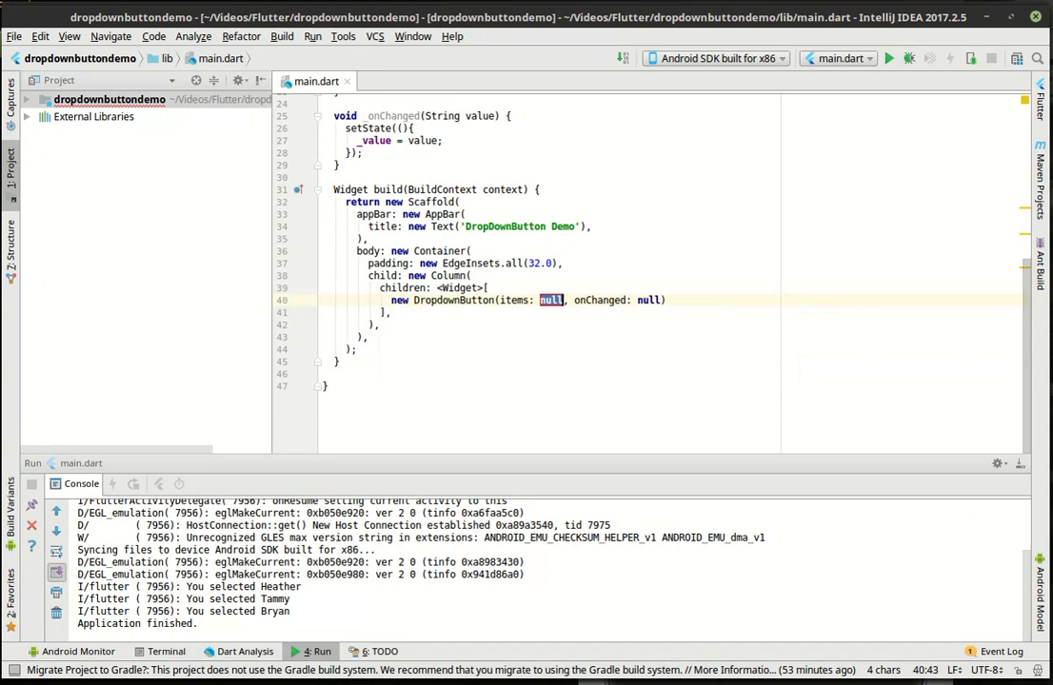
mouse_move(530, 299)
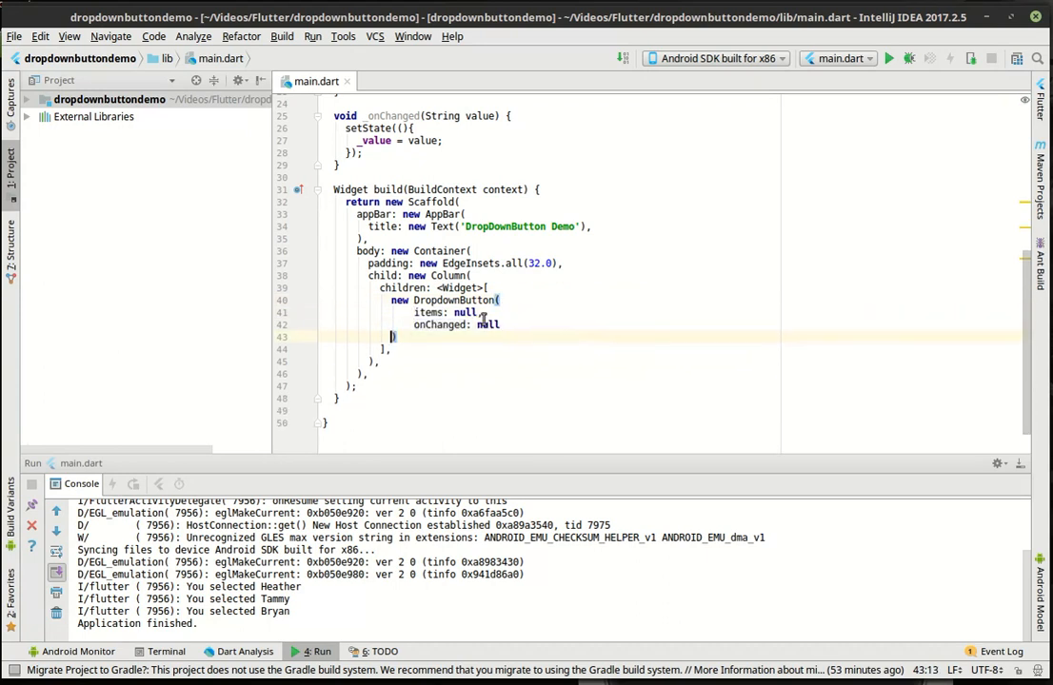
Replace onChanged: null with a (String value) closure calling _onChanged(value).
double_click(485, 324)
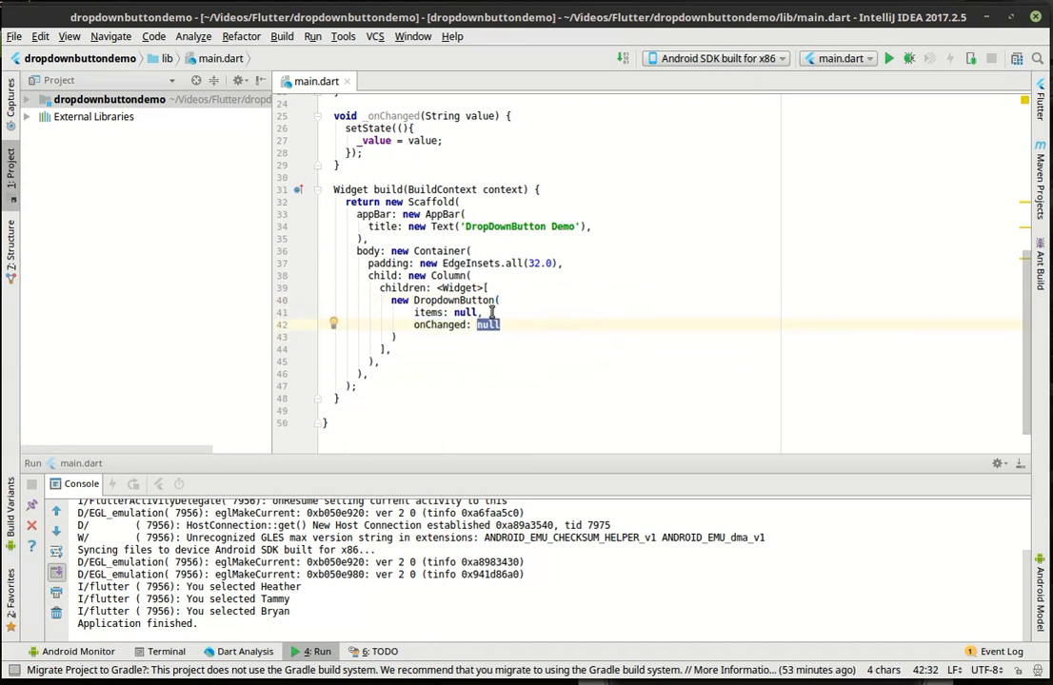
text((){},)
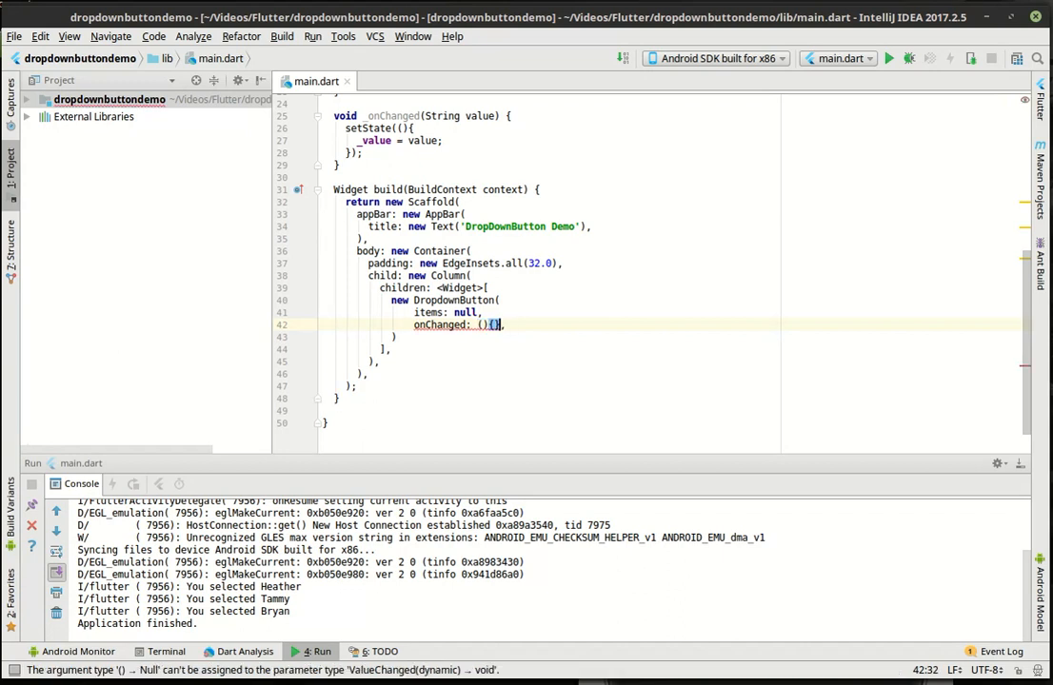
text(s)
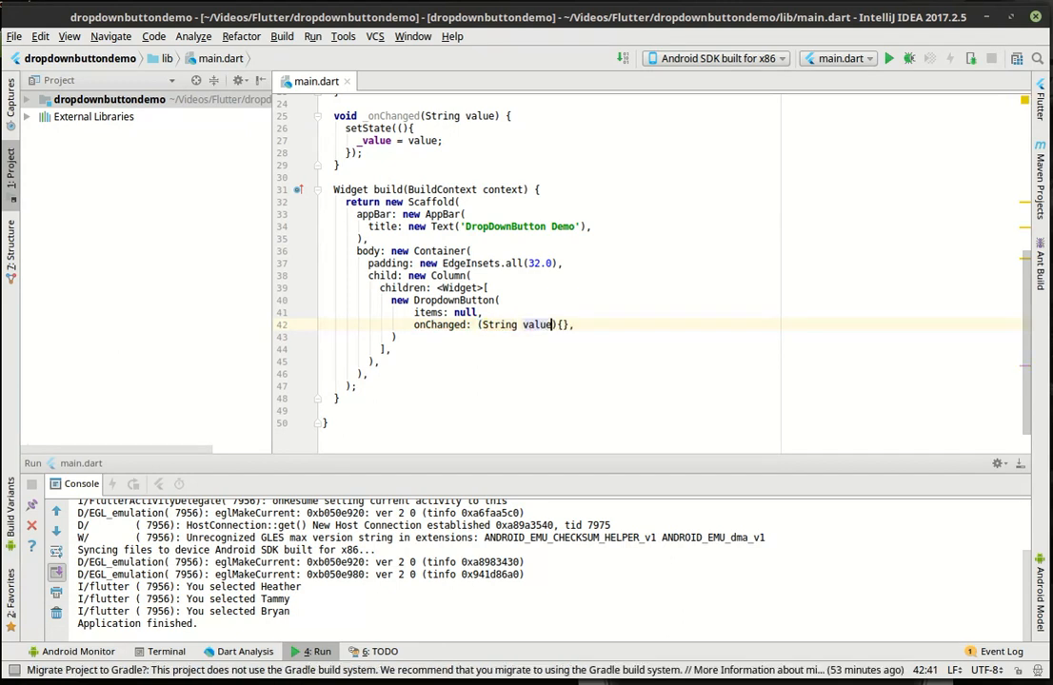
text({)
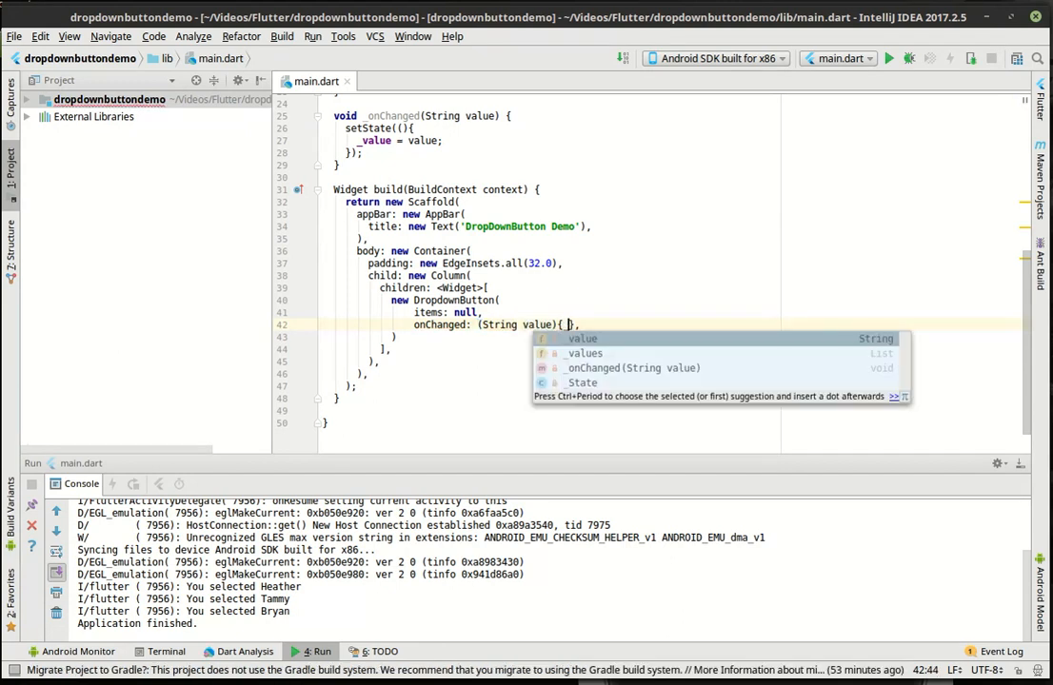
click(633, 368)
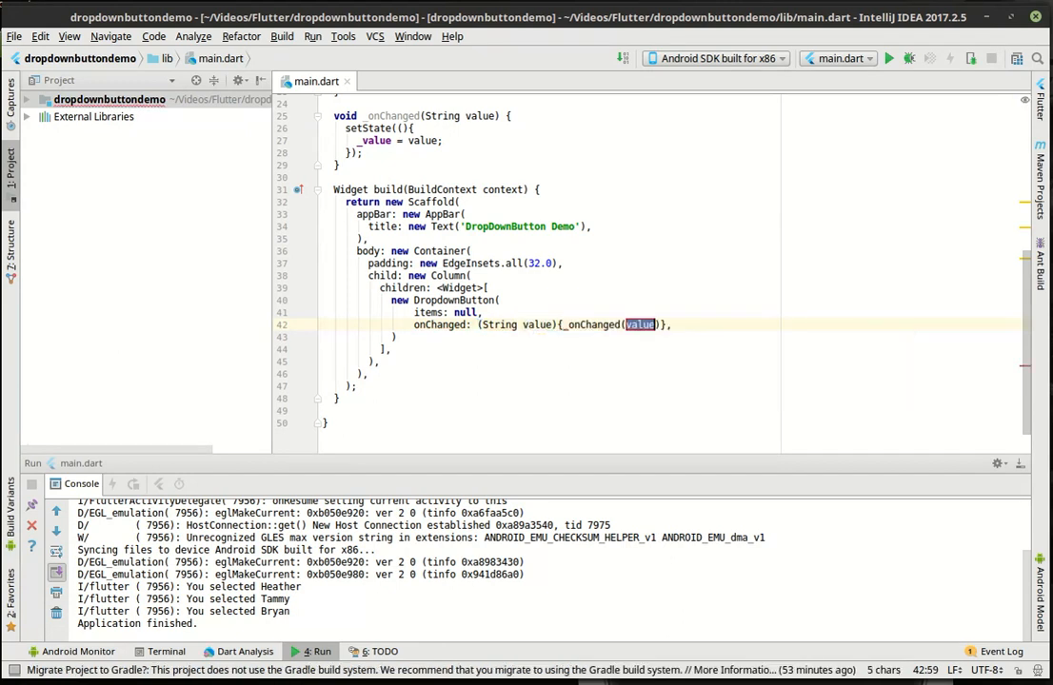
scroll(up, 3)
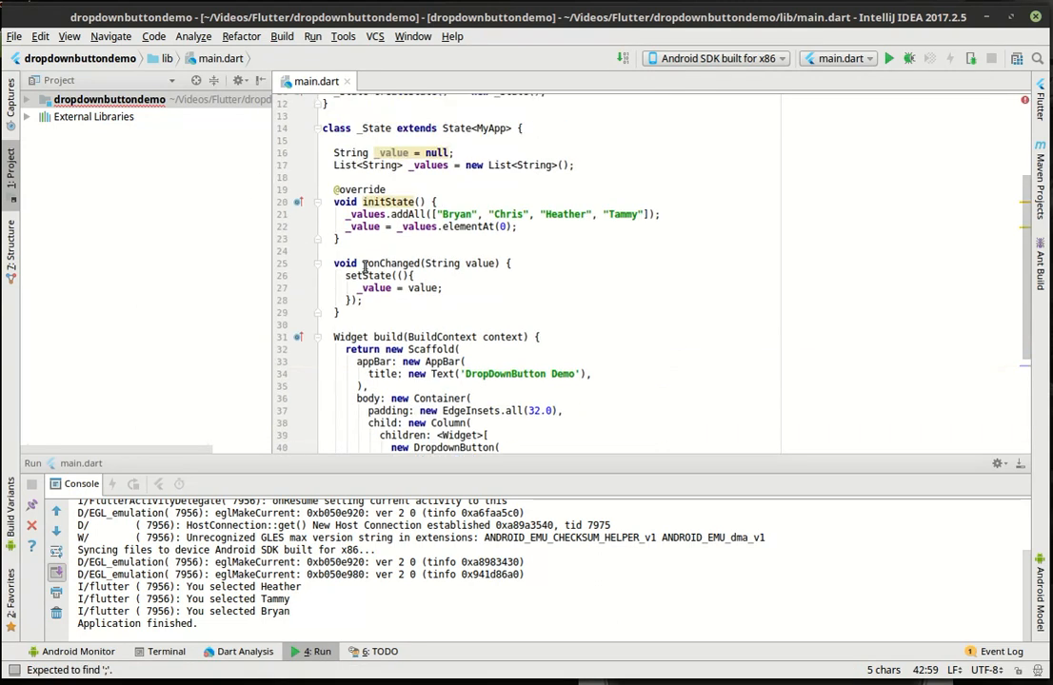
scroll(down, 3)
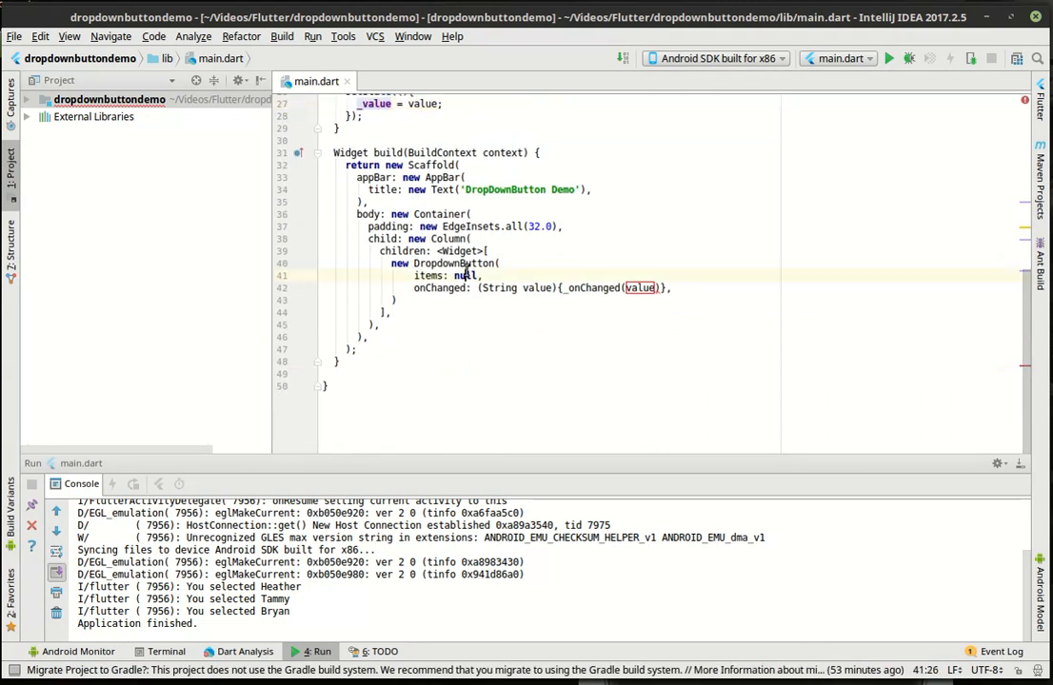
Replace items: null with _values.map(...).toList() using autocomplete.
double_click(464, 275)
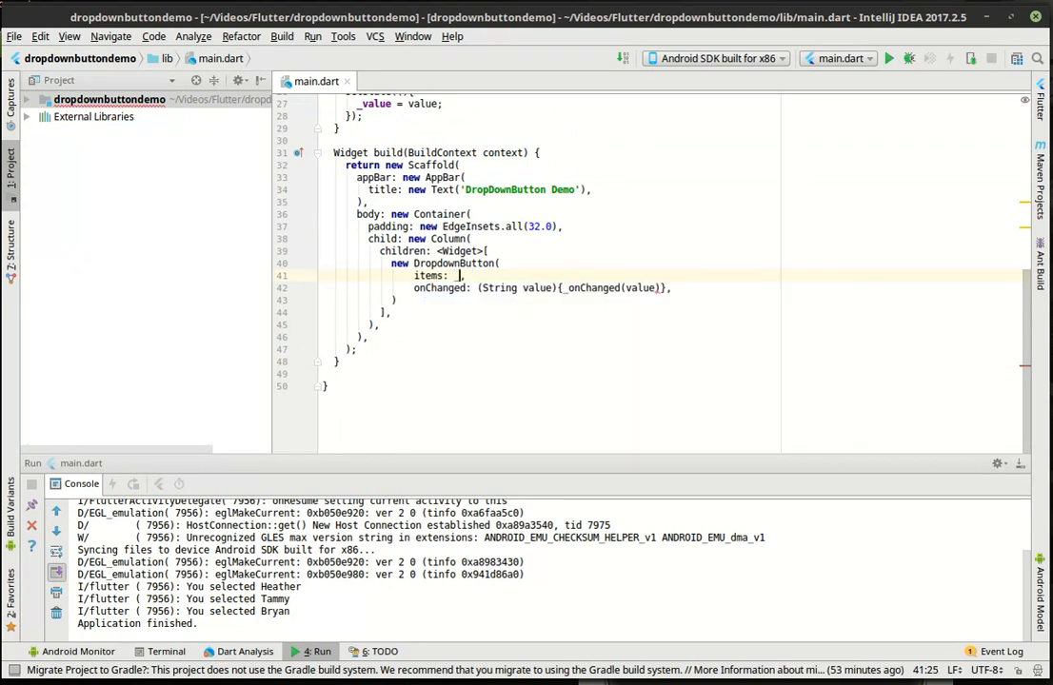
text(_values)
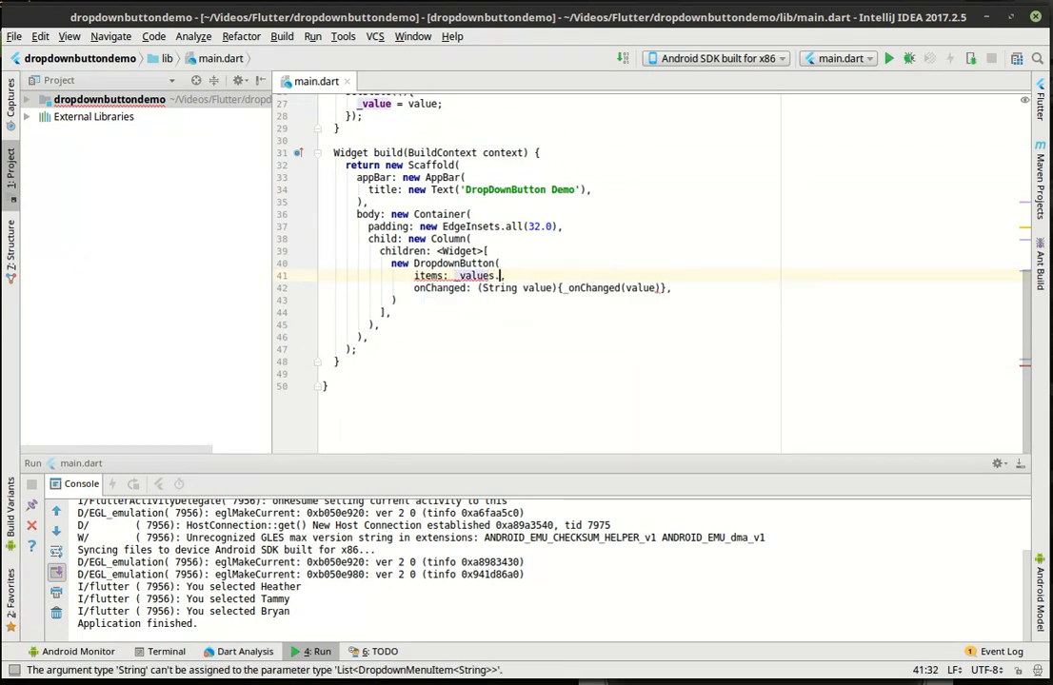
text(.map((){)
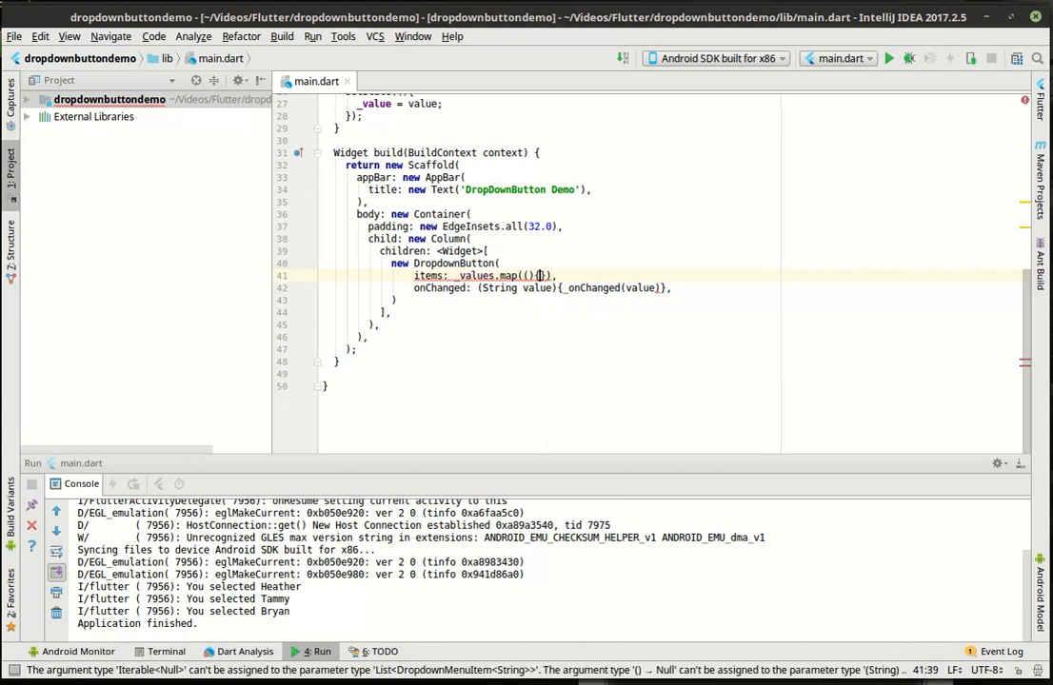
key(Return)
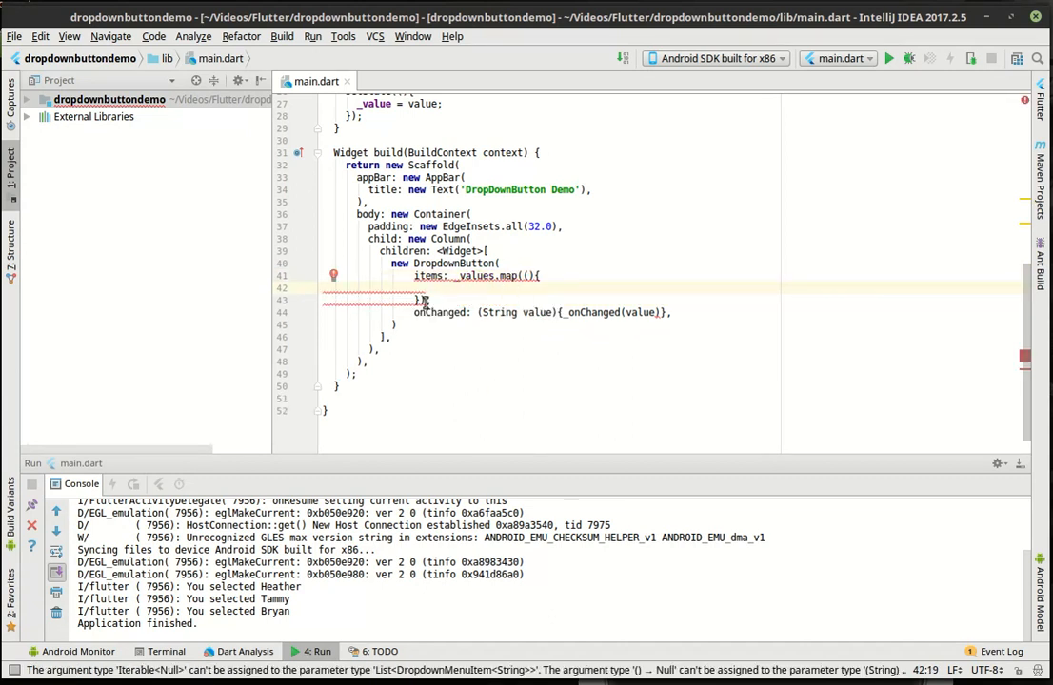
text(.toList()
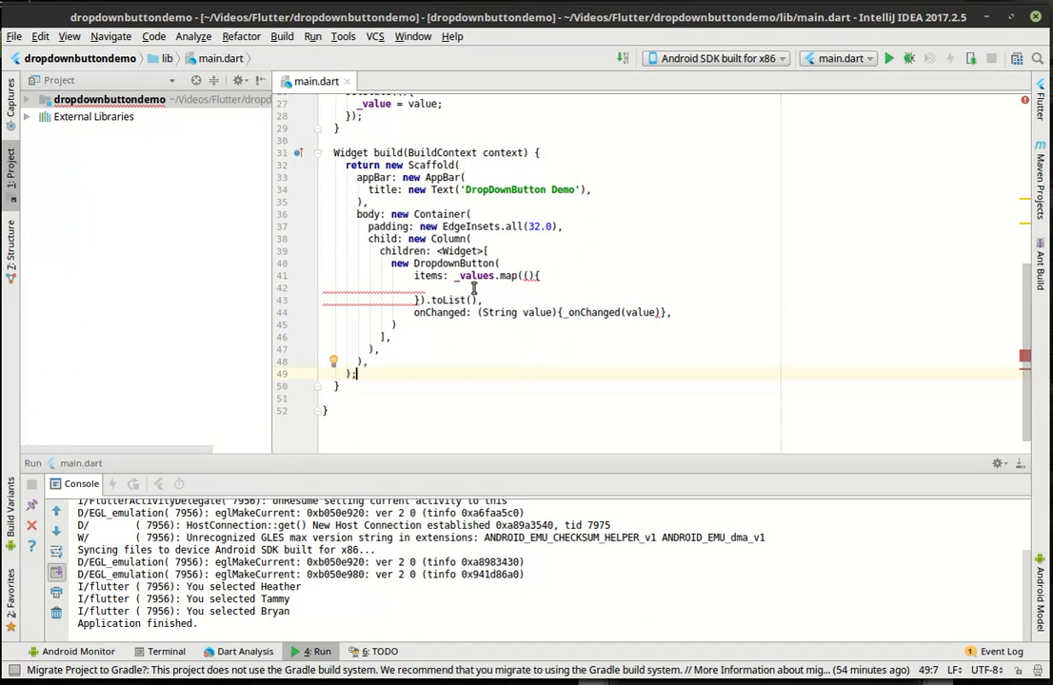
Give the map callback a String value parameter and start its body with return.
click(530, 275)
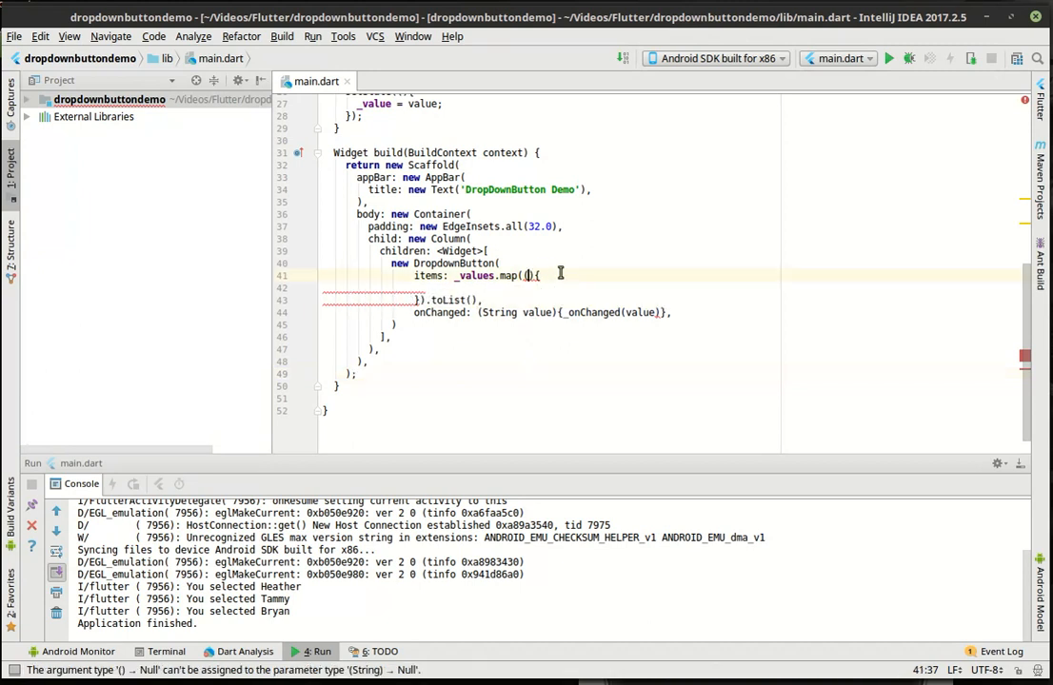
text(String)
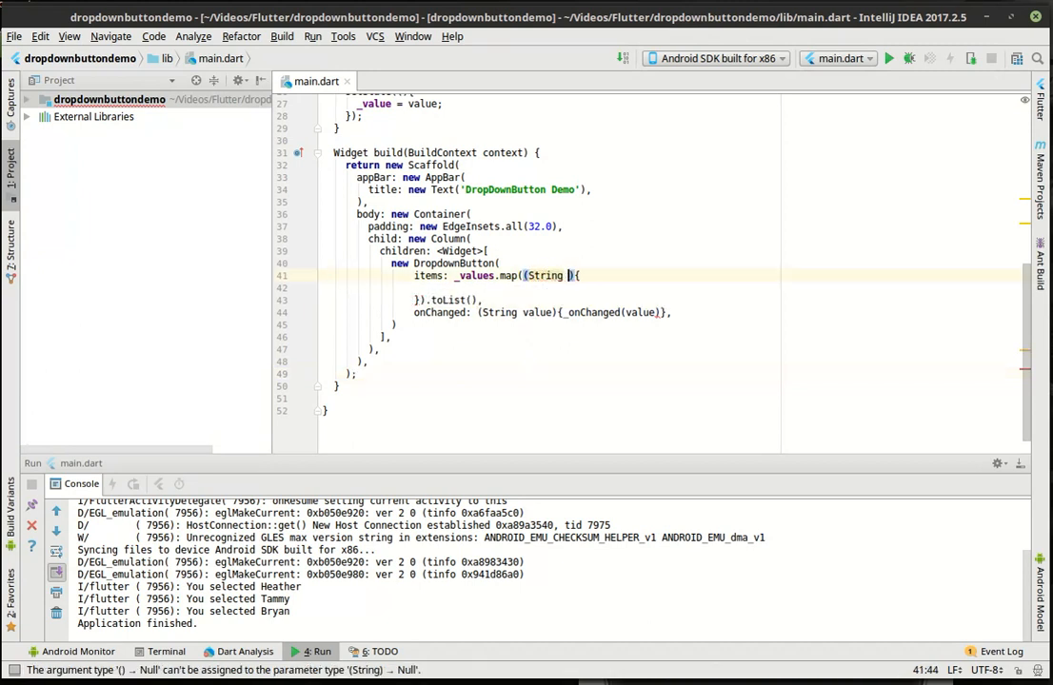
text(value)
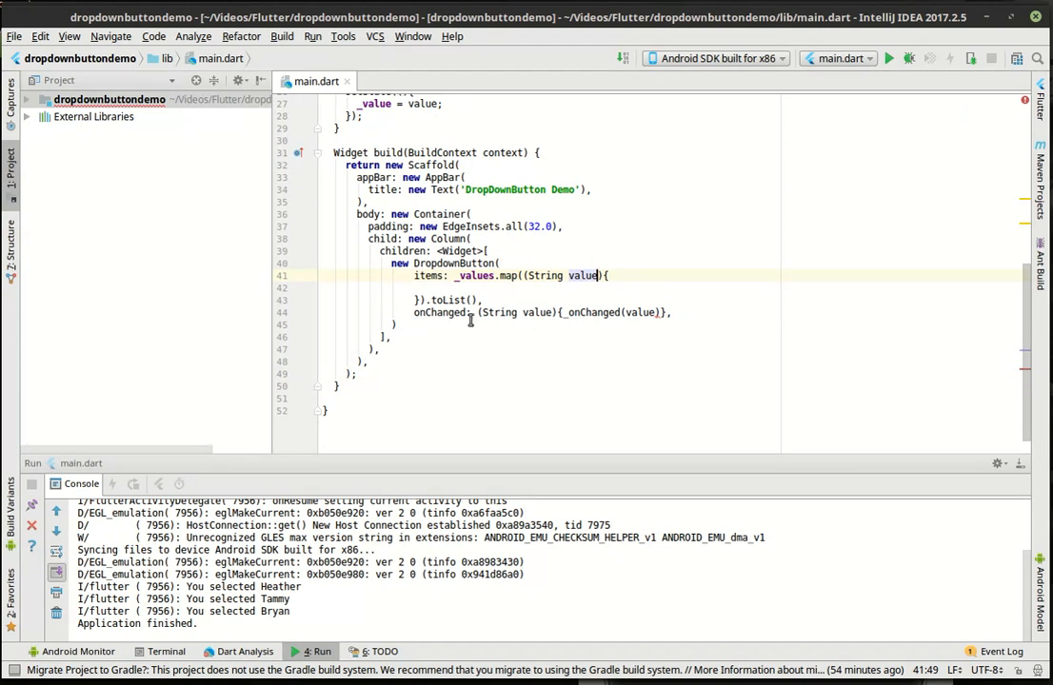
click(529, 287)
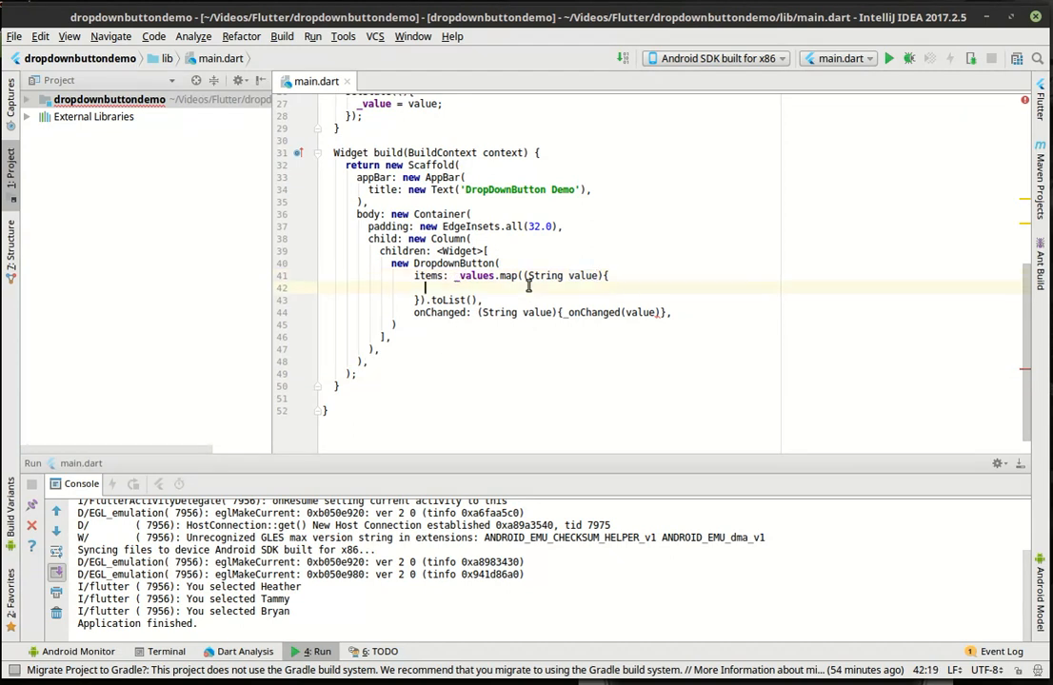
scroll(up, 3)
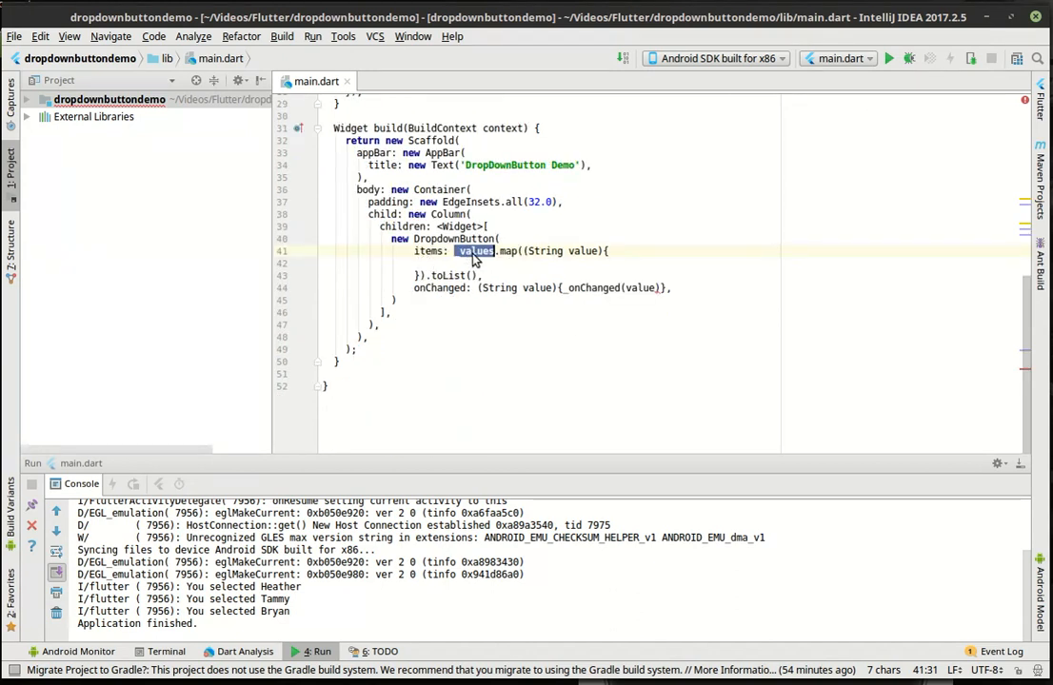
scroll(up, 3)
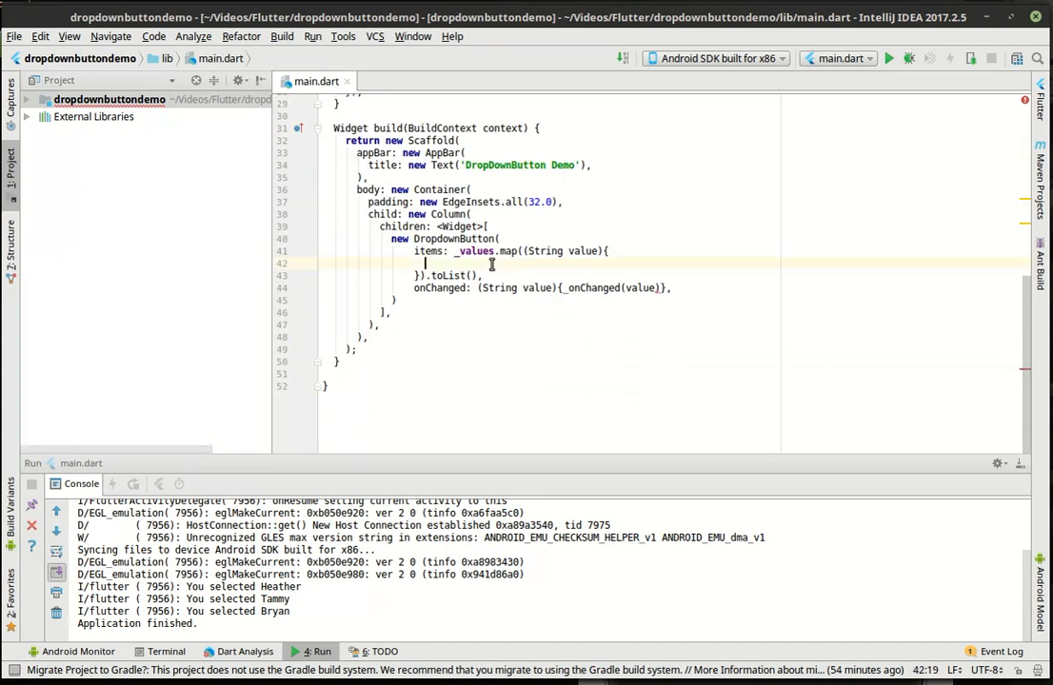
double_click(447, 275)
text(r)
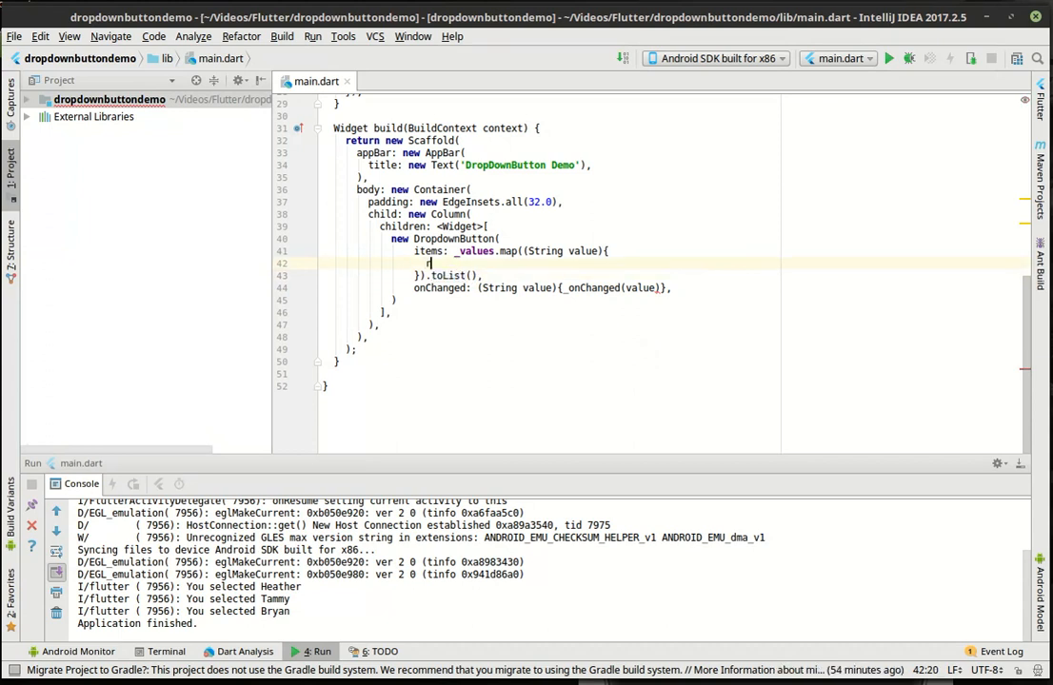
text(eturn new)
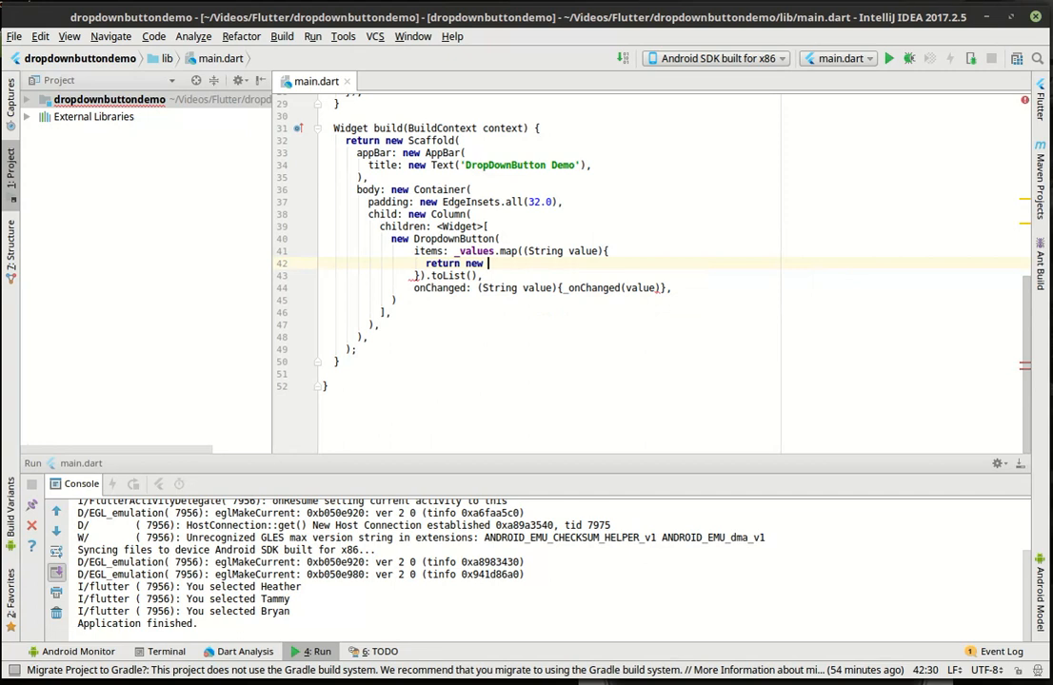
Type new DropdownMenuItem(child: null) after return in the map callback.
text(DropdownMenuItem(child: null))
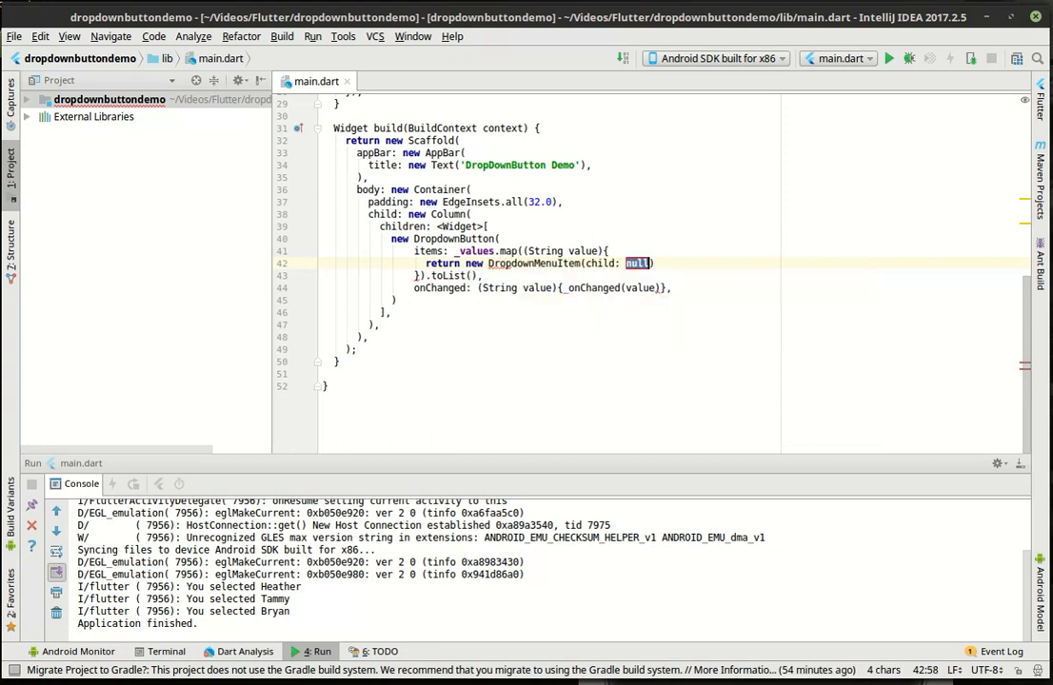
mouse_move(636, 264)
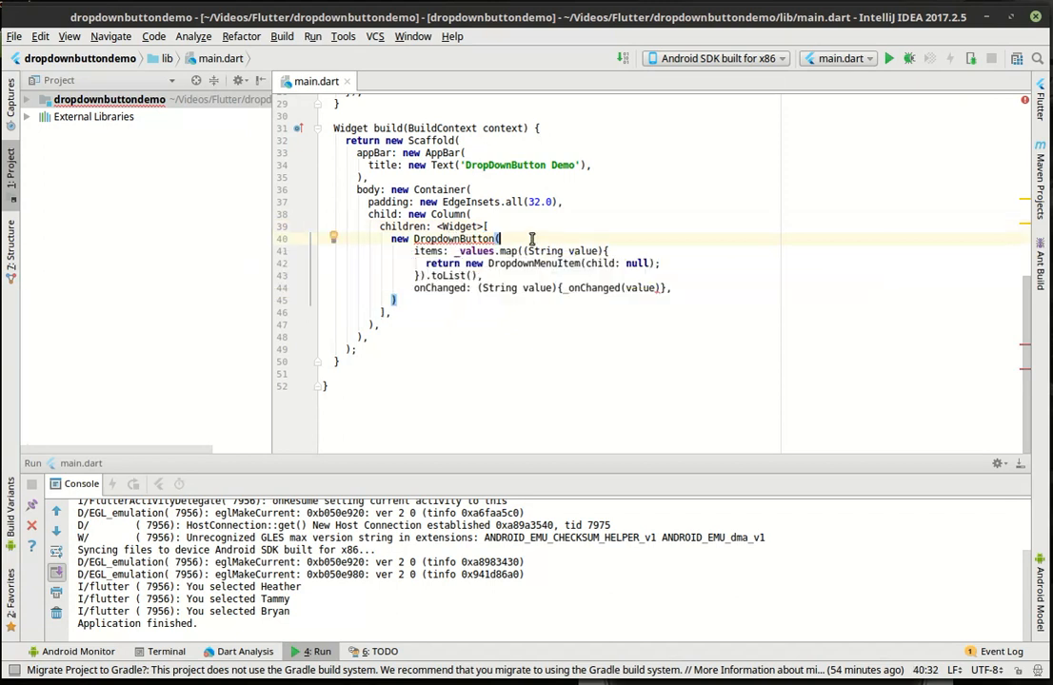
Add a value: _value argument to the DropdownButton above items.
text(valu)
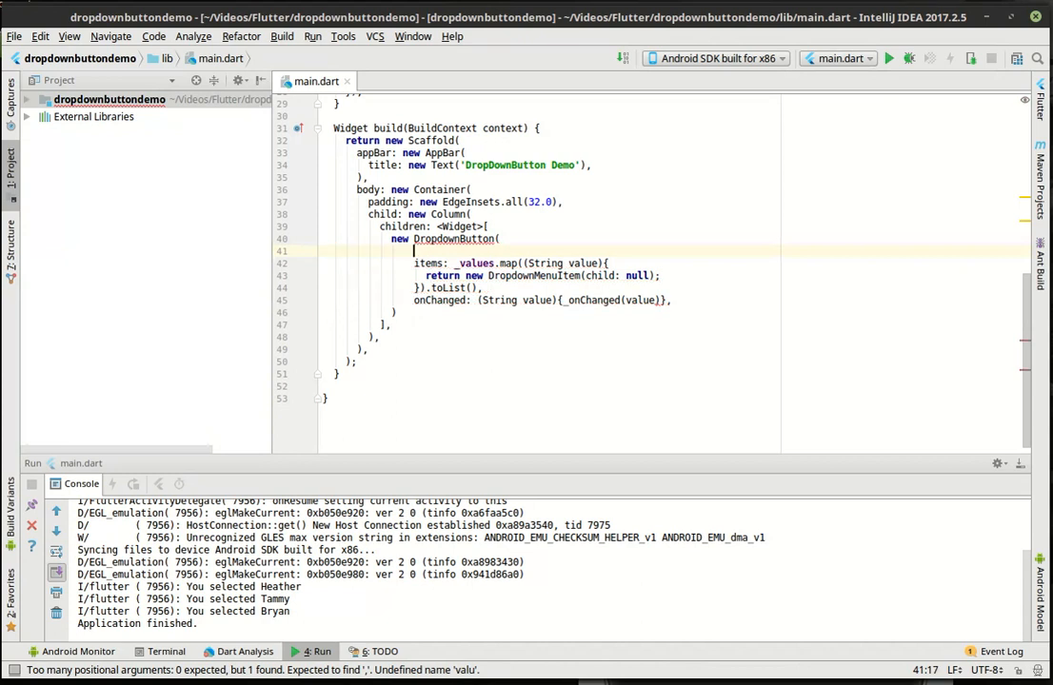
text(value:)
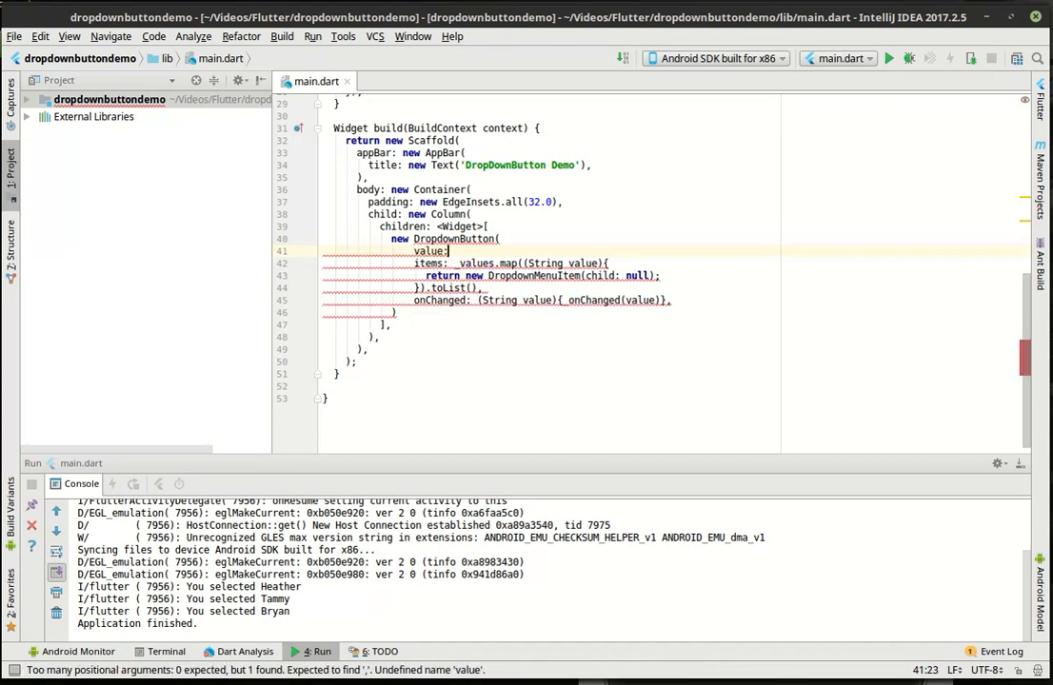
text(_value,)
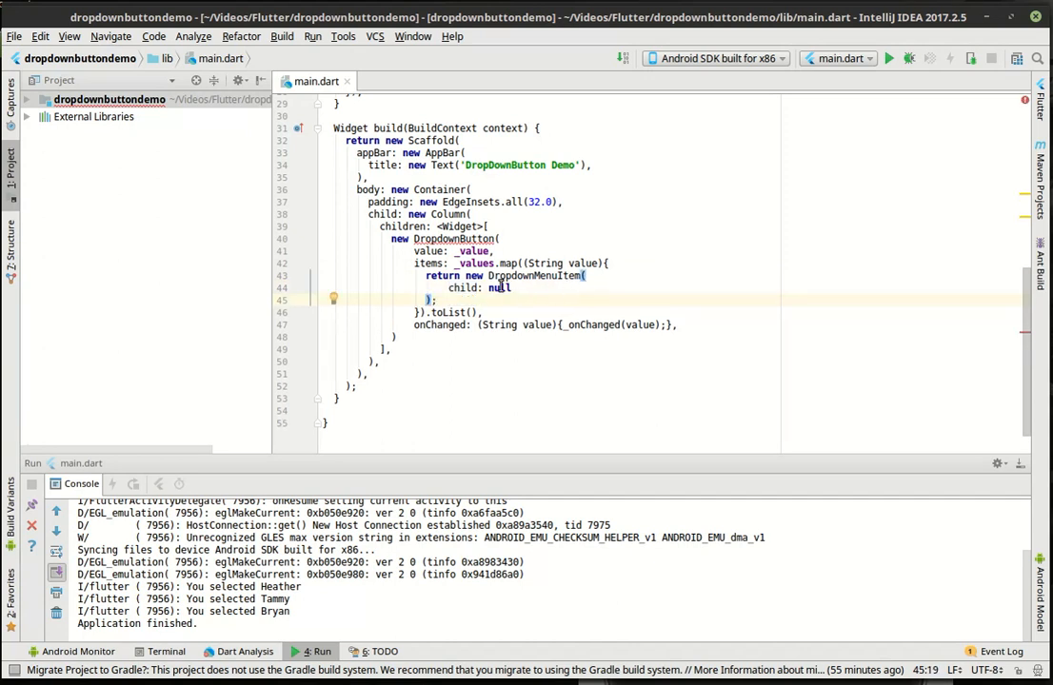
Give the DropdownMenuItem value: value and a new Row as its child.
double_click(498, 287)
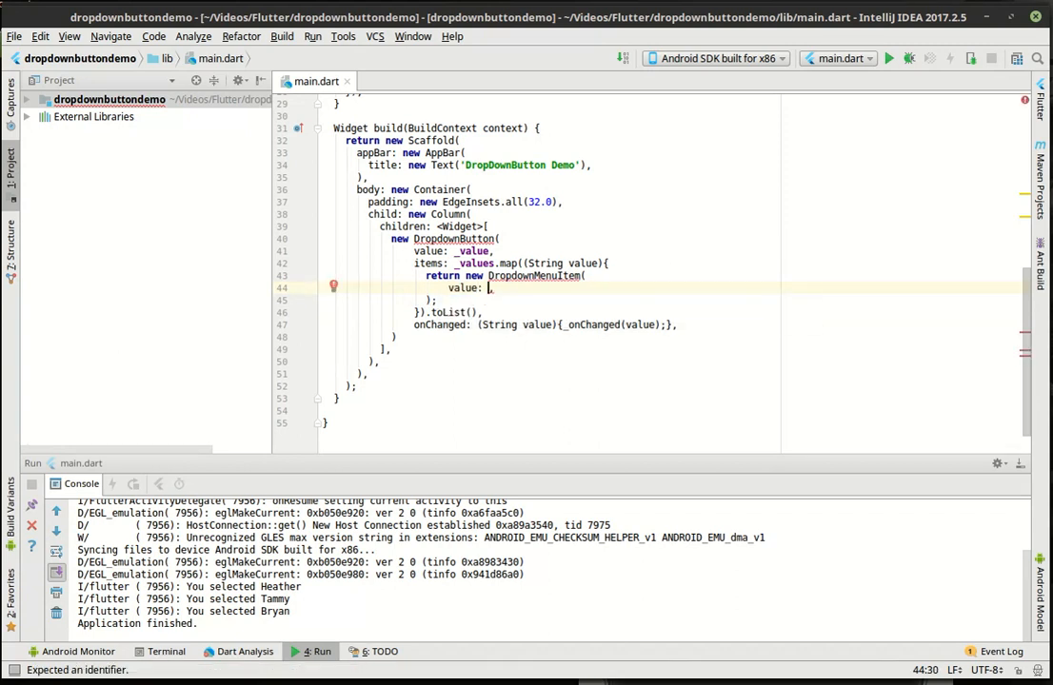
text(value)
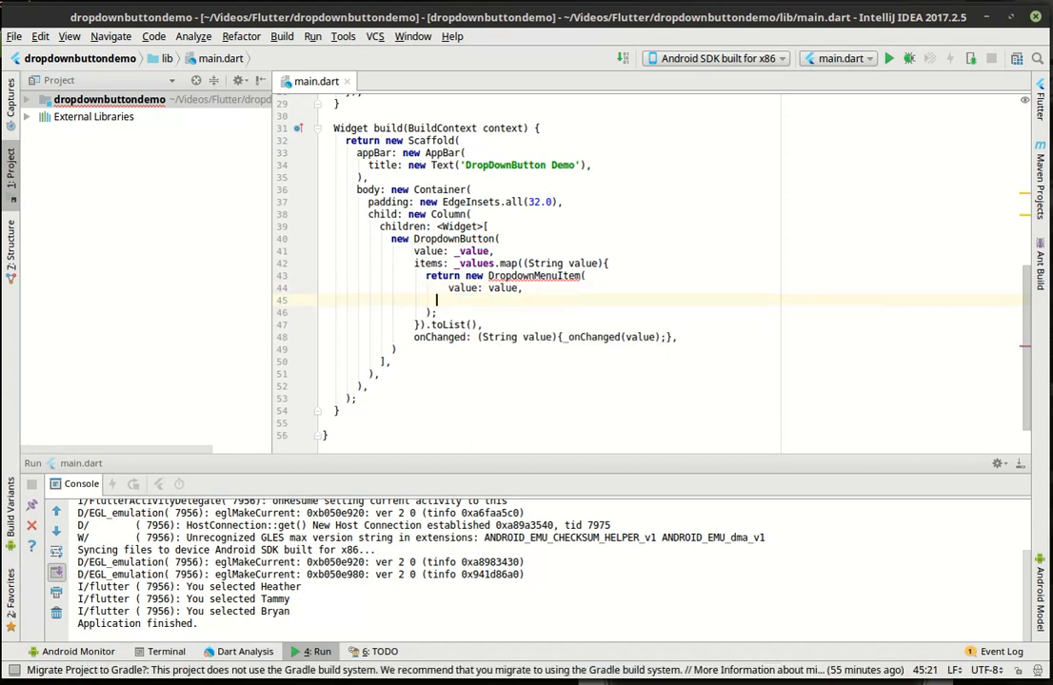
text(d)
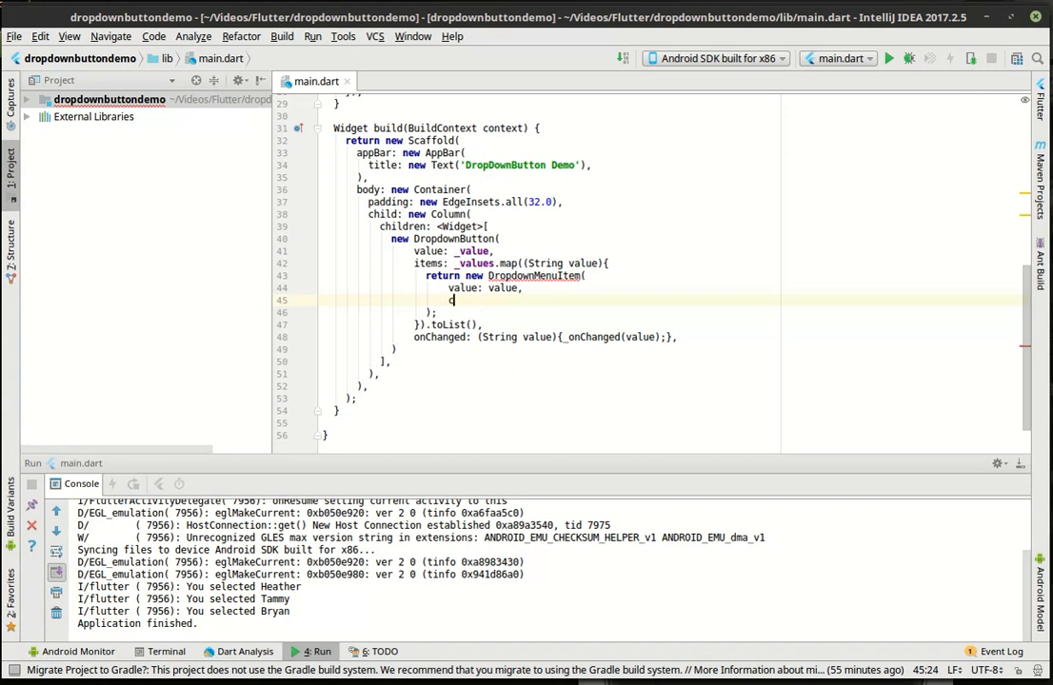
text(child: ,)
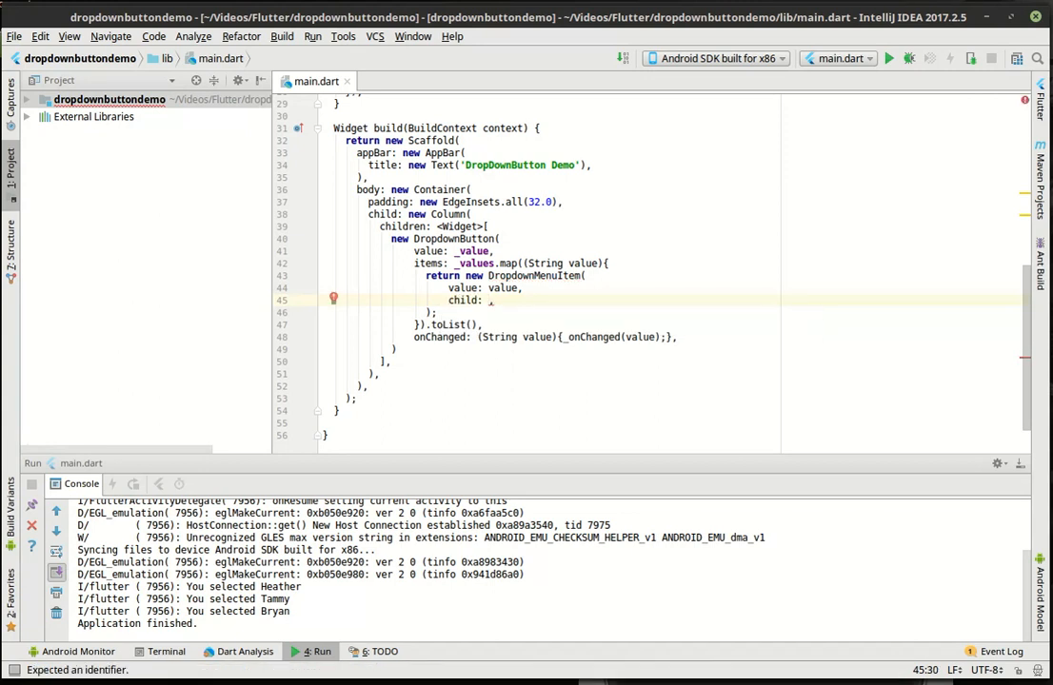
text(new)
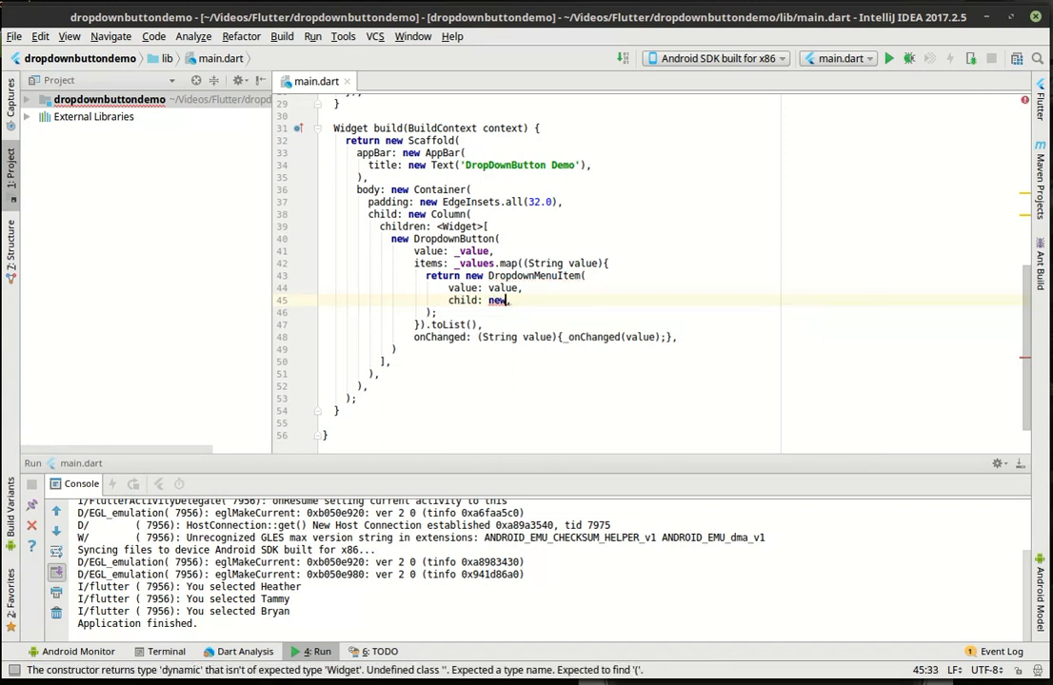
text(Ro)
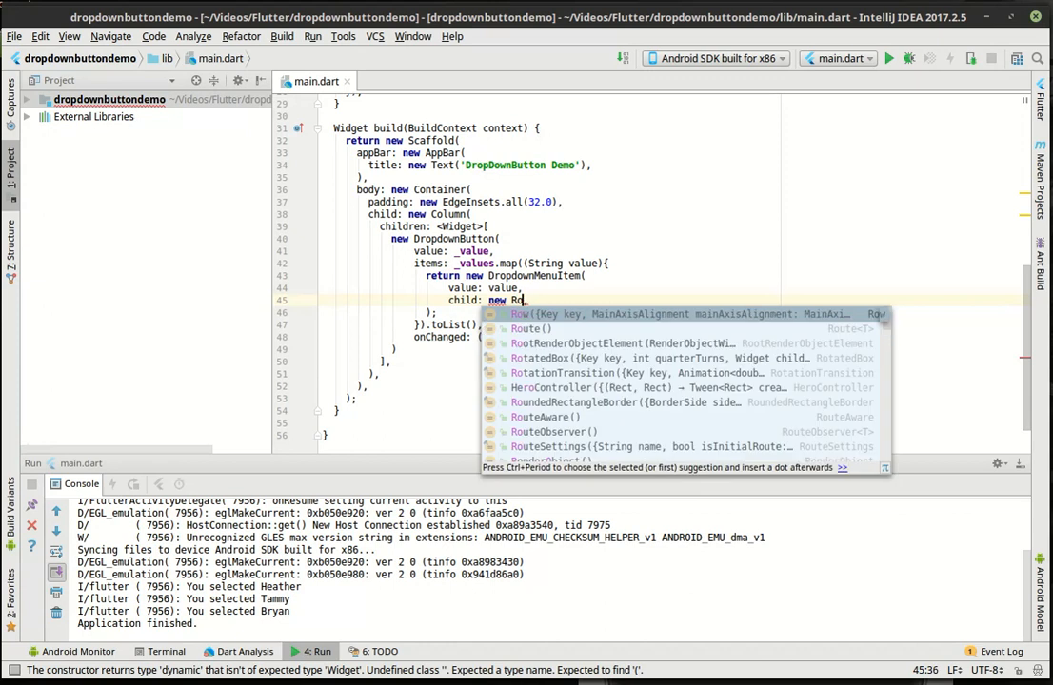
key(Enter)
text(new)
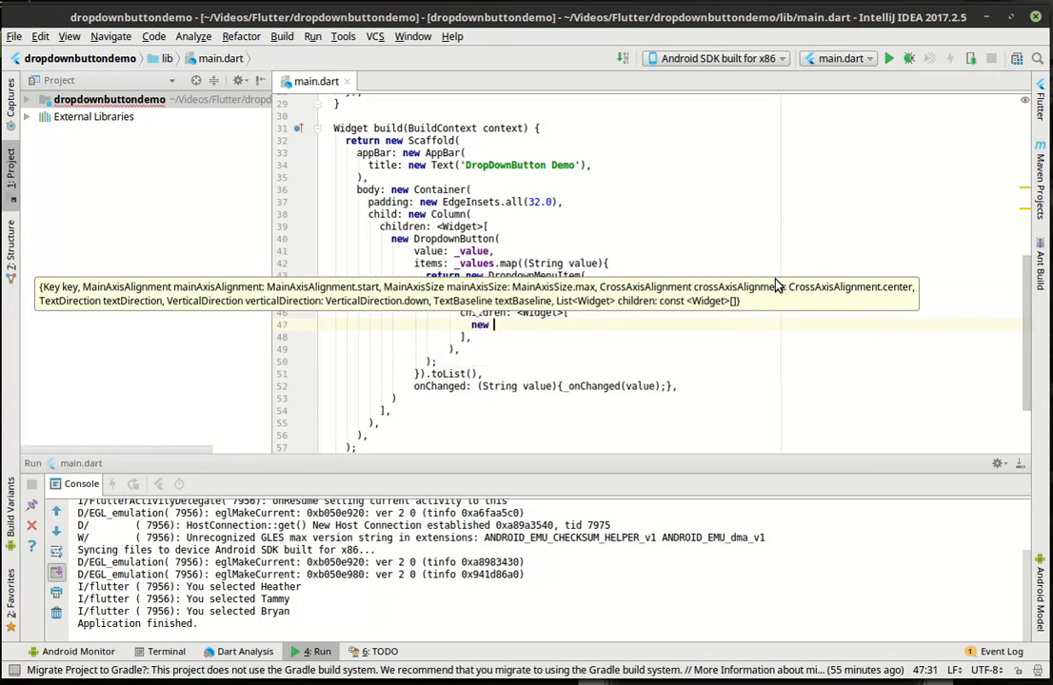
Add new Icon(Icons.home) and new Text('Person: ${value}') to the Row's children.
text(ico)
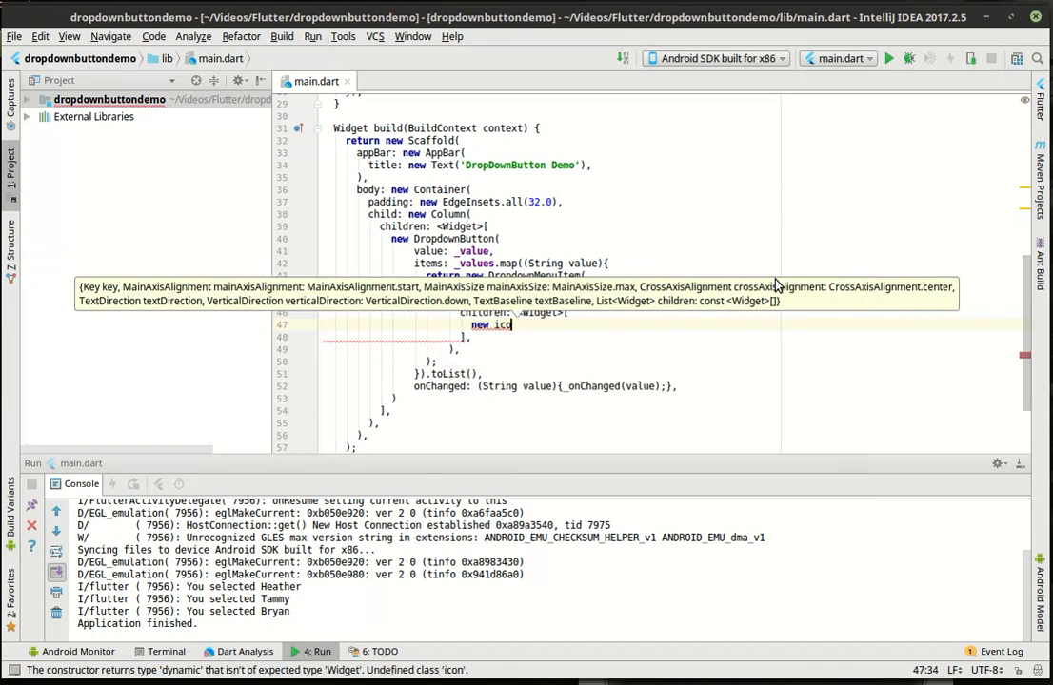
text(n)
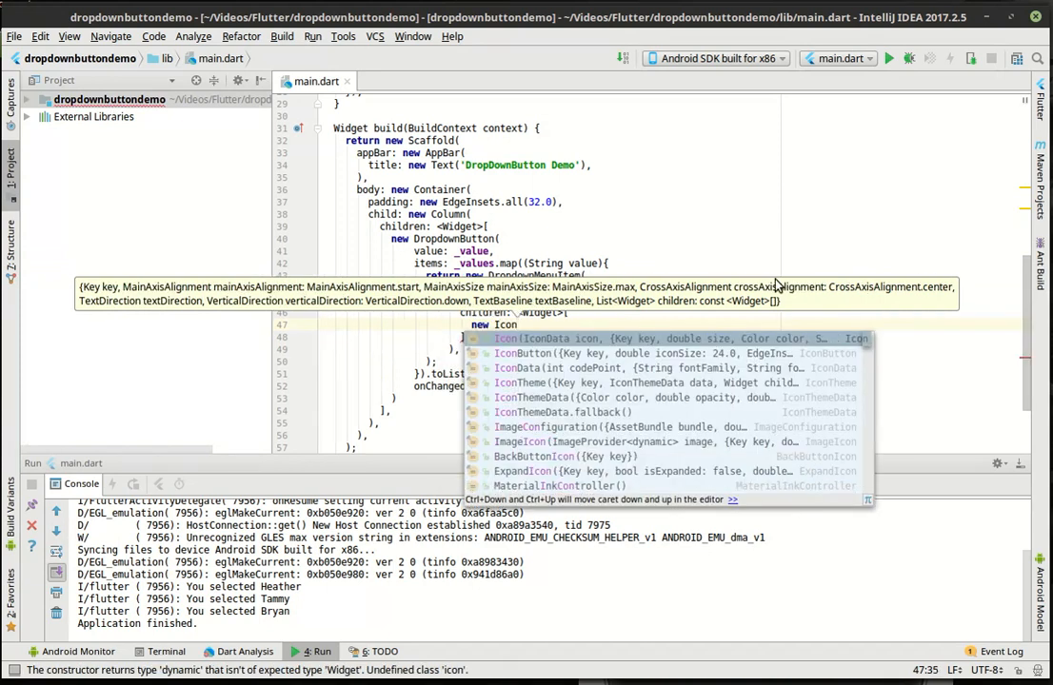
text((Icons.home)
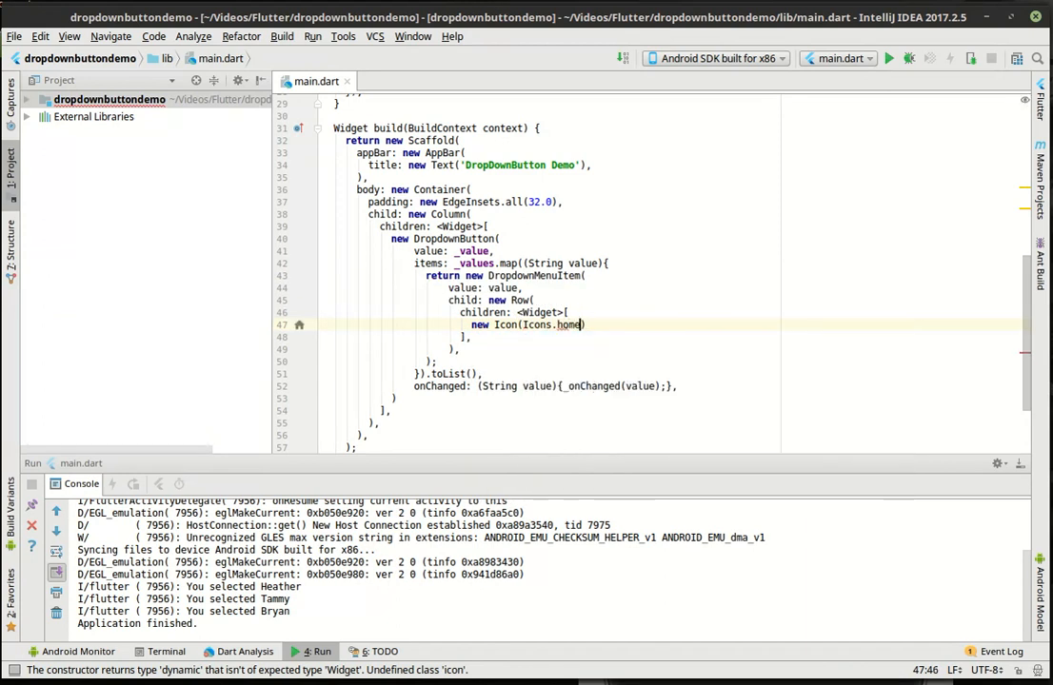
text(),)
text(new)
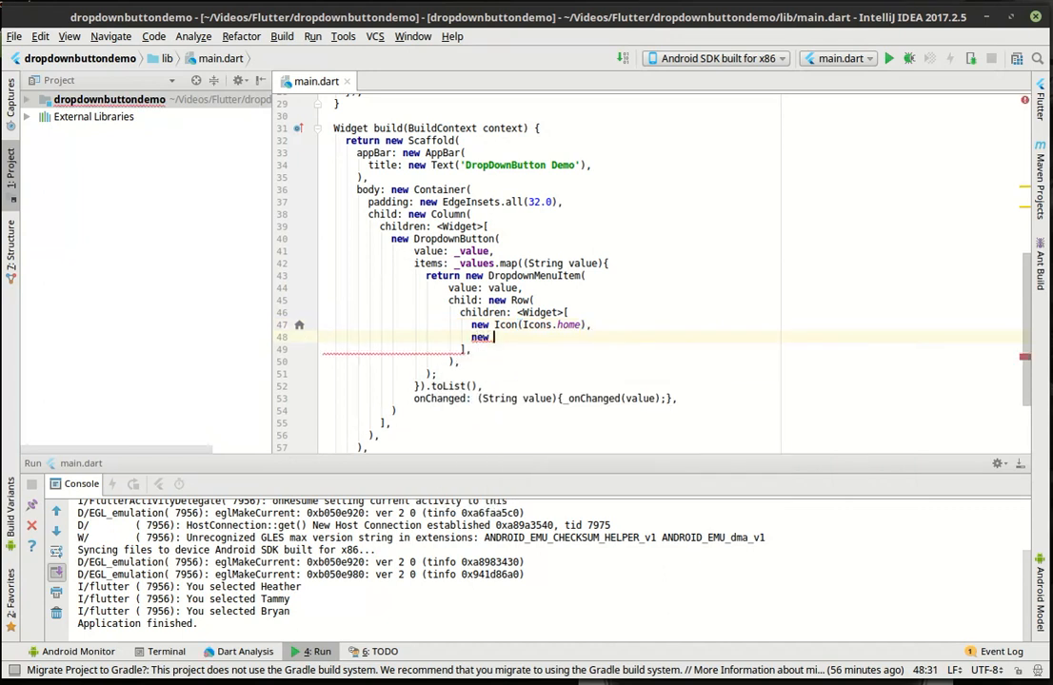
text(Text(data))
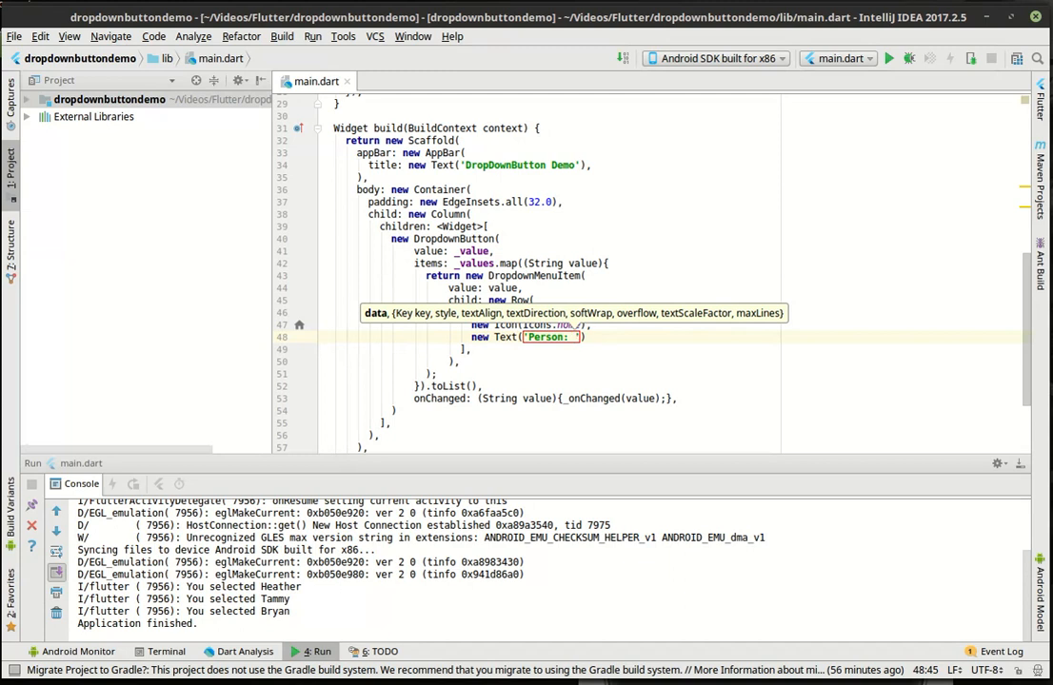
text(${})
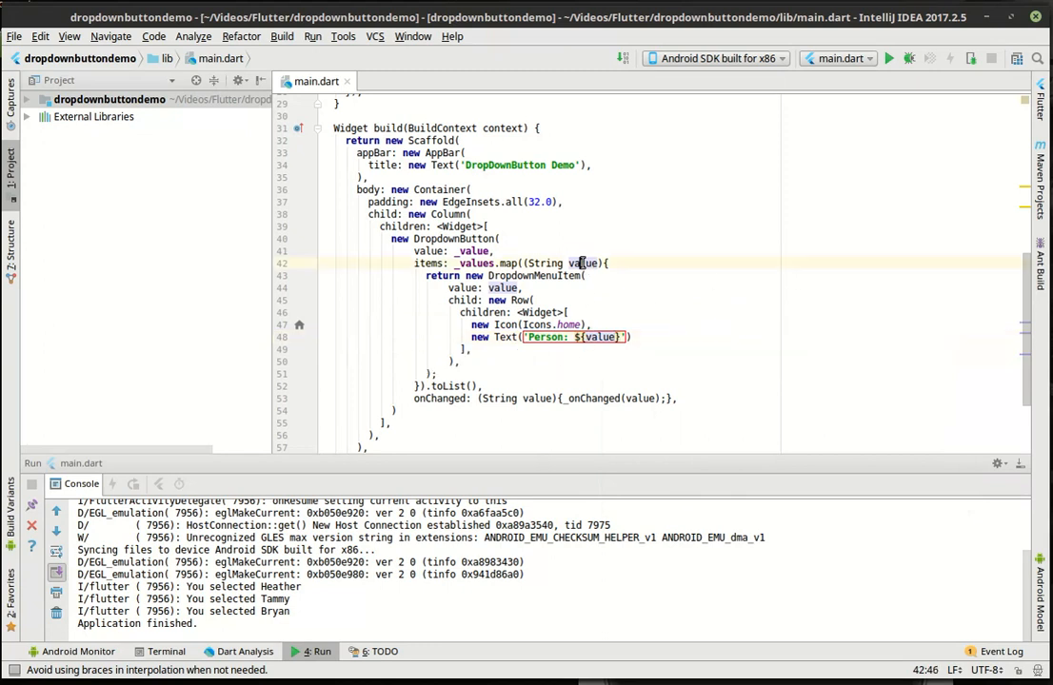
Highlight the value parameter and DropdownMenuItem constructor, then scroll through the build method.
double_click(583, 263)
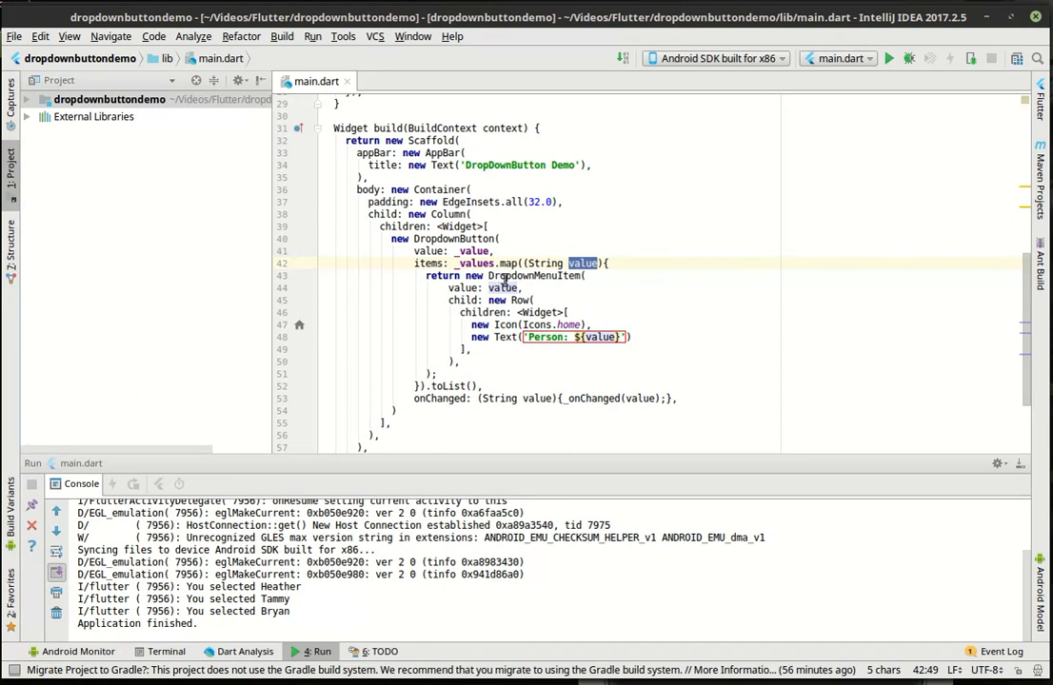
double_click(533, 275)
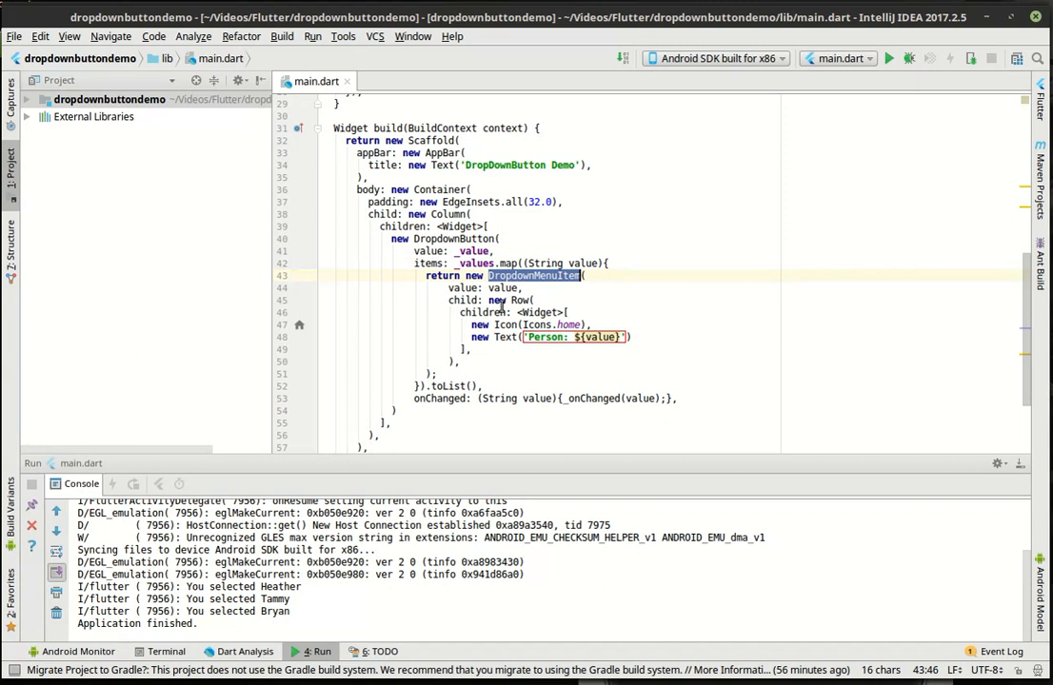
click(509, 287)
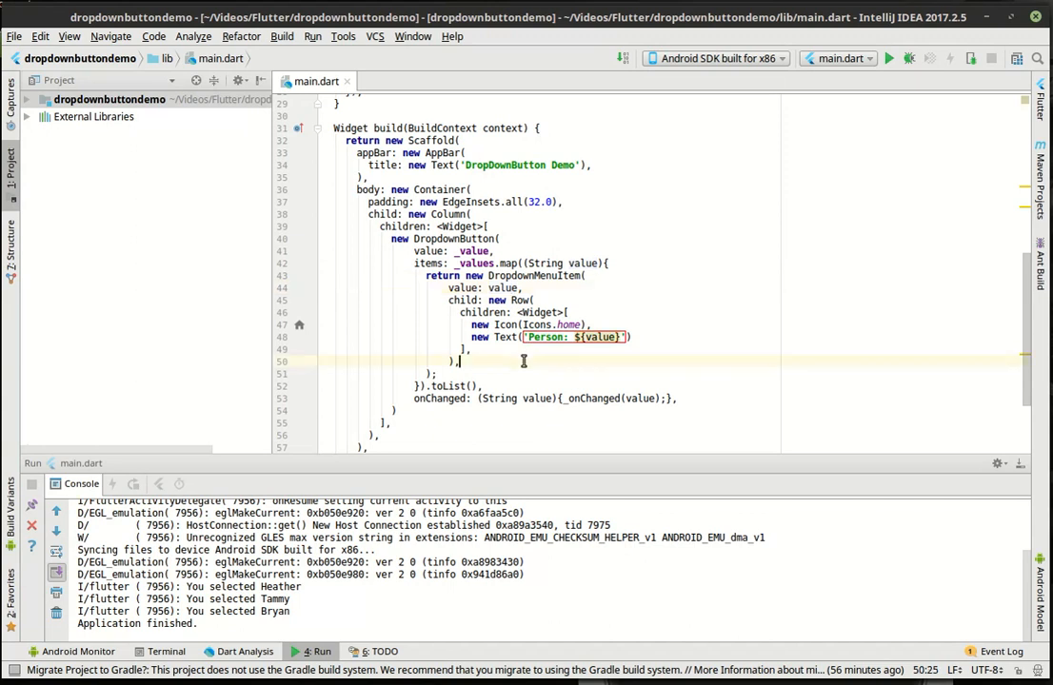
scroll(down, 3)
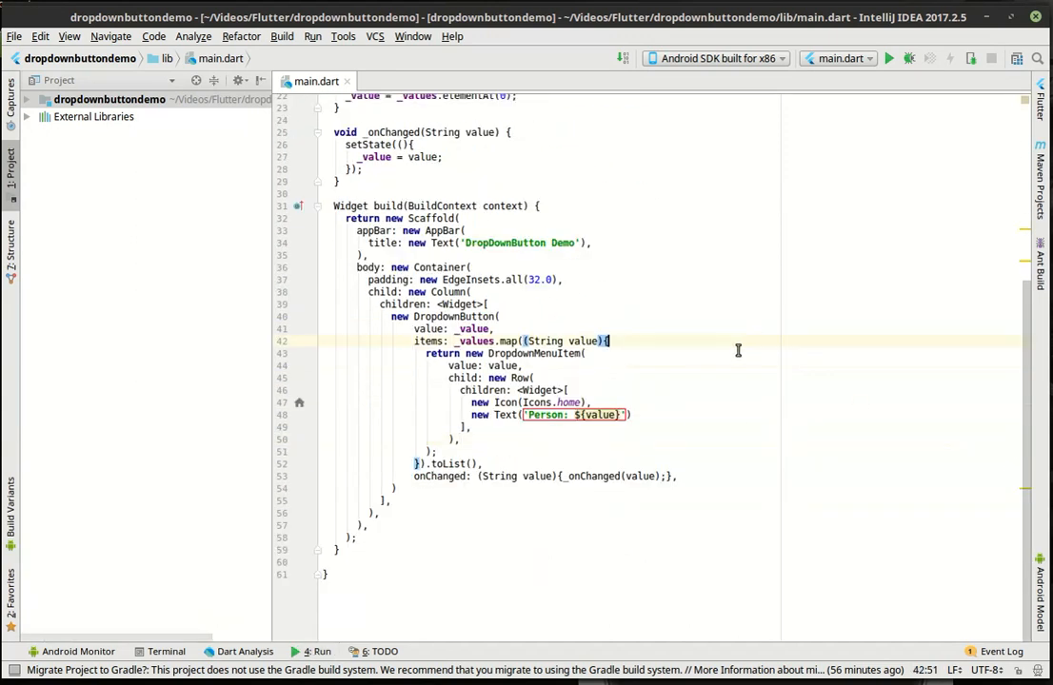
mouse_move(874, 100)
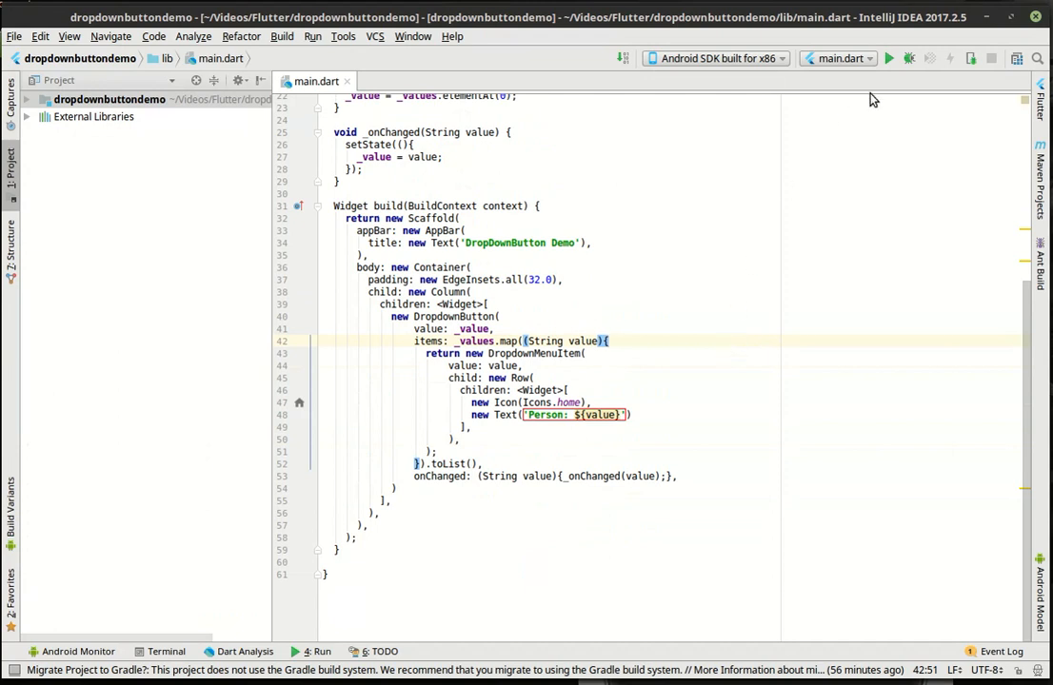
click(888, 58)
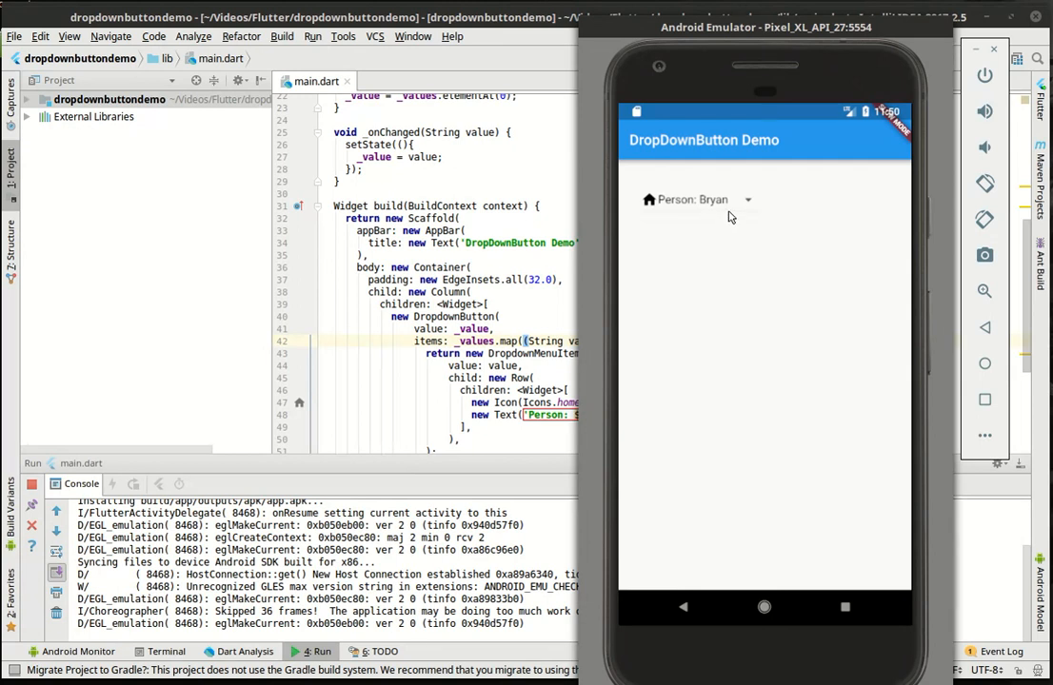
mouse_move(733, 208)
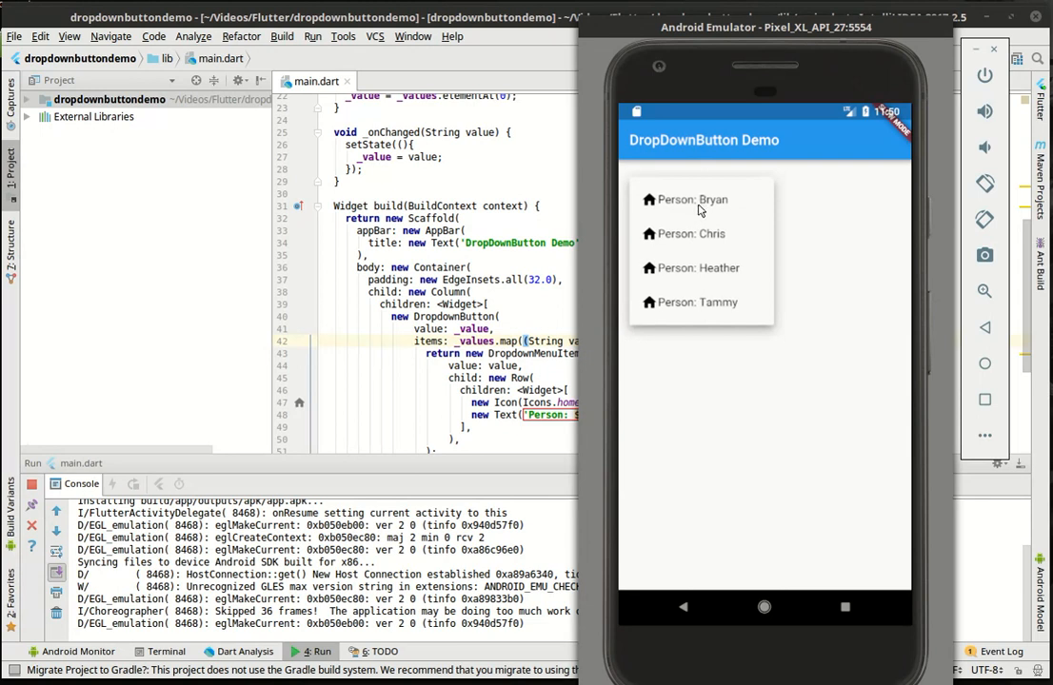
Pick Bryan, then Tammy from the dropdown, then reopen and dismiss the person list.
click(697, 267)
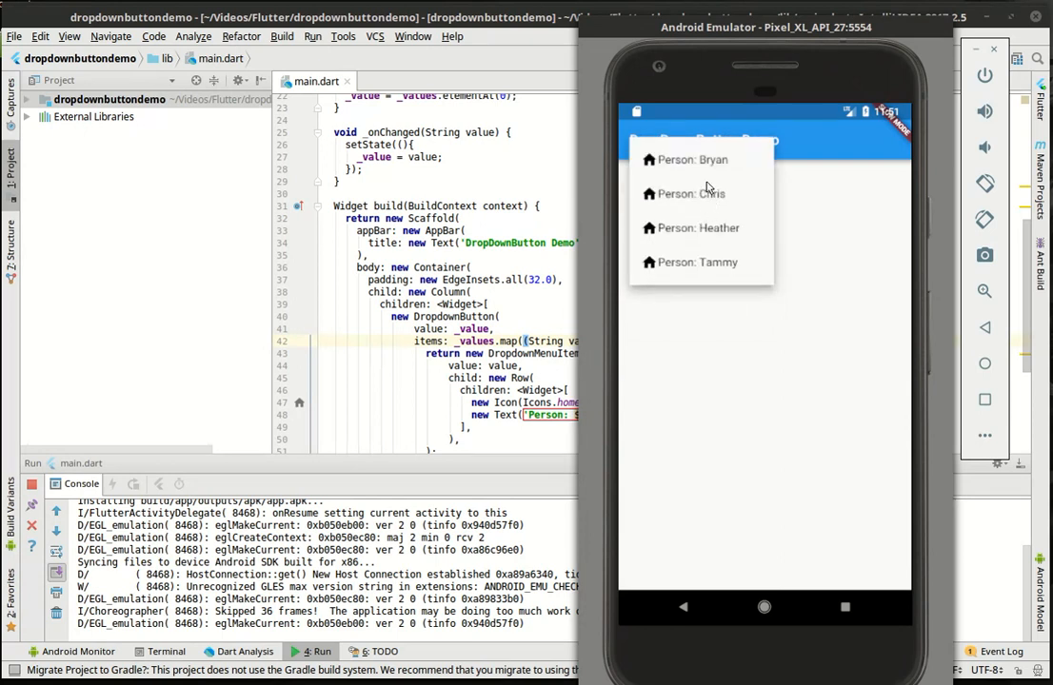
click(692, 159)
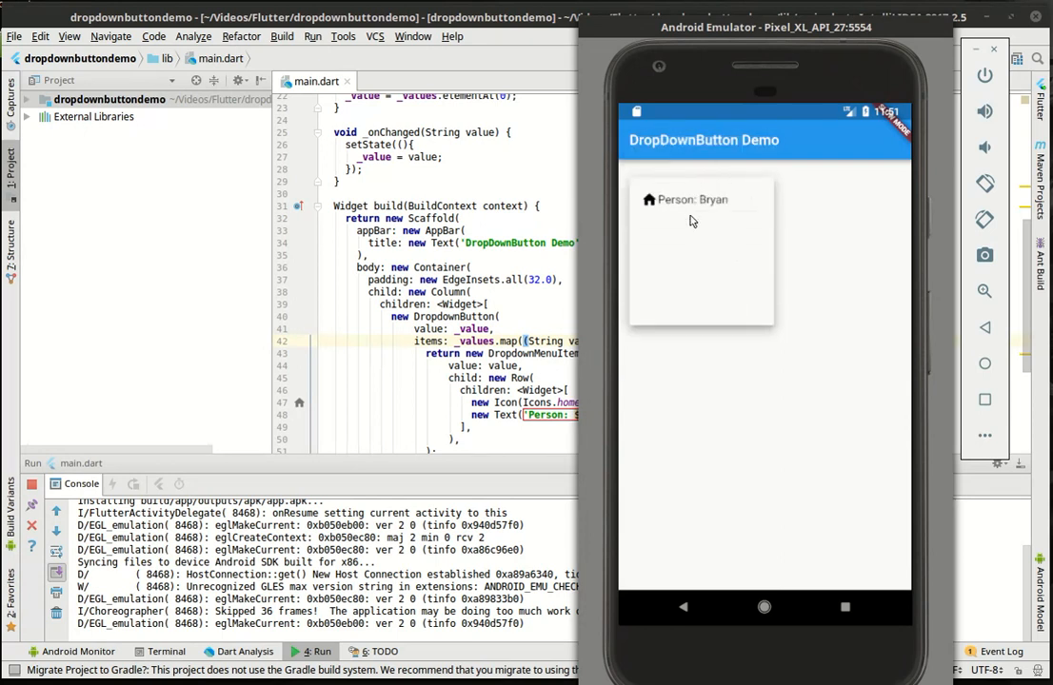
click(691, 199)
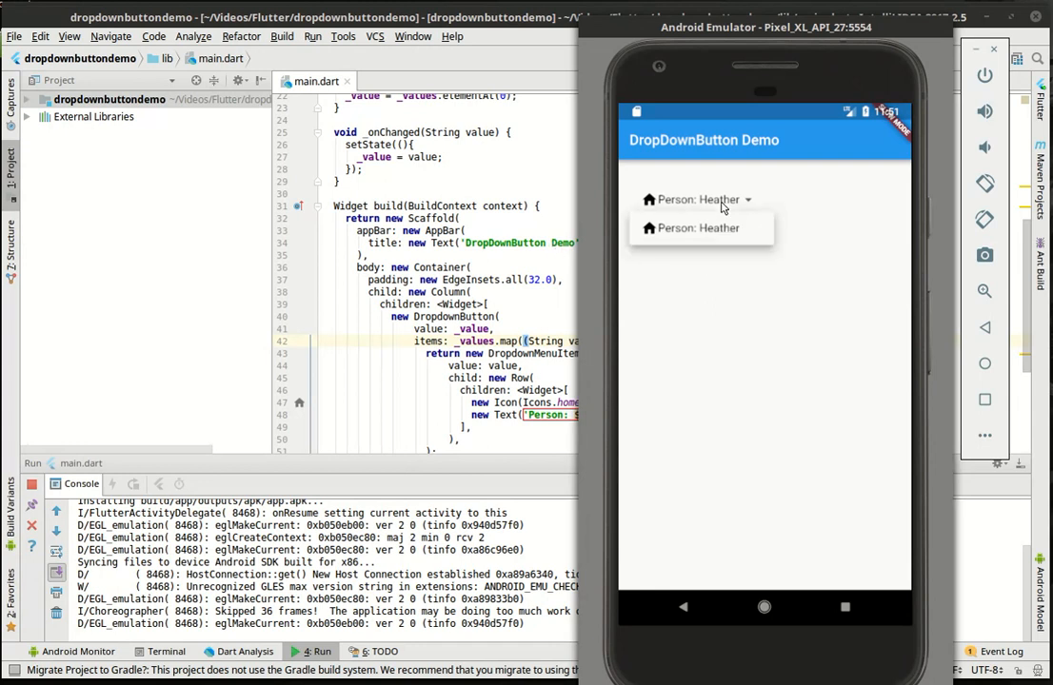
click(697, 227)
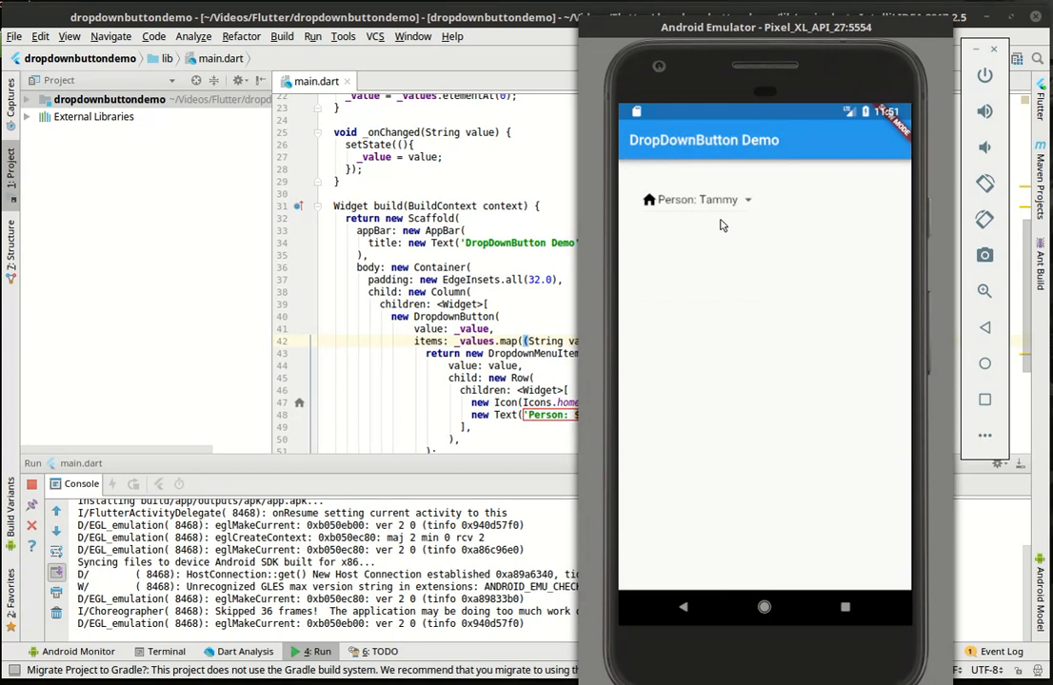
click(698, 199)
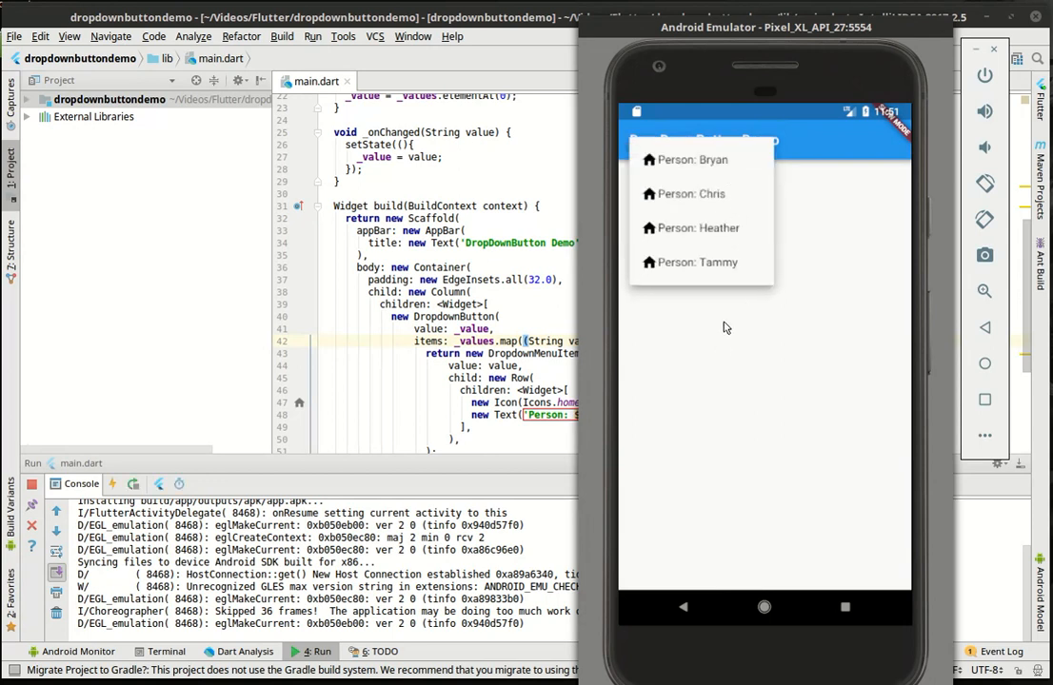
mouse_move(727, 294)
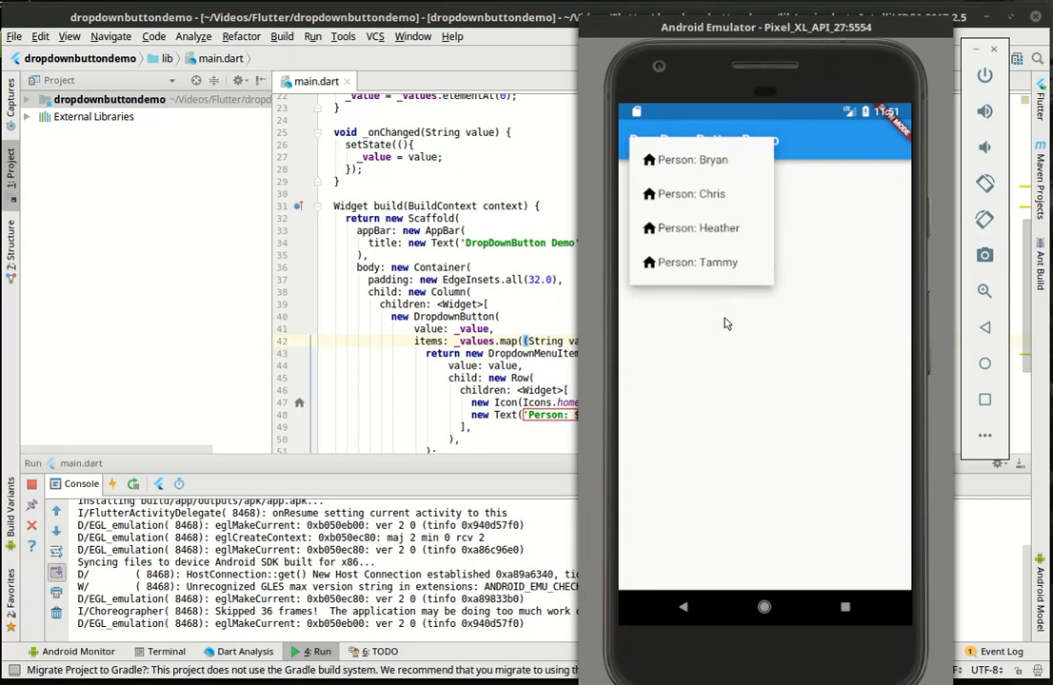
click(695, 261)
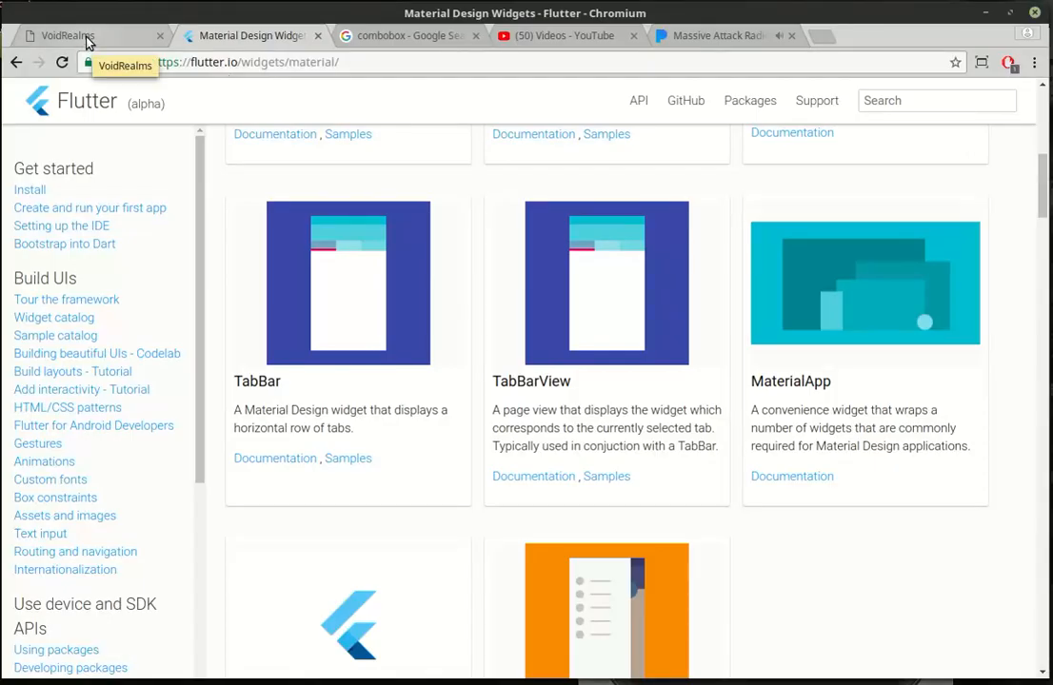
Switch to the VoidRealms tab and go through Tutorials to the Contact page.
click(66, 36)
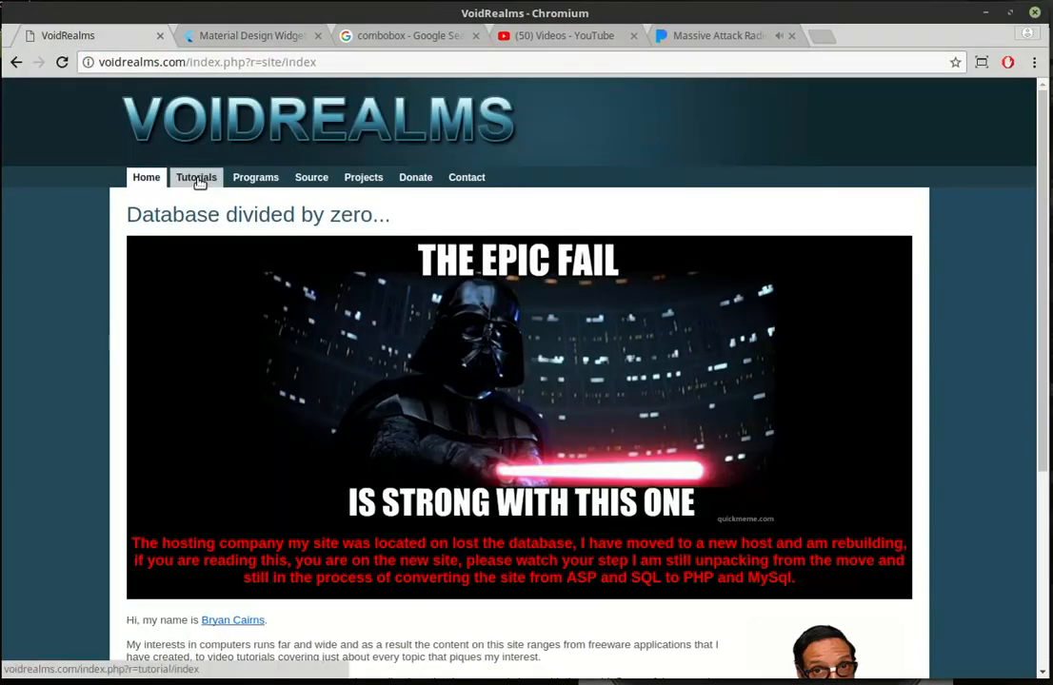
click(196, 177)
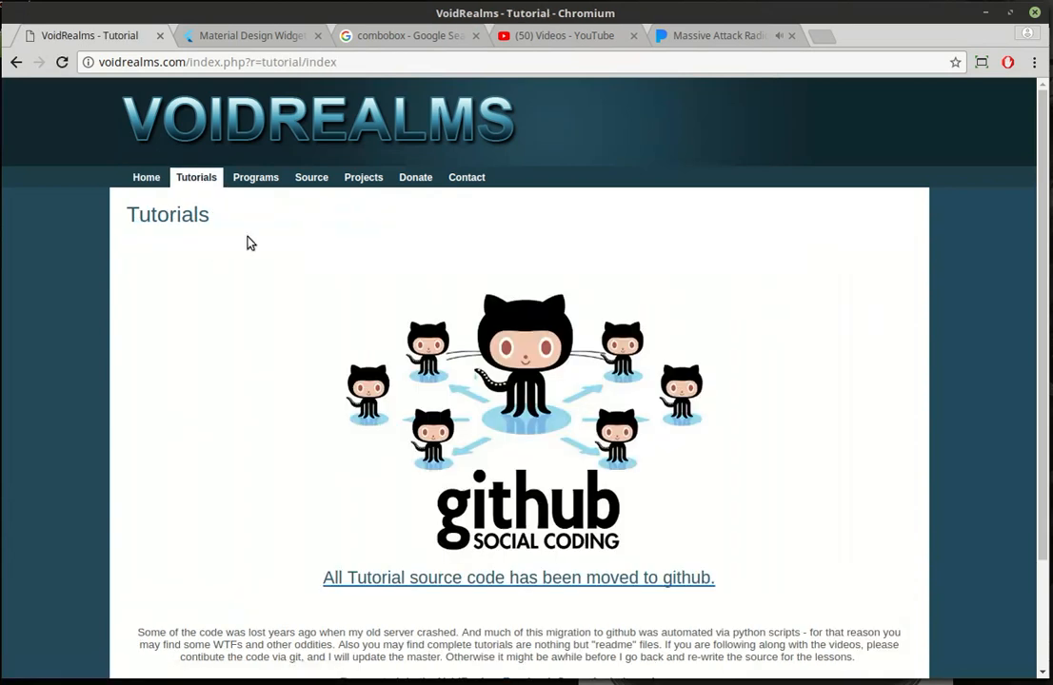
mouse_move(469, 227)
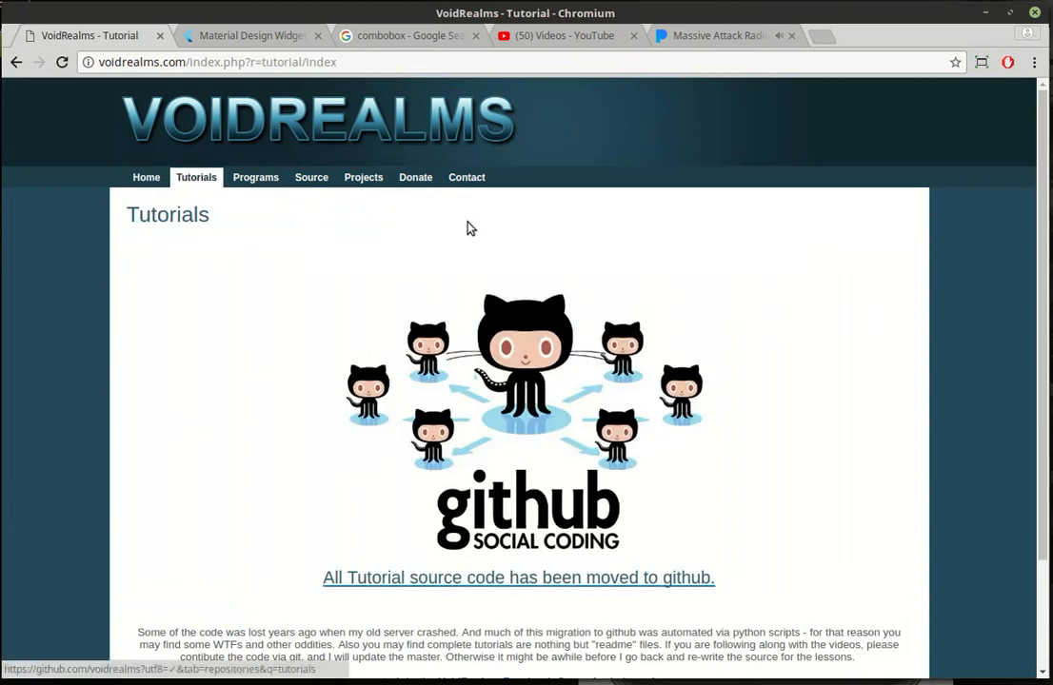
click(466, 177)
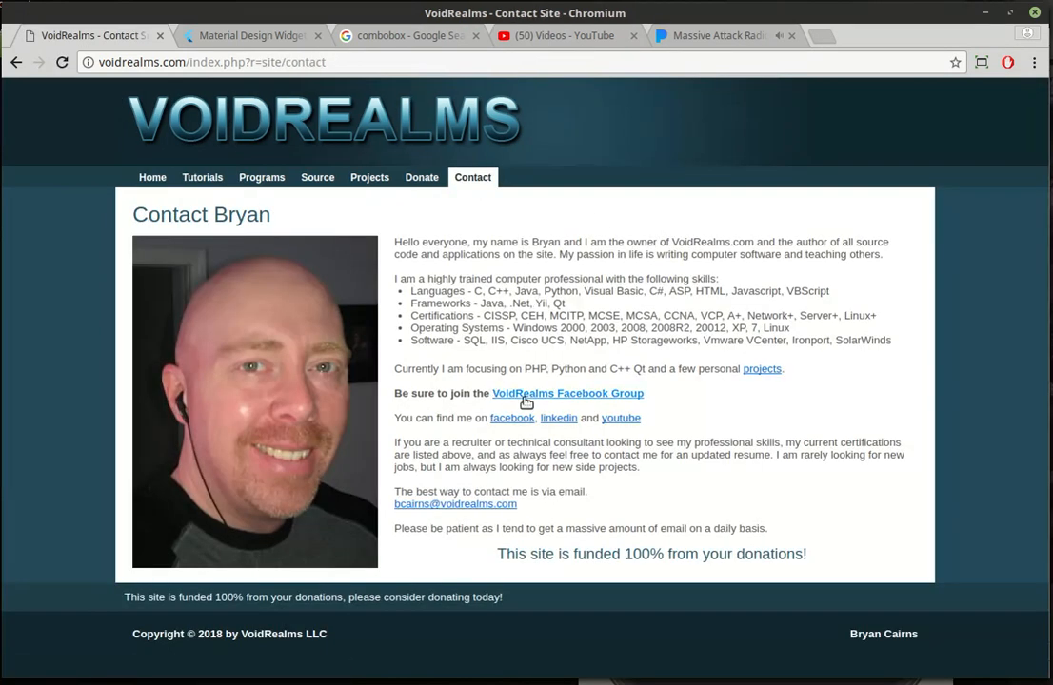
mouse_move(643, 402)
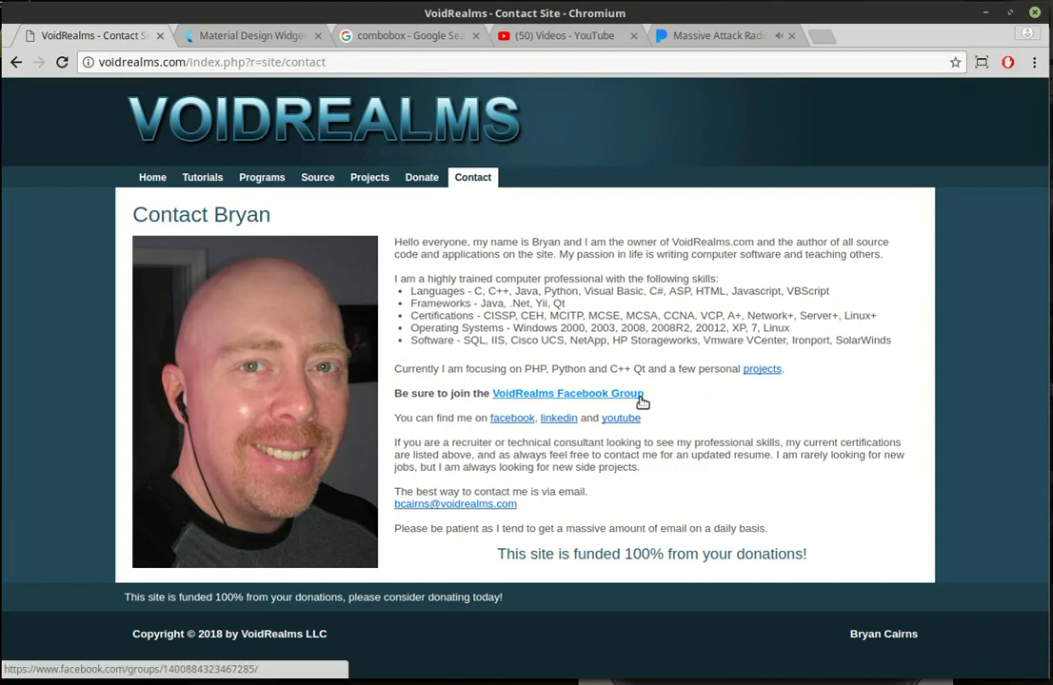
mouse_move(689, 425)
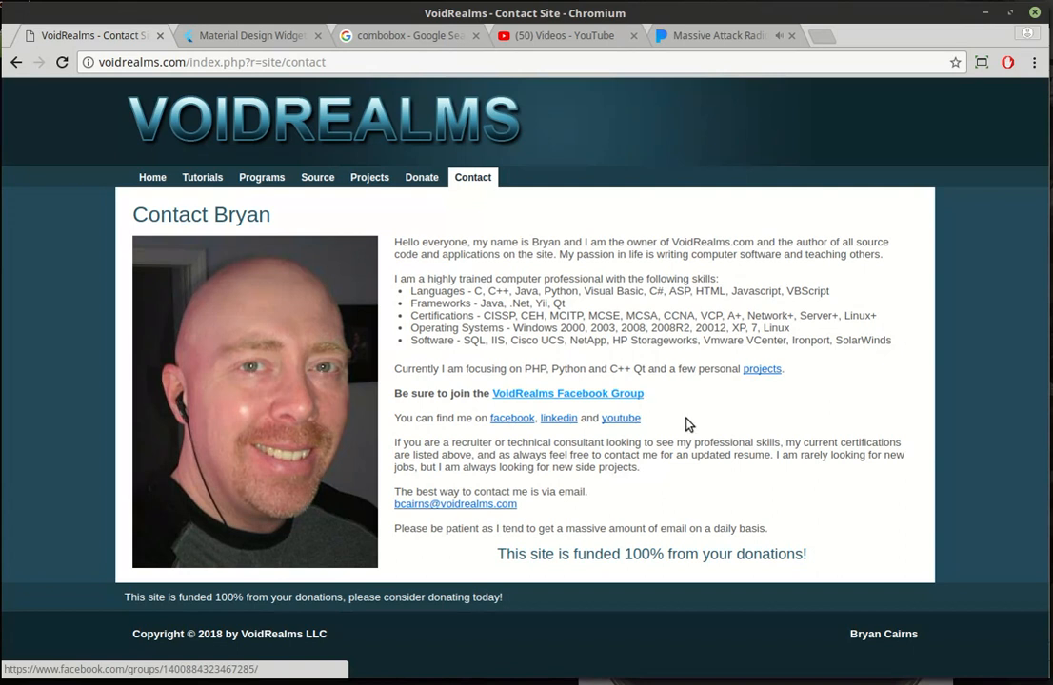